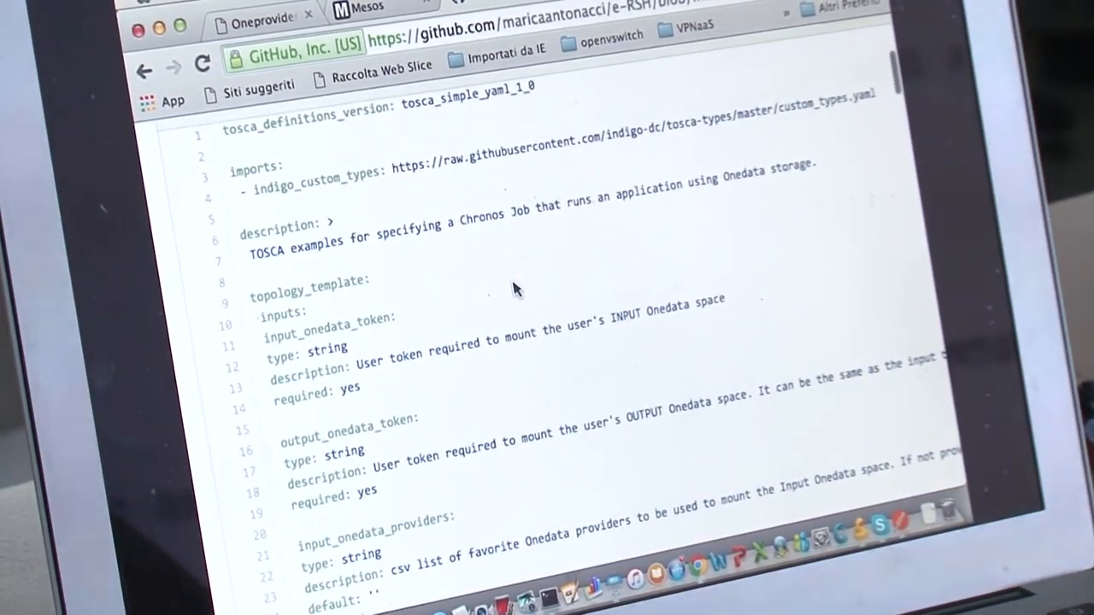
Step: Scroll the template YAML past output_path, command, cpus and mem to docker_image and Temp_1–Temp_3
{"action": "scroll", "scroll_direction": "down", "scroll_amount": 3}
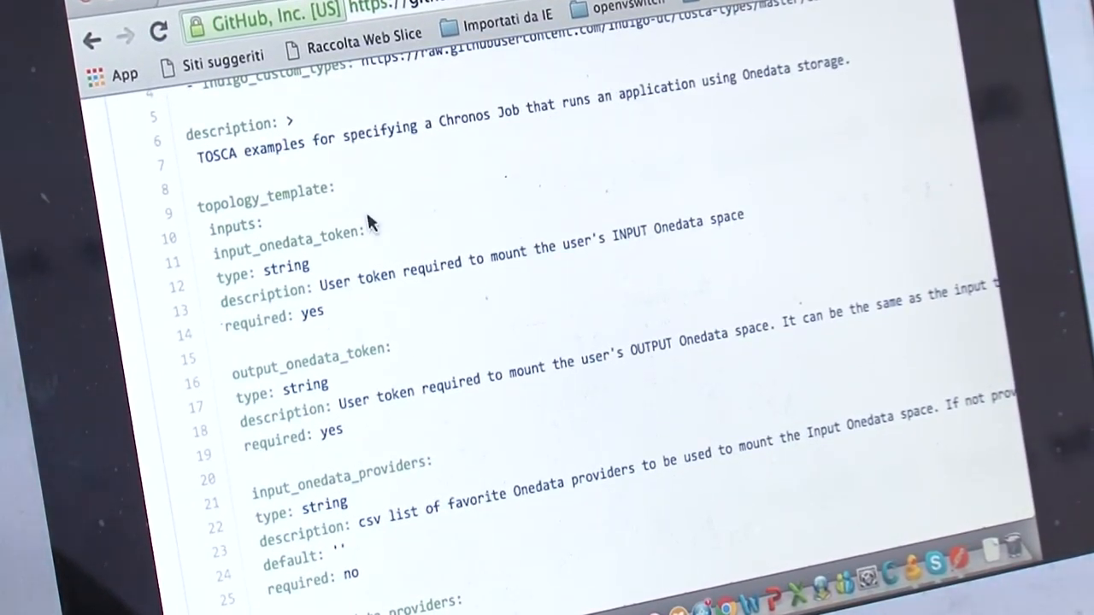
{"action": "mouse_move", "coordinate": [466, 252]}
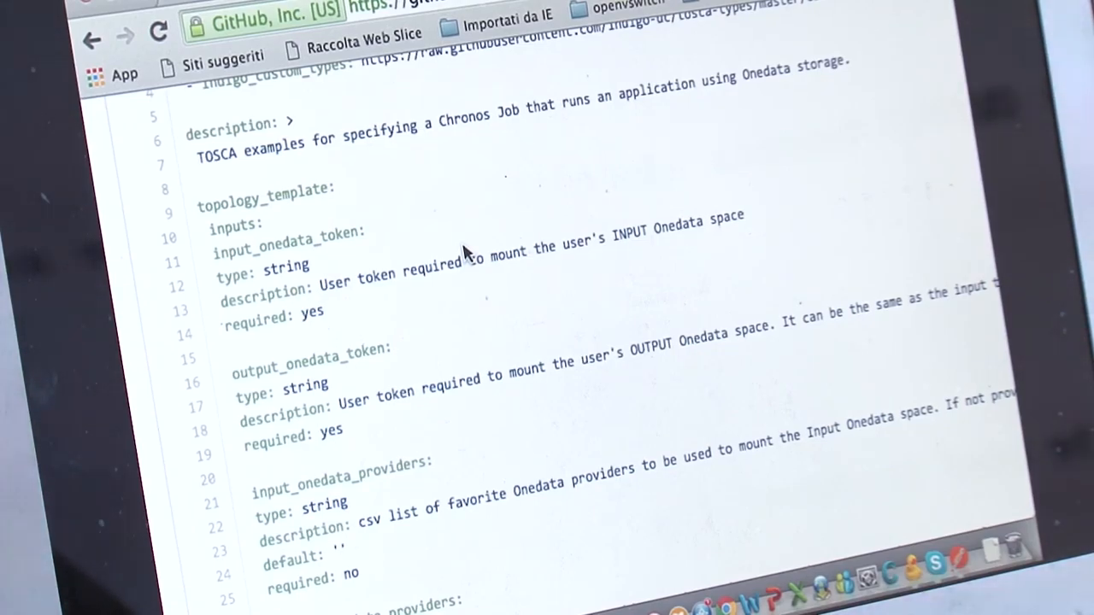
{"action": "scroll", "scroll_direction": "down", "scroll_amount": 3}
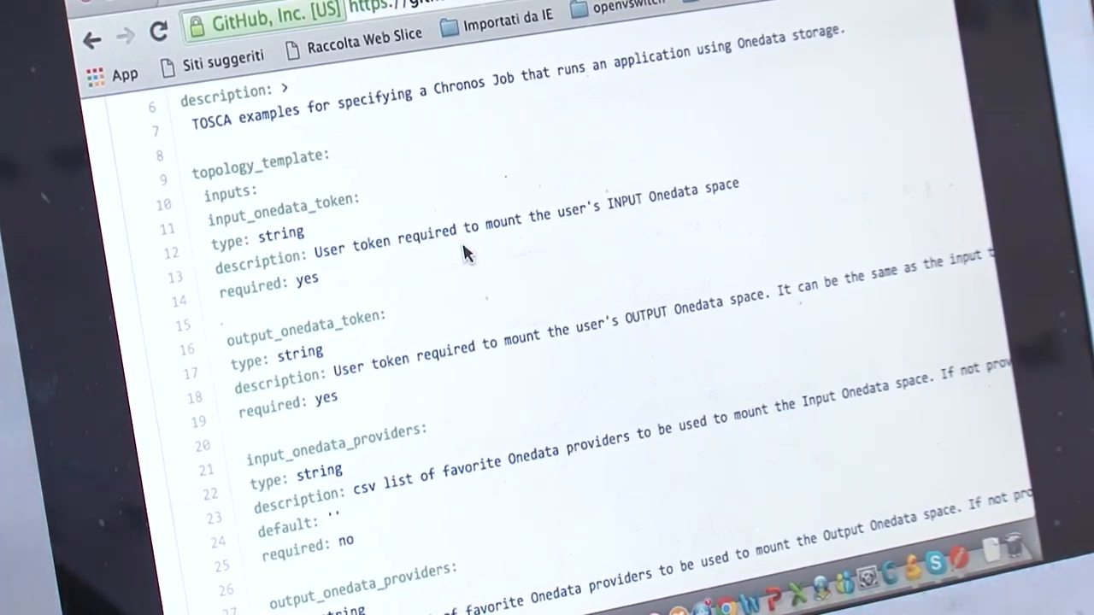
{"action": "scroll", "scroll_direction": "up", "scroll_amount": 3}
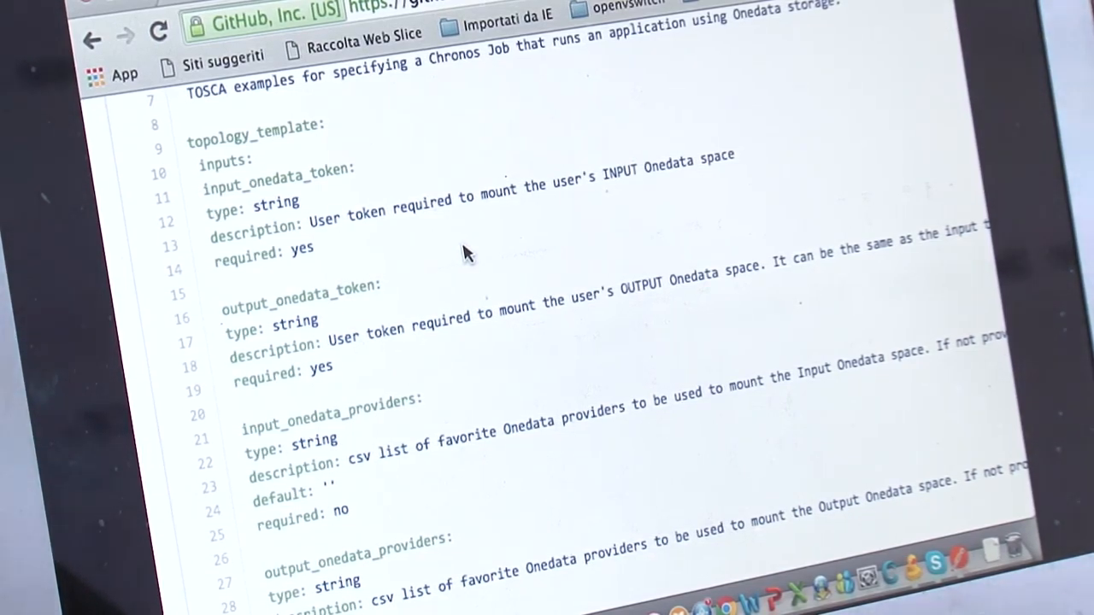
{"action": "scroll", "scroll_direction": "down", "scroll_amount": 3}
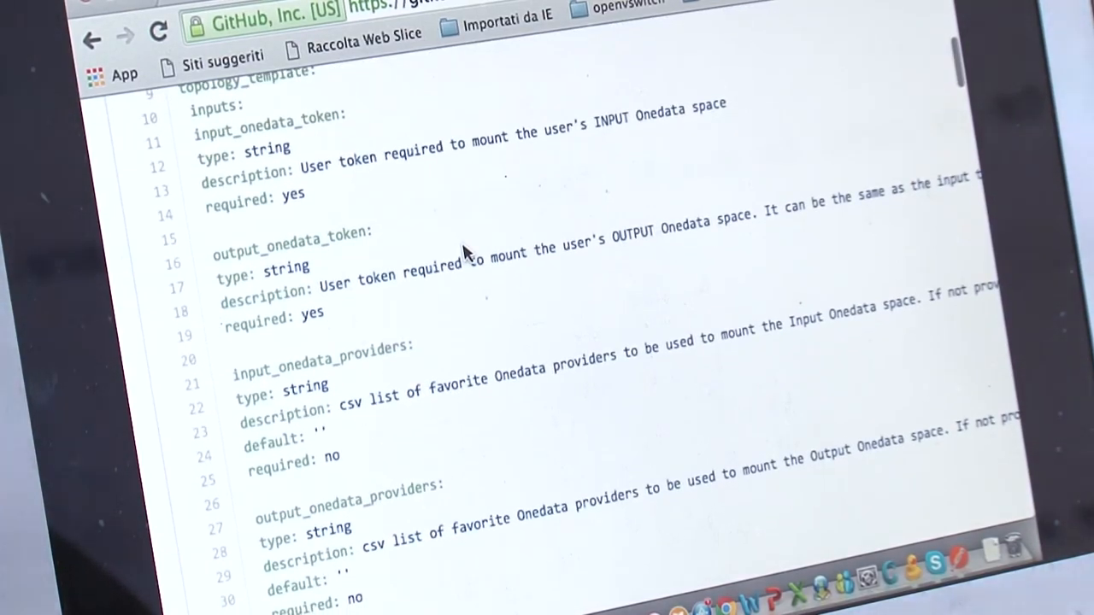
{"action": "scroll", "scroll_direction": "up", "scroll_amount": 3}
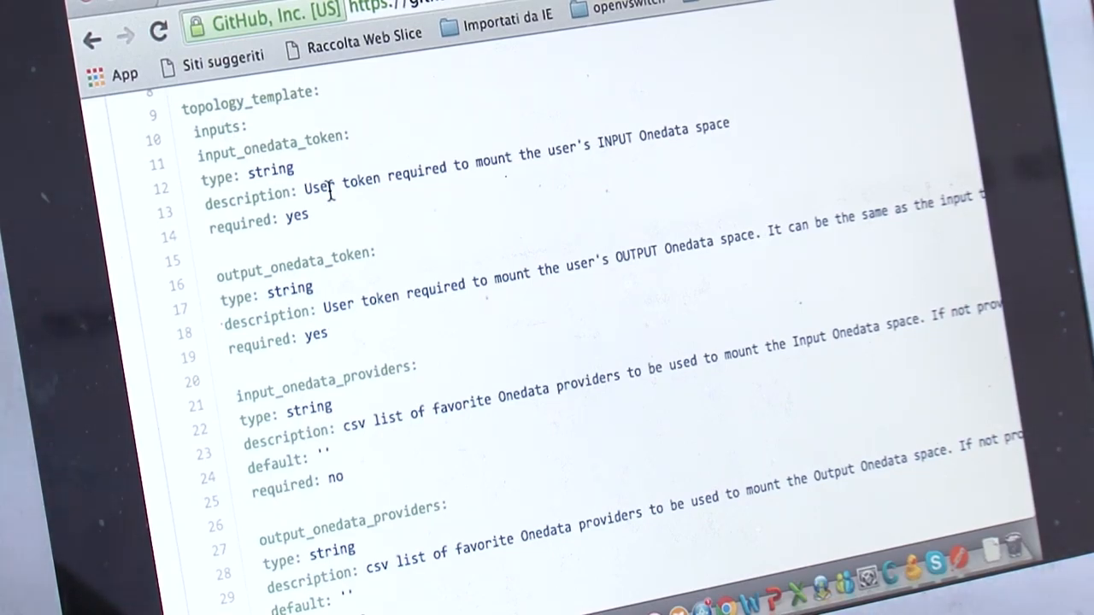
{"action": "mouse_move", "coordinate": [365, 216]}
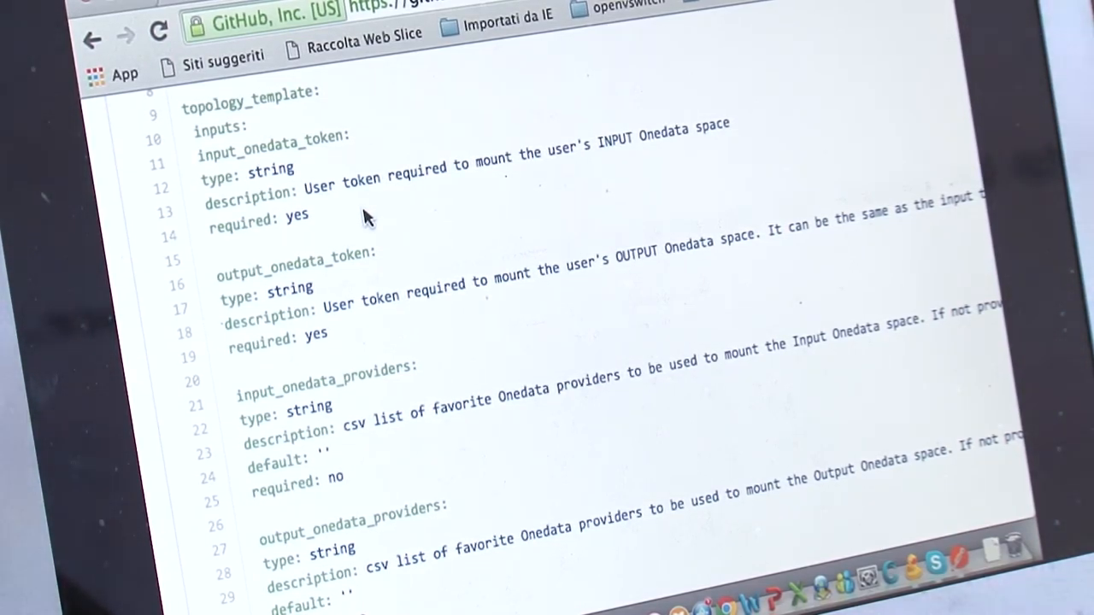
{"action": "mouse_move", "coordinate": [488, 253]}
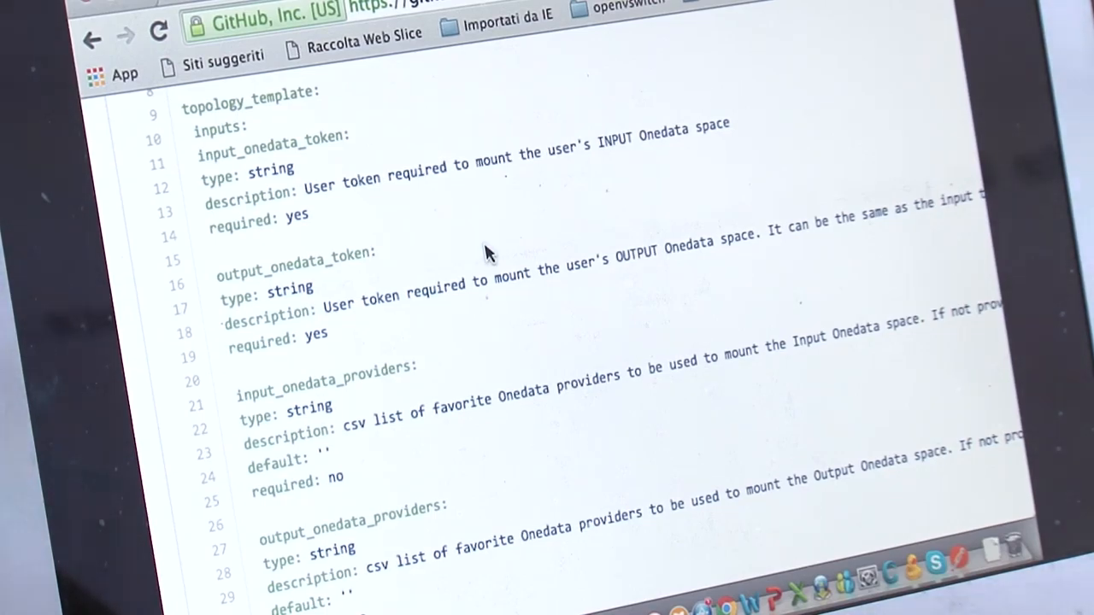
{"action": "mouse_move", "coordinate": [304, 167]}
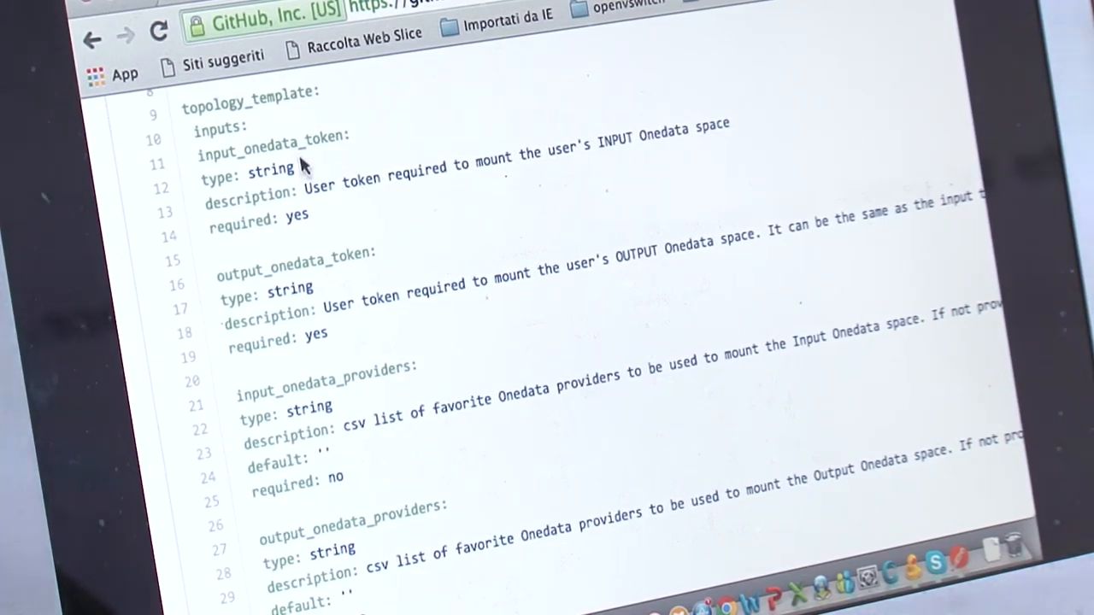
{"action": "mouse_move", "coordinate": [321, 162]}
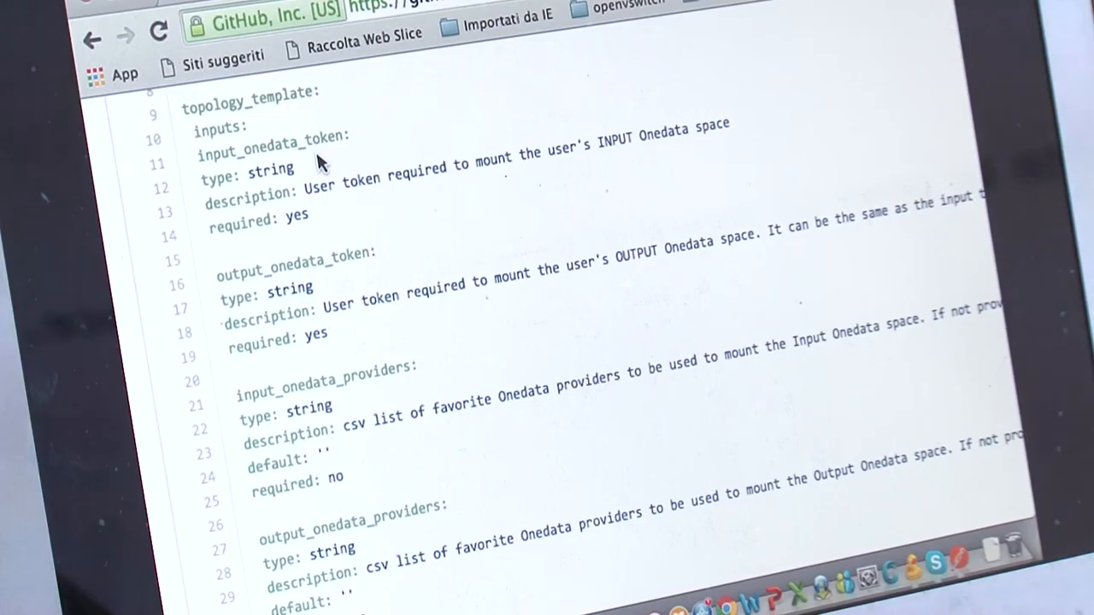
{"action": "scroll", "scroll_direction": "down", "scroll_amount": 3}
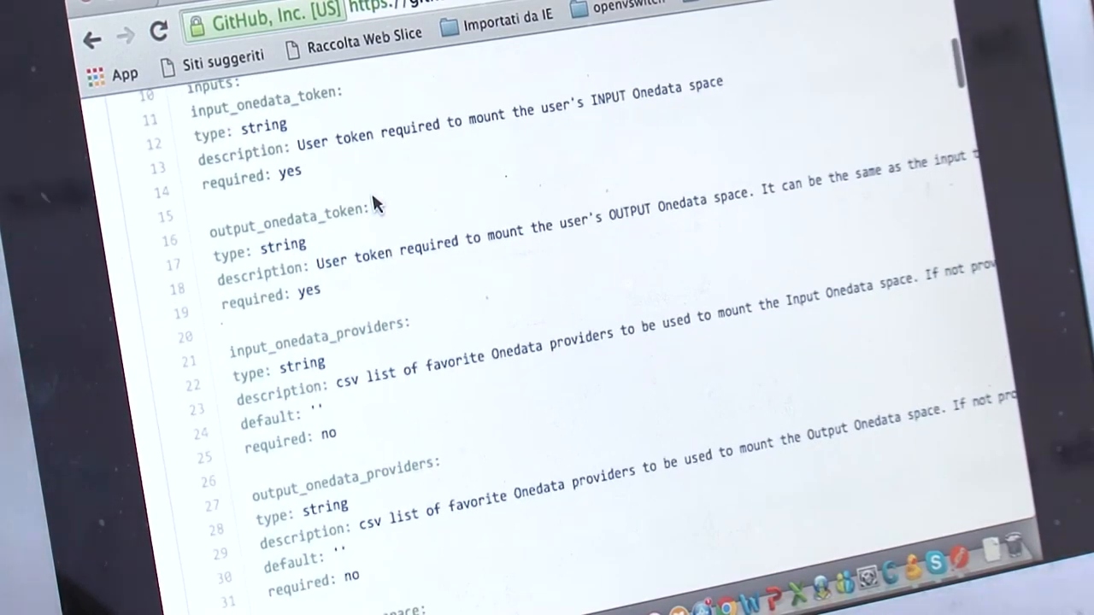
{"action": "scroll", "scroll_direction": "down", "scroll_amount": 3}
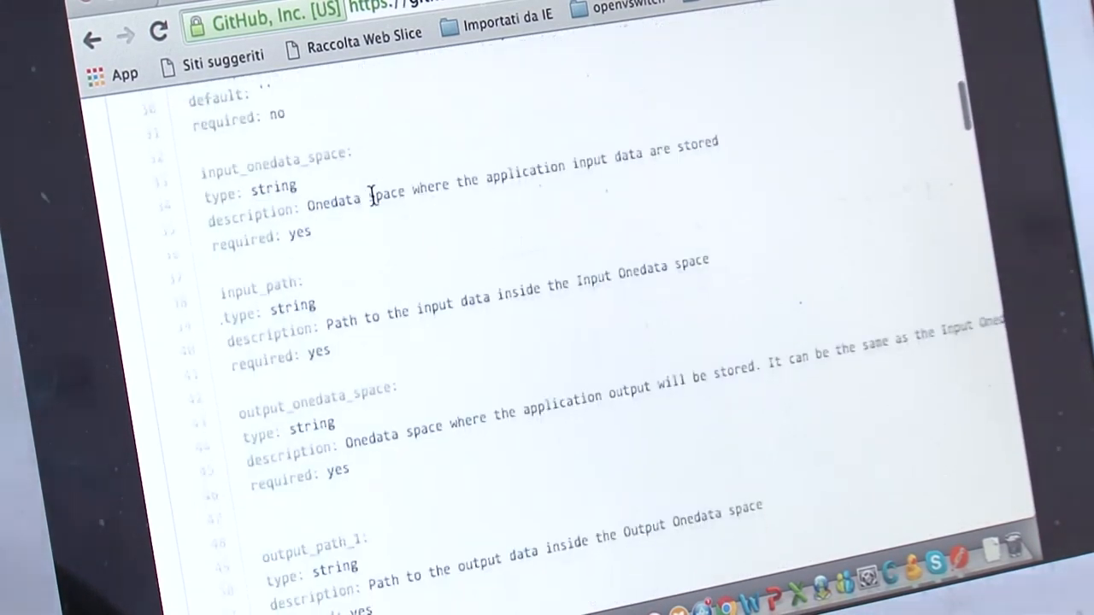
{"action": "scroll", "scroll_direction": "down", "scroll_amount": 3}
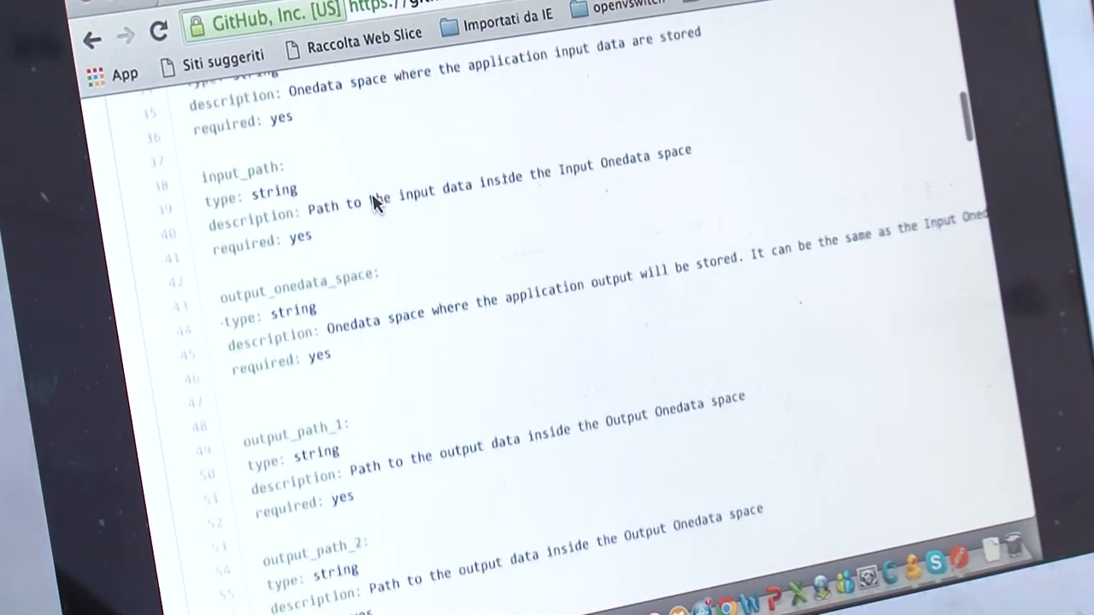
{"action": "scroll", "scroll_direction": "down", "scroll_amount": 3}
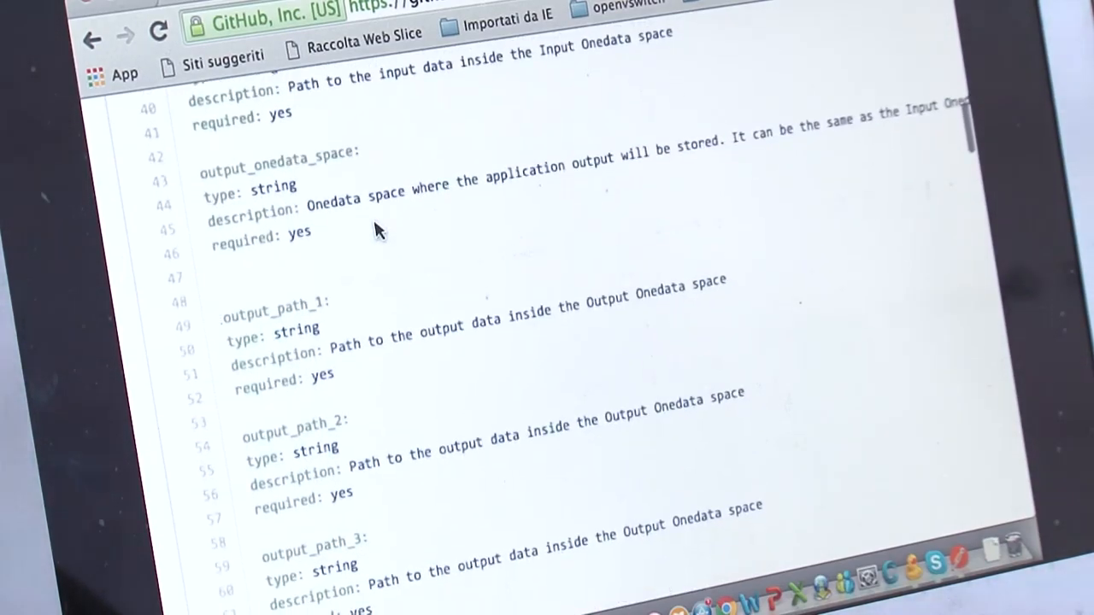
{"action": "scroll", "scroll_direction": "down", "scroll_amount": 3}
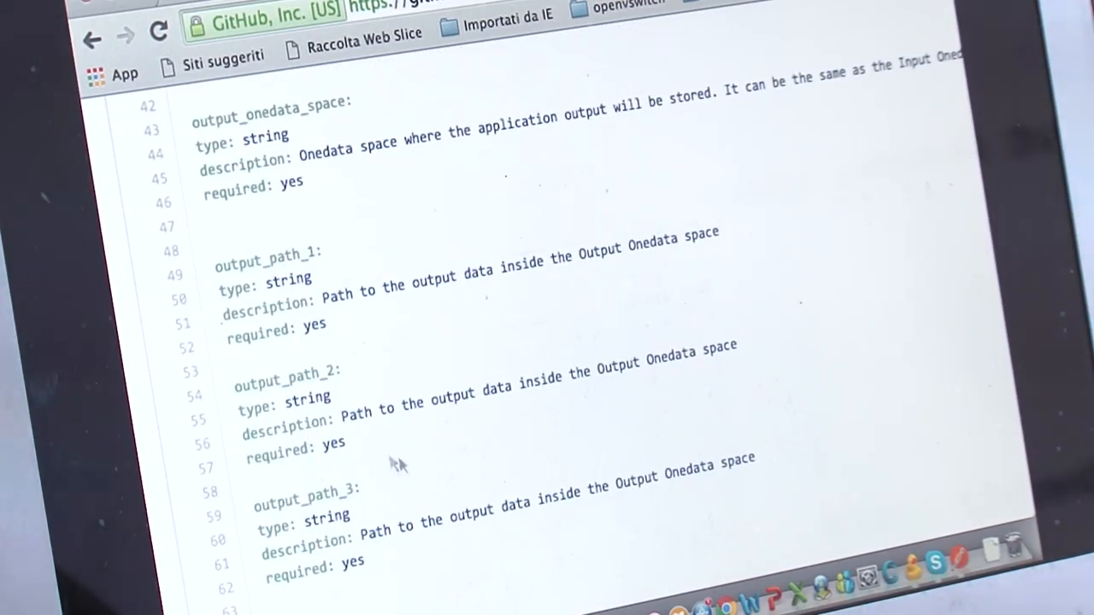
{"action": "scroll", "scroll_direction": "down", "scroll_amount": 3}
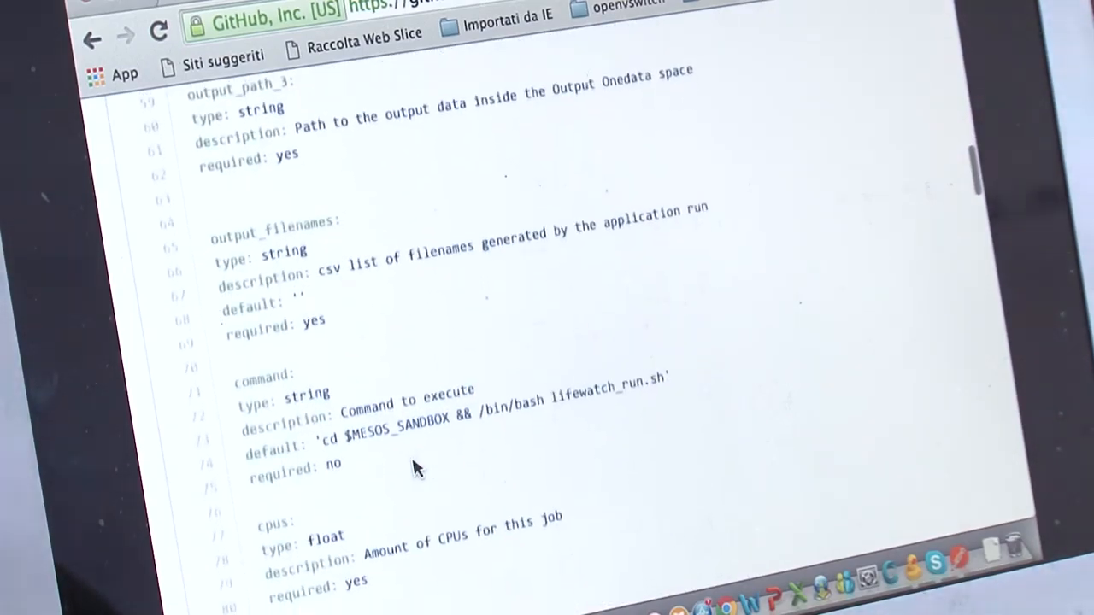
{"action": "scroll", "scroll_direction": "down", "scroll_amount": 3}
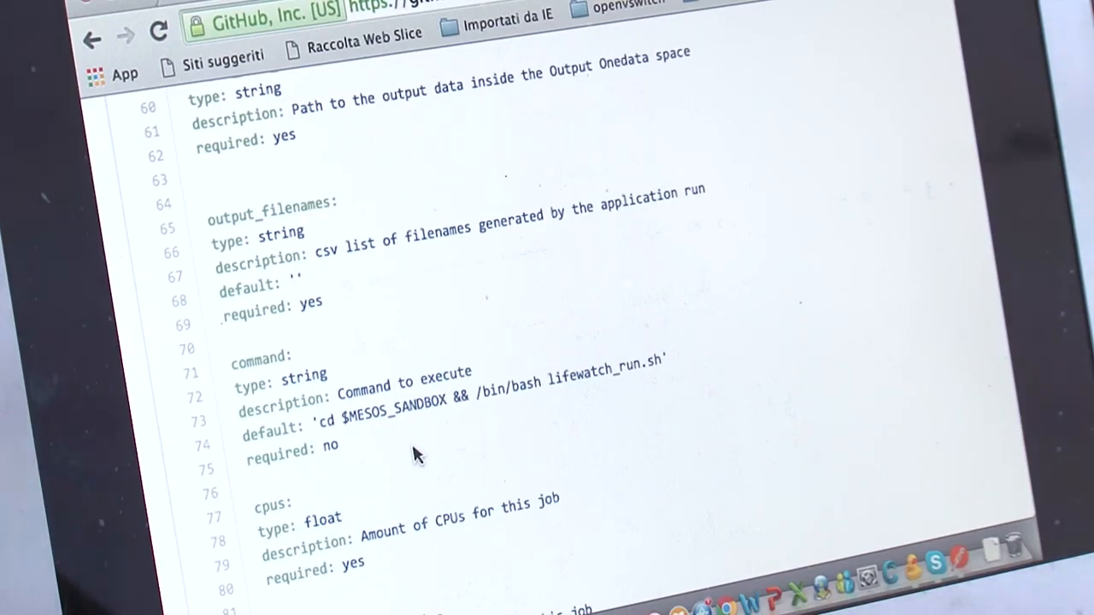
{"action": "scroll", "scroll_direction": "down", "scroll_amount": 3}
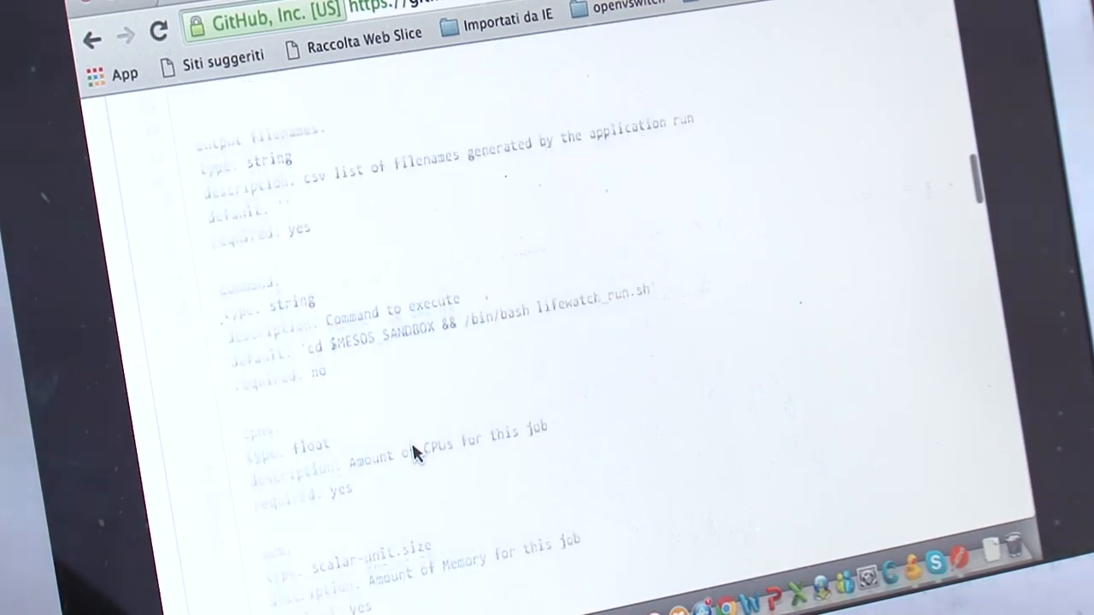
{"action": "scroll", "scroll_direction": "down", "scroll_amount": 3}
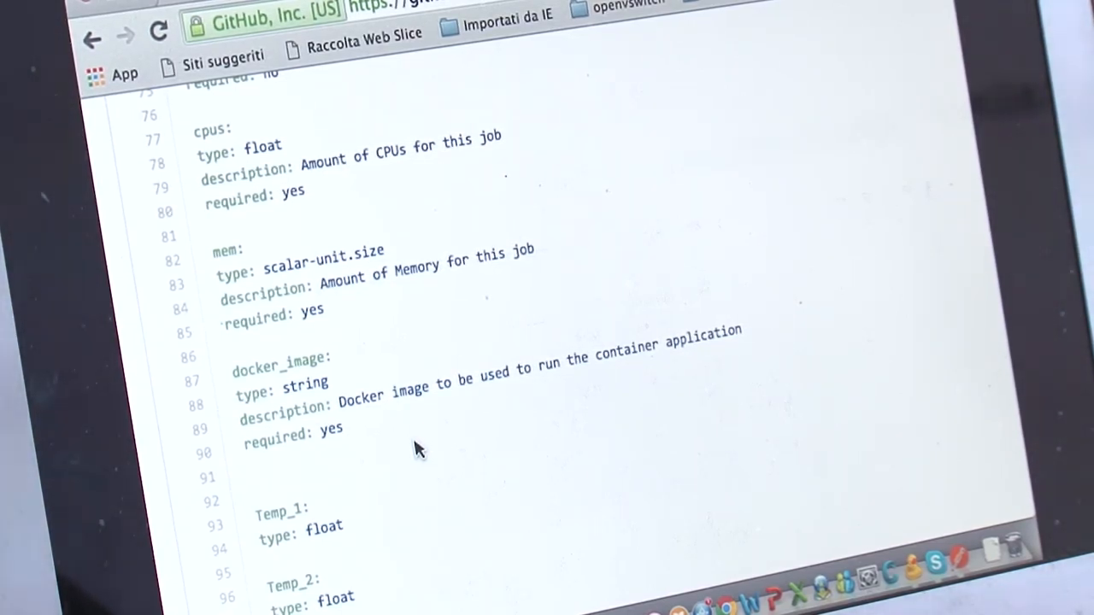
{"action": "scroll", "scroll_direction": "down", "scroll_amount": 3}
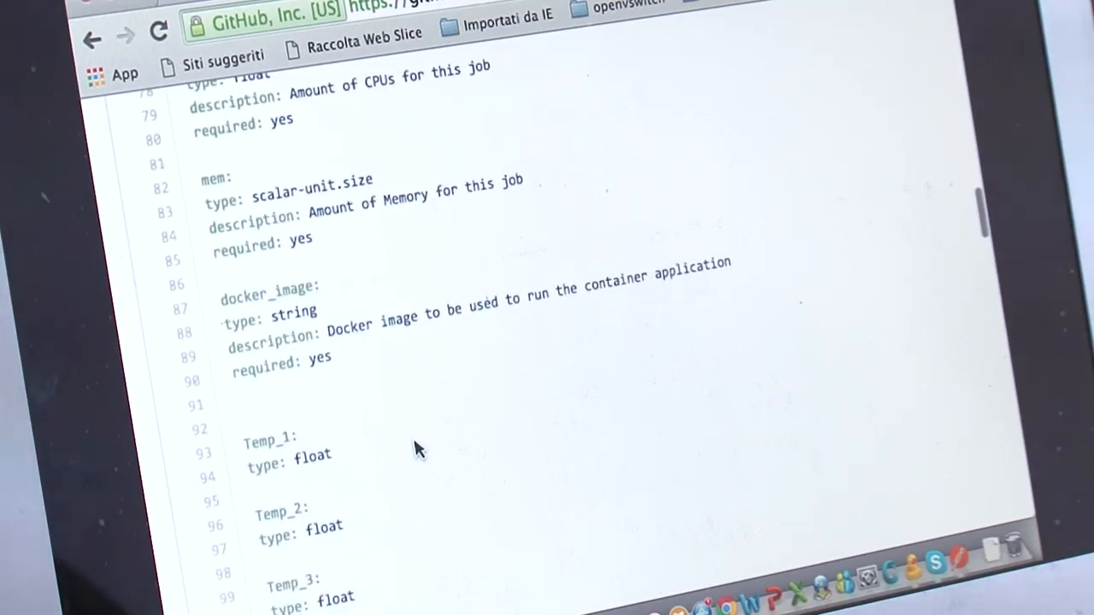
{"action": "scroll", "scroll_direction": "down", "scroll_amount": 3}
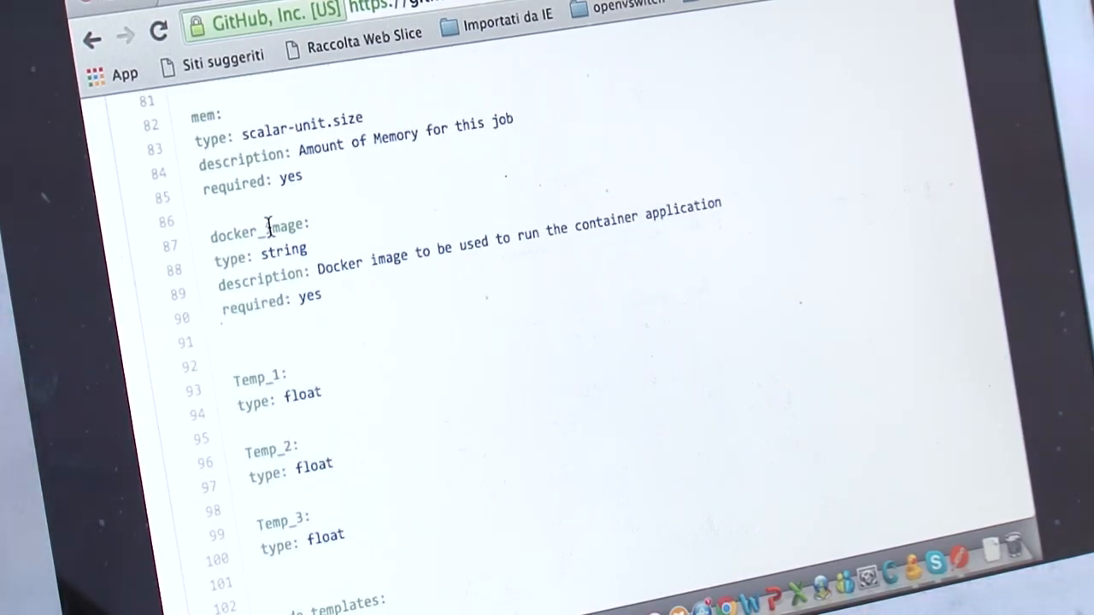
{"action": "mouse_move", "coordinate": [347, 346]}
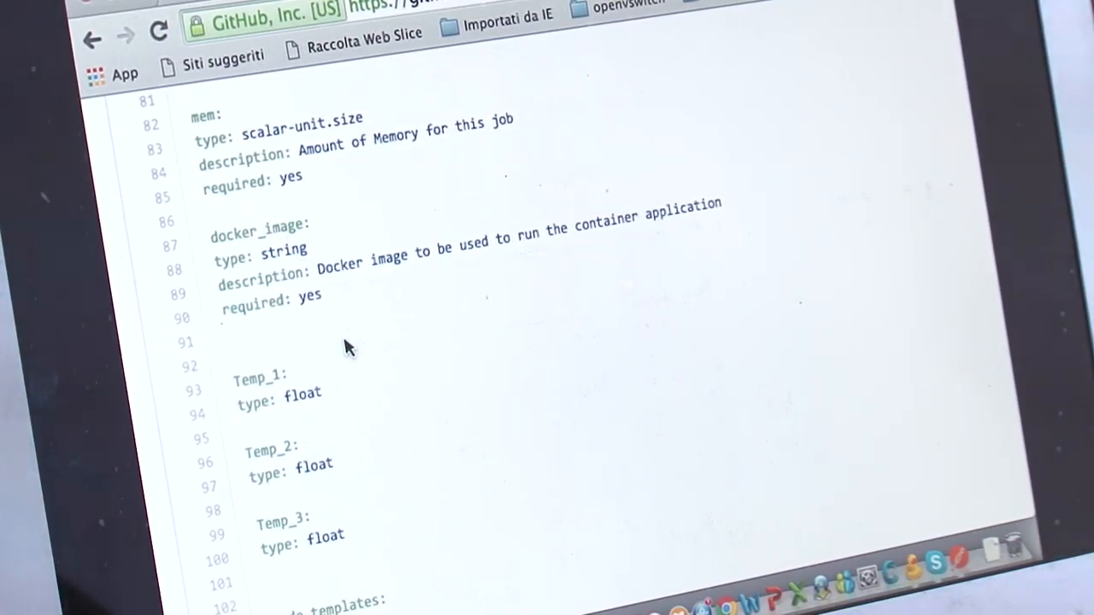
Step: Scroll down to node_templates and chronos_job1's schedule, description and command properties
{"action": "scroll", "scroll_direction": "down", "scroll_amount": 3}
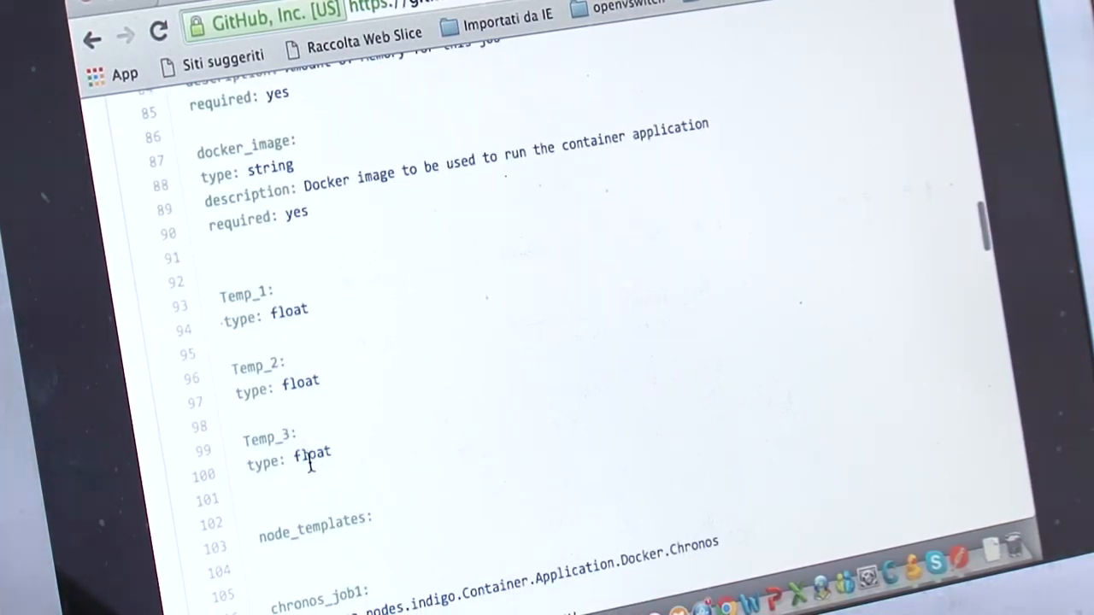
{"action": "scroll", "scroll_direction": "down", "scroll_amount": 3}
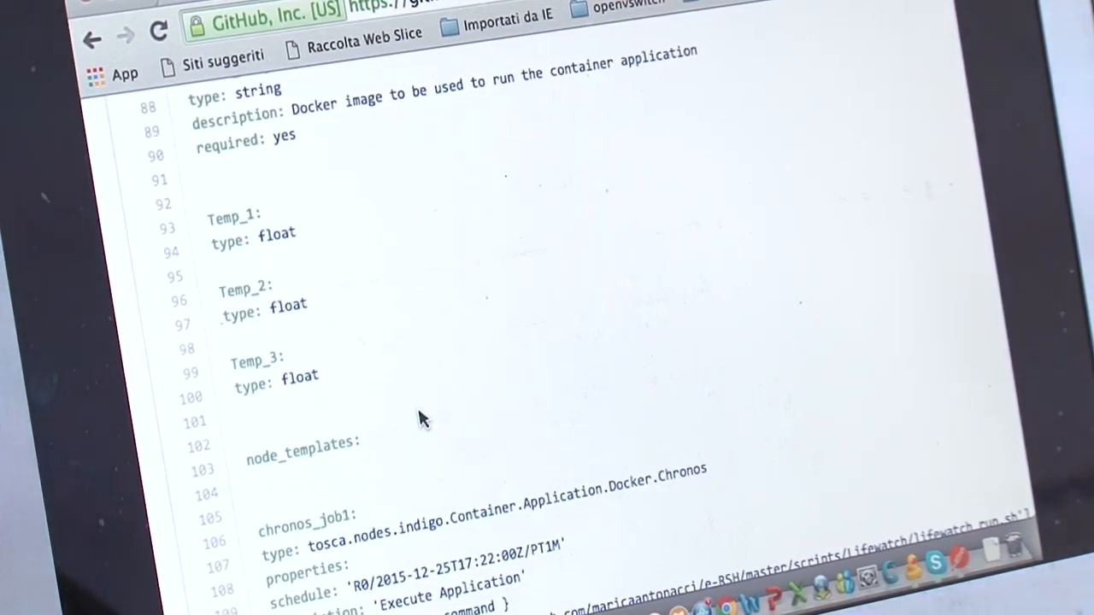
{"action": "scroll", "scroll_direction": "down", "scroll_amount": 3}
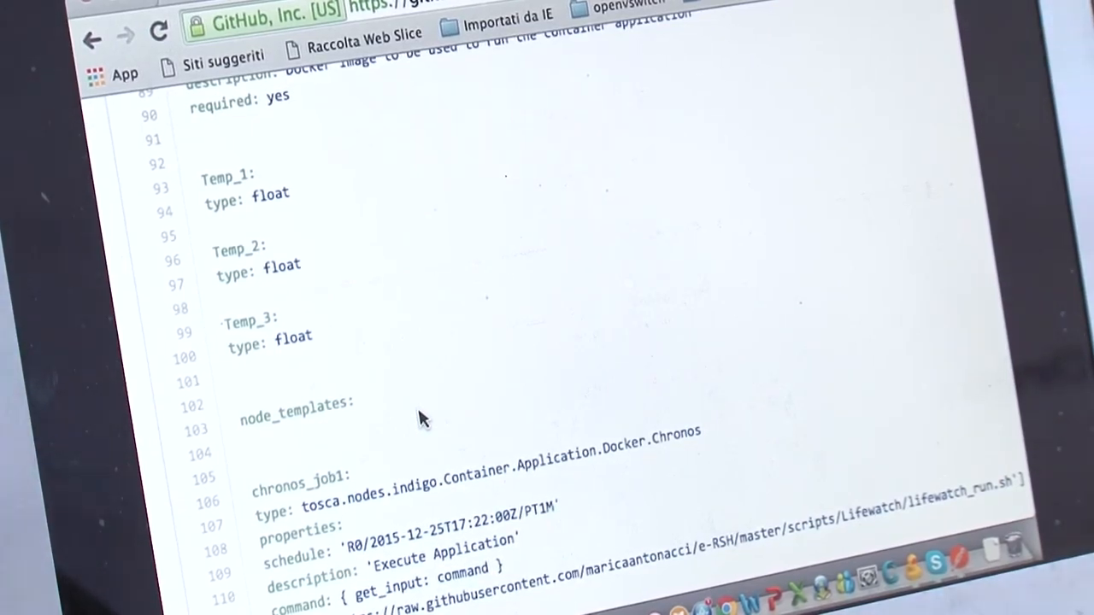
{"action": "scroll", "scroll_direction": "down", "scroll_amount": 3}
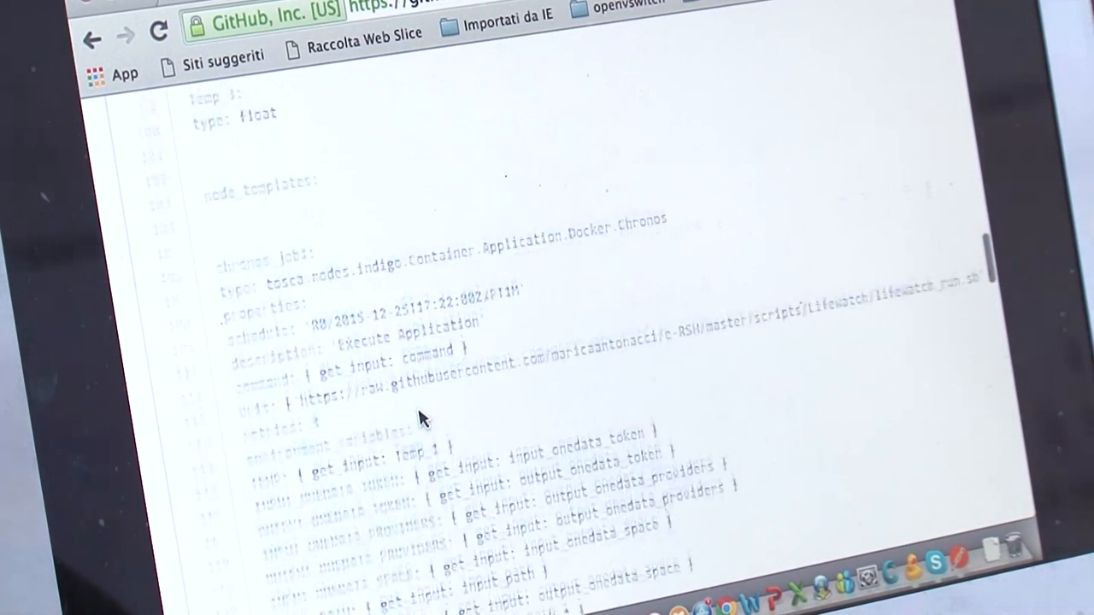
{"action": "scroll", "scroll_direction": "up", "scroll_amount": 3}
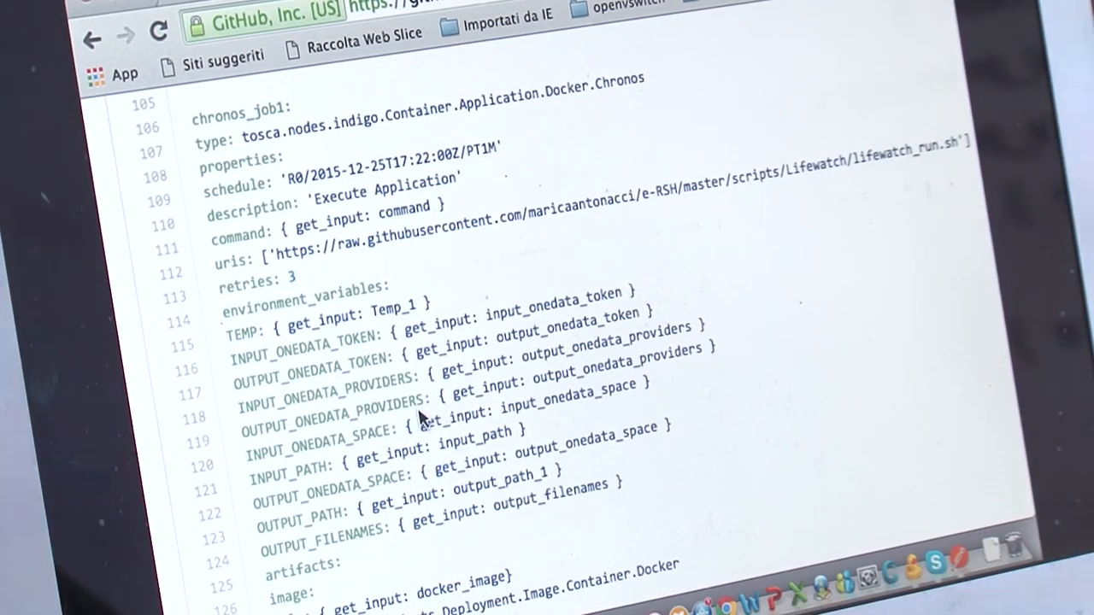
{"action": "scroll", "scroll_direction": "down", "scroll_amount": 3}
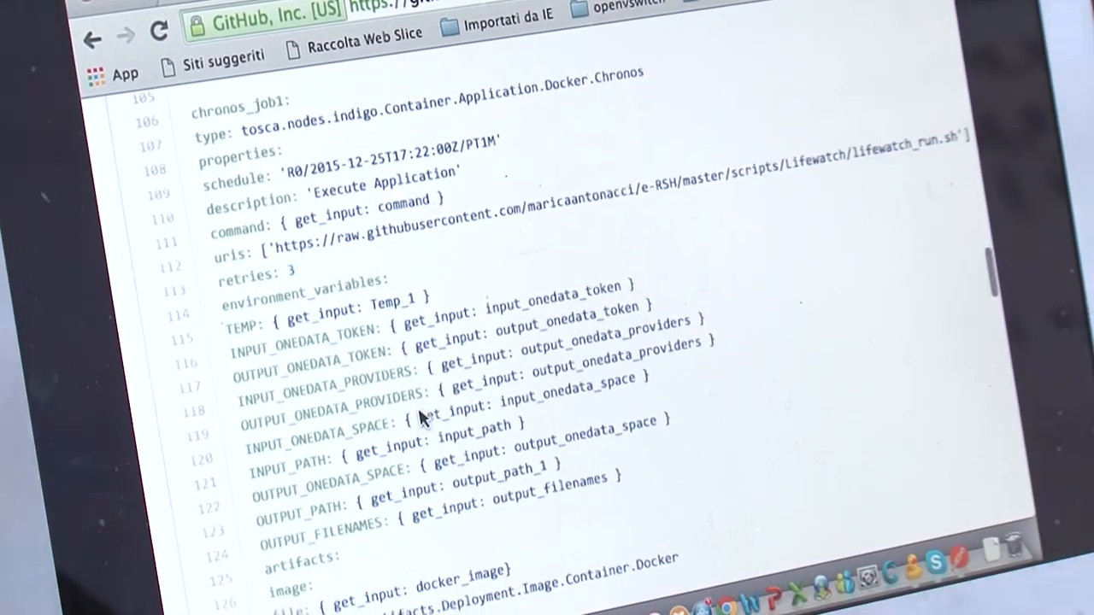
{"action": "scroll", "scroll_direction": "down", "scroll_amount": 3}
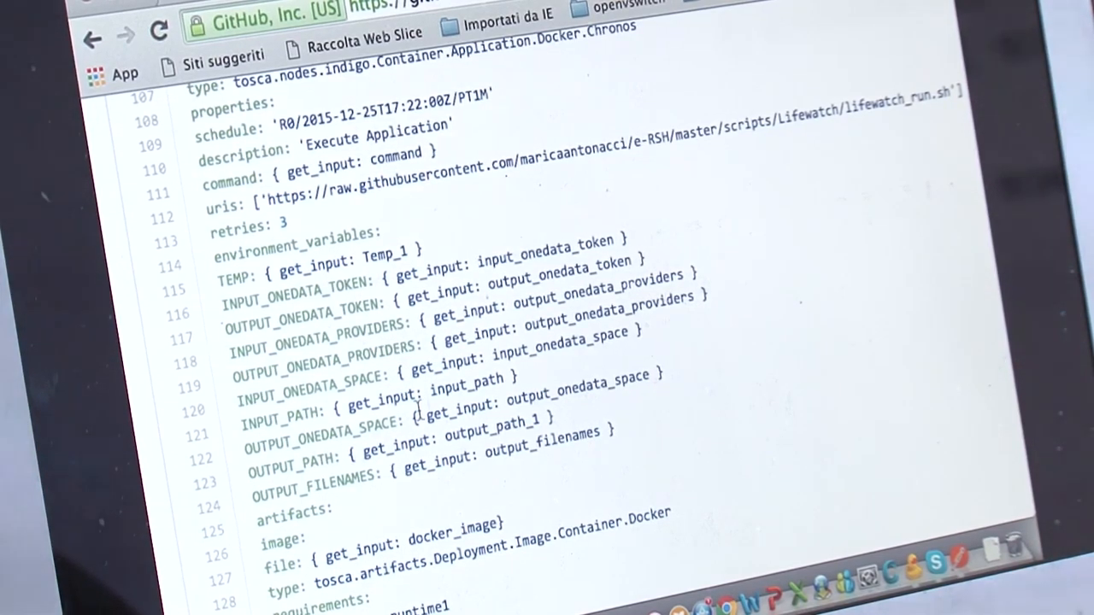
{"action": "scroll", "scroll_direction": "up", "scroll_amount": 3}
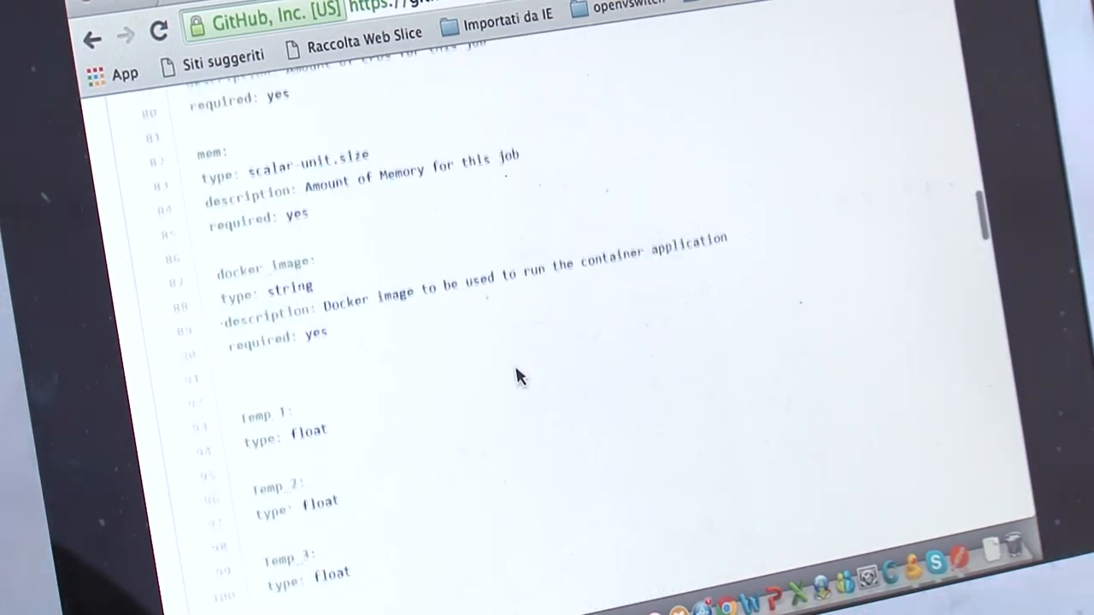
Step: Scroll through the barridocker Docker Hub page describing the Lifewatch use case image
{"action": "scroll", "scroll_direction": "down", "scroll_amount": 3}
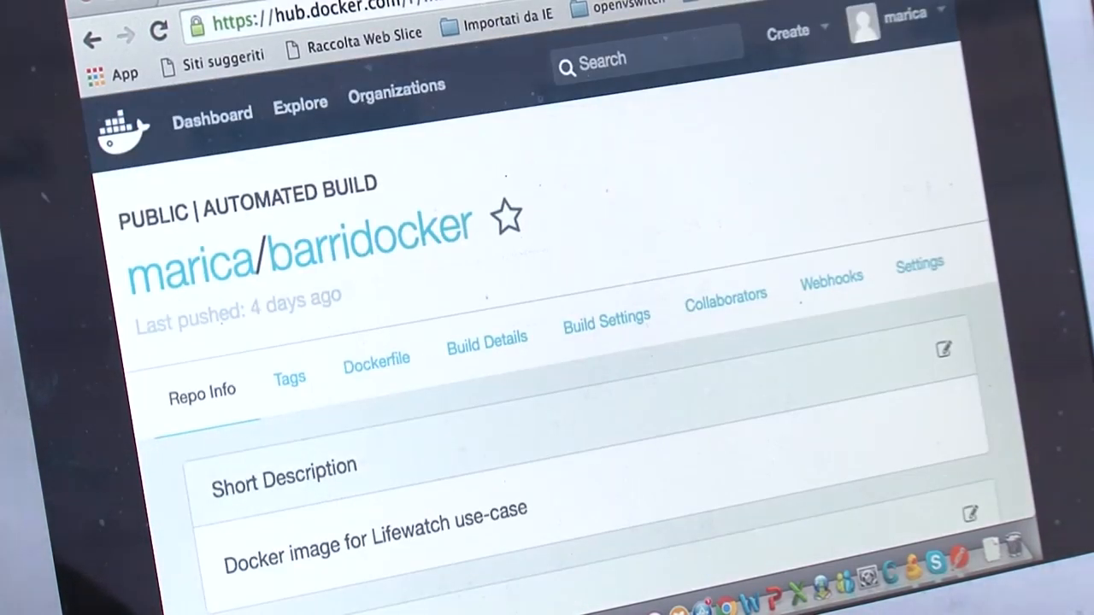
{"action": "mouse_move", "coordinate": [613, 143]}
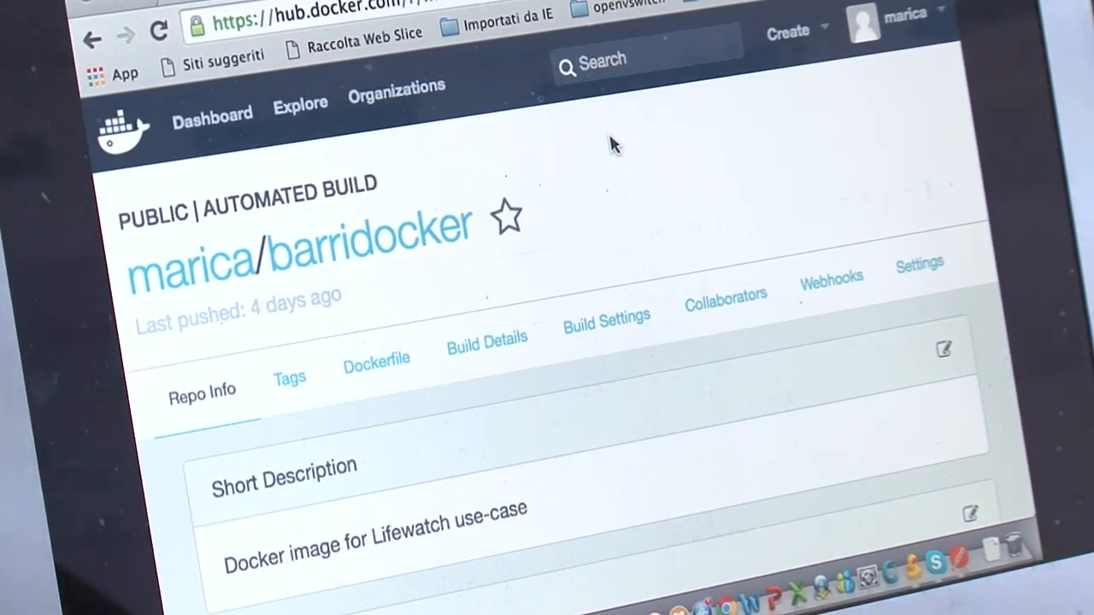
{"action": "scroll", "scroll_direction": "down", "scroll_amount": 3}
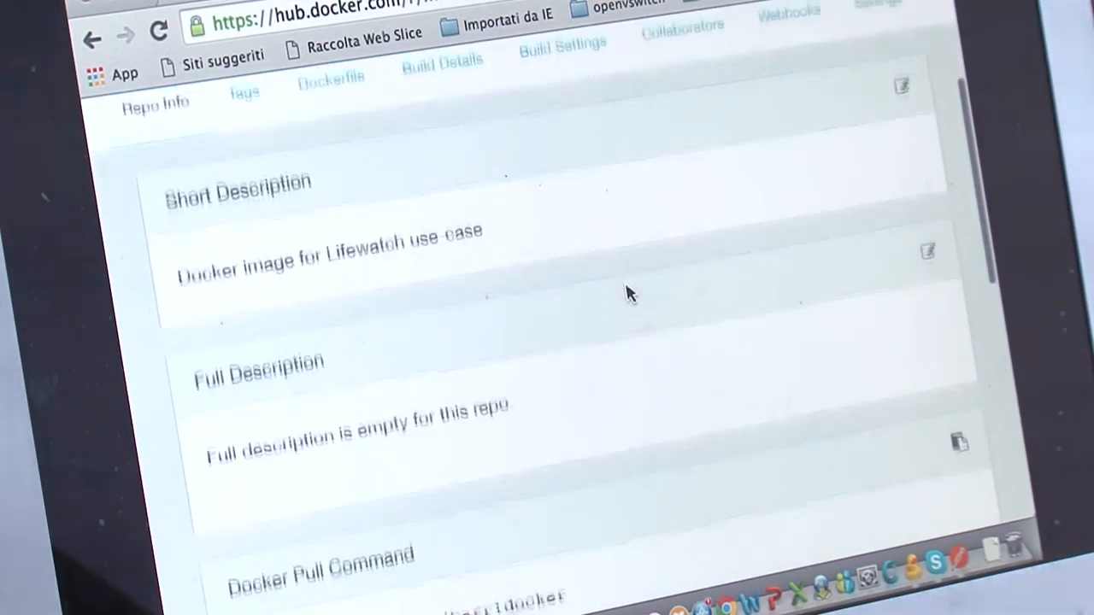
{"action": "scroll", "scroll_direction": "down", "scroll_amount": 3}
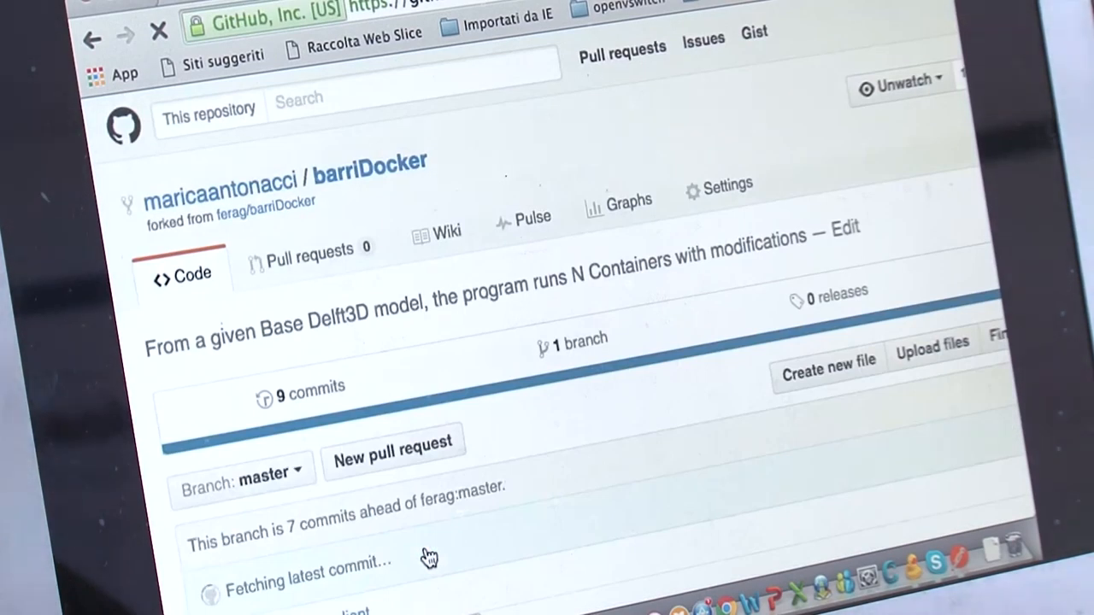
Step: Read the barridocker-oneclient Dockerfile installing Ansible and indigo-dc.oneclient, then return to the repo files
{"action": "scroll", "scroll_direction": "down", "scroll_amount": 3}
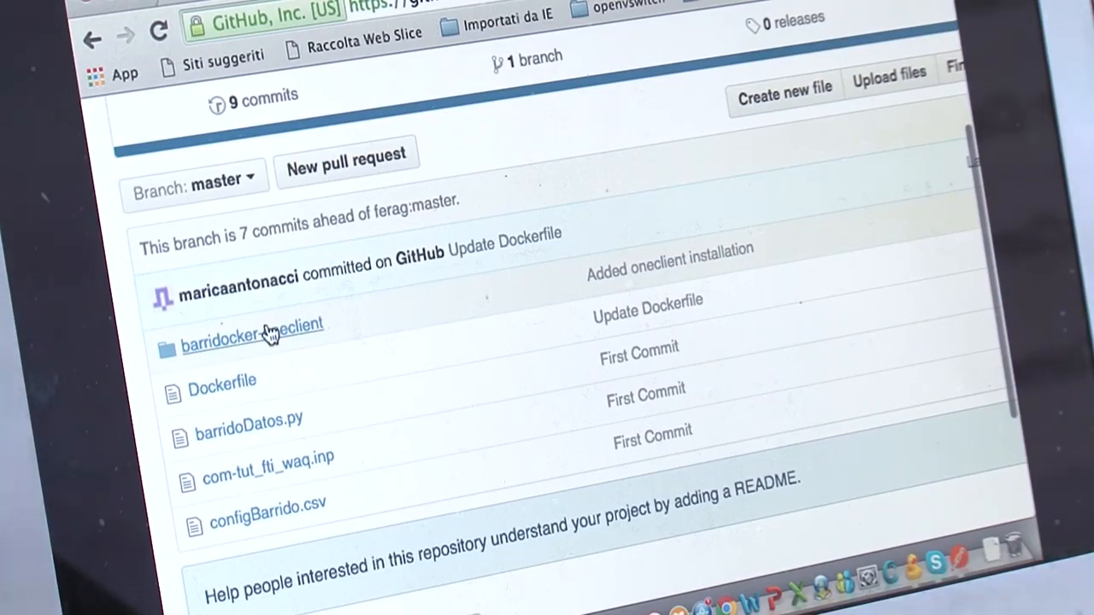
{"action": "left_click", "coordinate": [252, 323]}
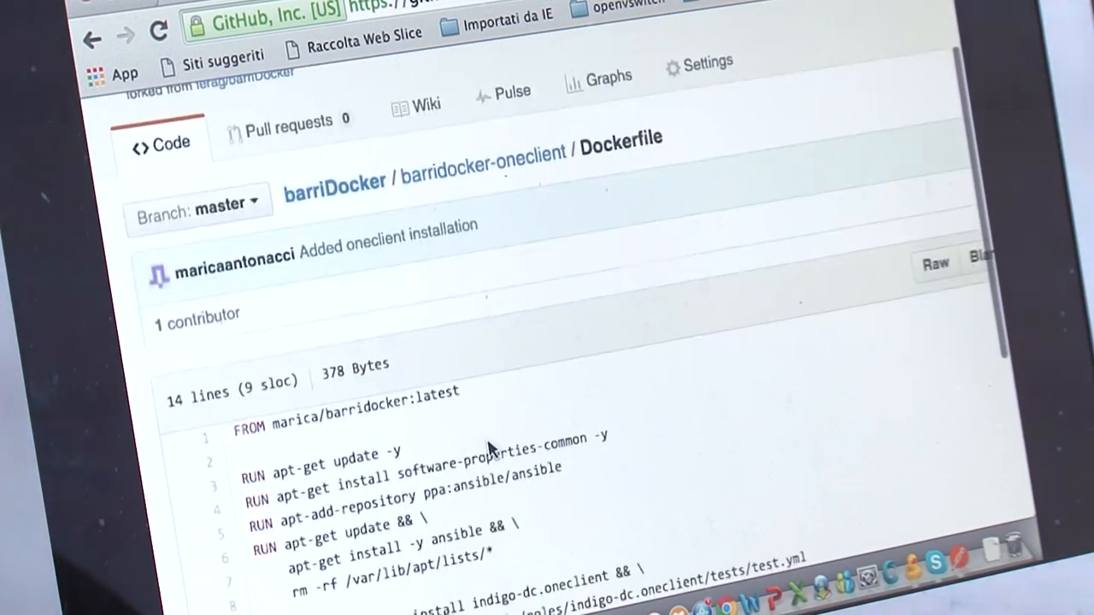
{"action": "scroll", "scroll_direction": "down", "scroll_amount": 3}
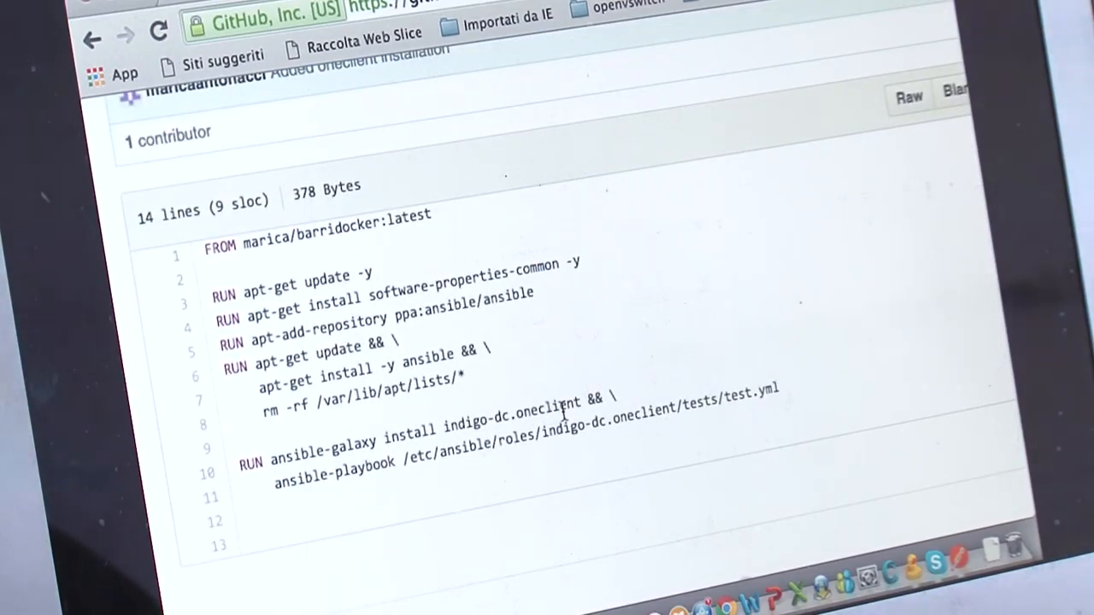
{"action": "mouse_move", "coordinate": [431, 333]}
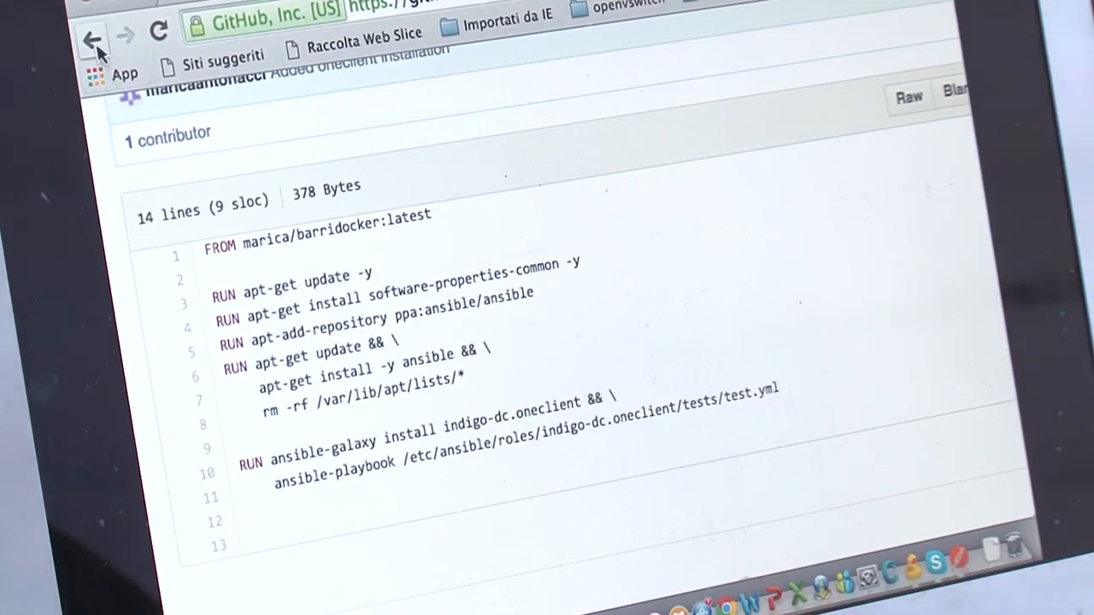
{"action": "left_click", "coordinate": [90, 38]}
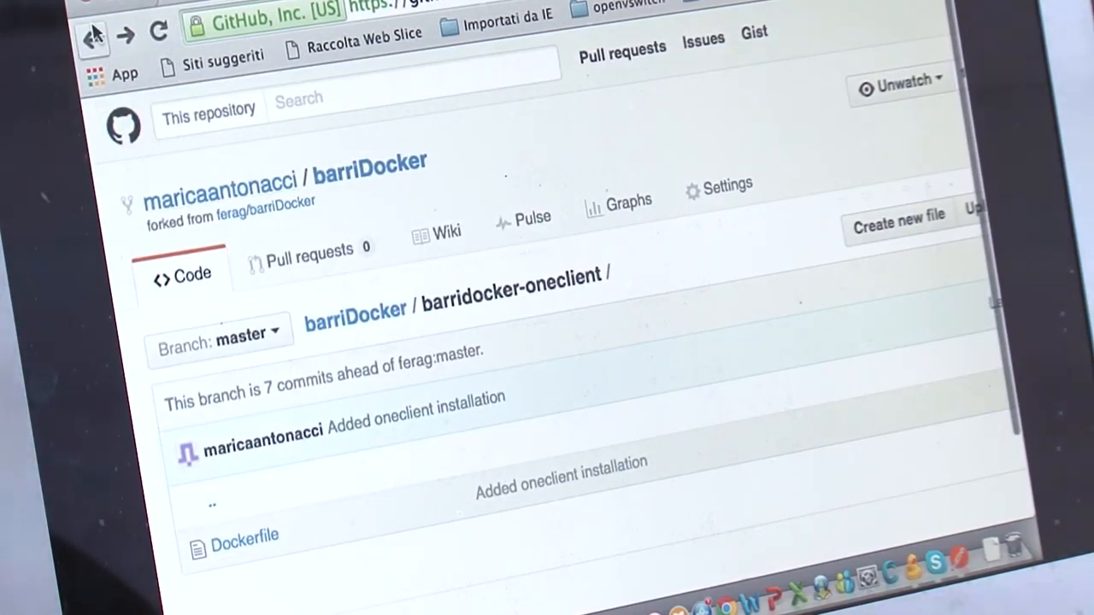
{"action": "scroll", "scroll_direction": "down", "scroll_amount": 3}
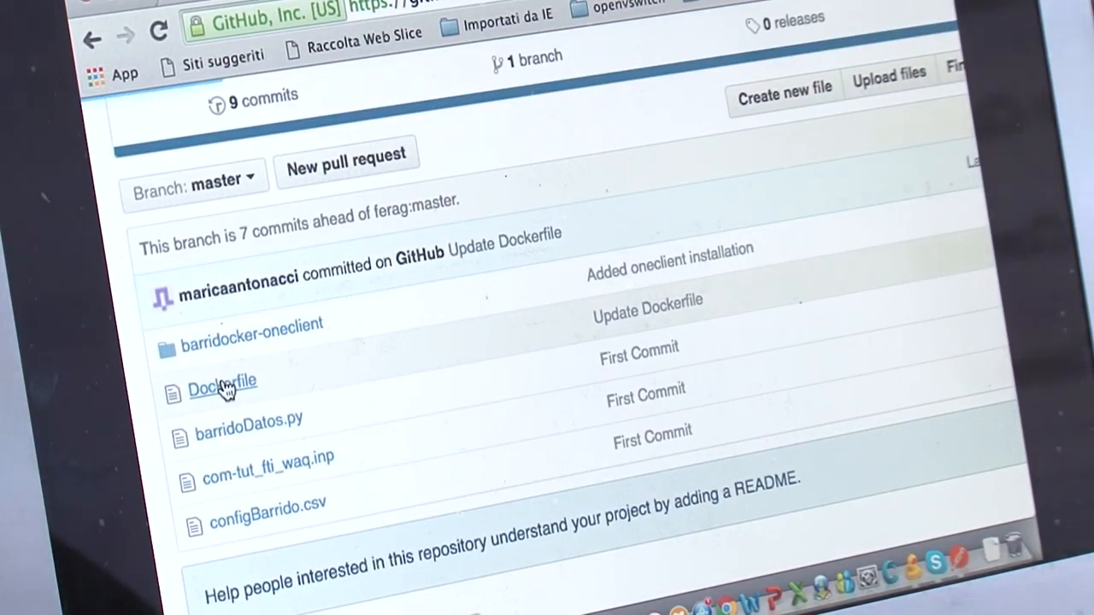
Step: Read the top-level Dockerfile: ubuntu:14.04 base, NetCDF and NetCDF-Fortran builds, Delft3D checkout
{"action": "left_click", "coordinate": [220, 385]}
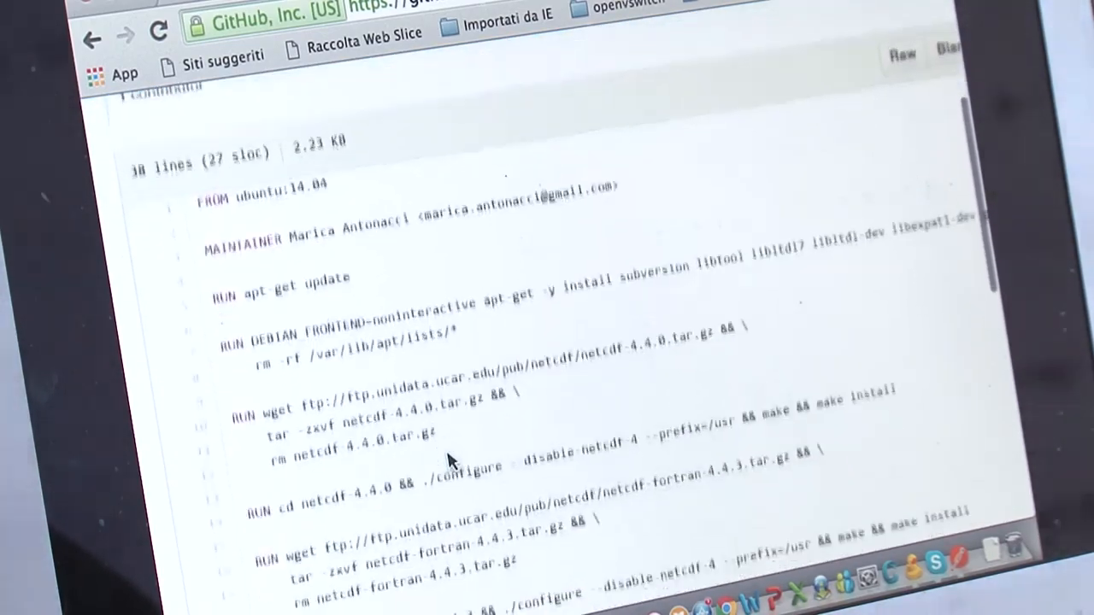
{"action": "scroll", "scroll_direction": "up", "scroll_amount": 3}
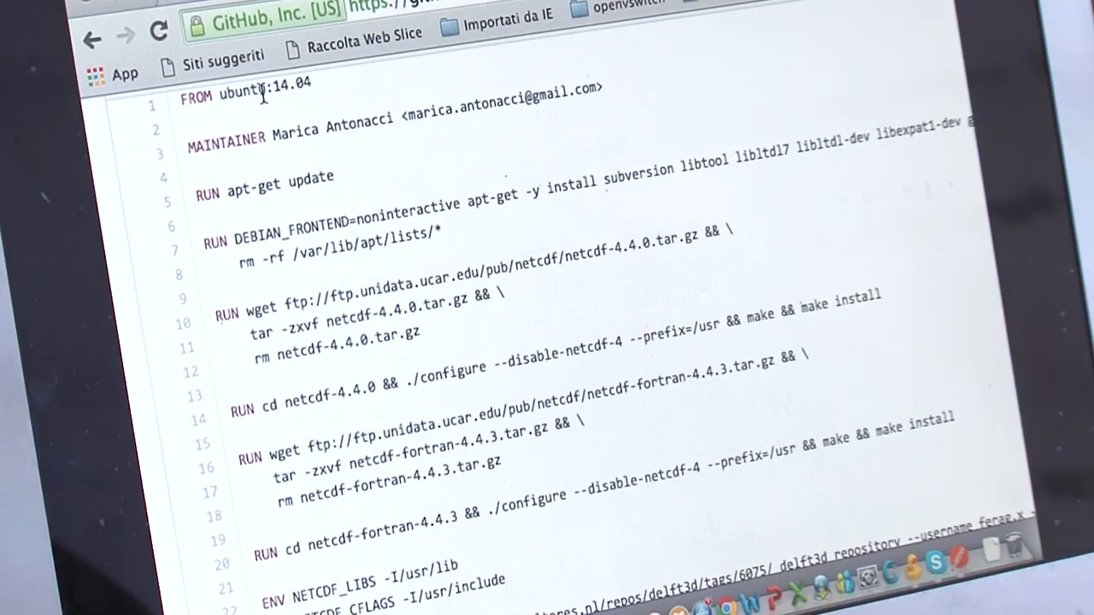
{"action": "double_click", "coordinate": [242, 90]}
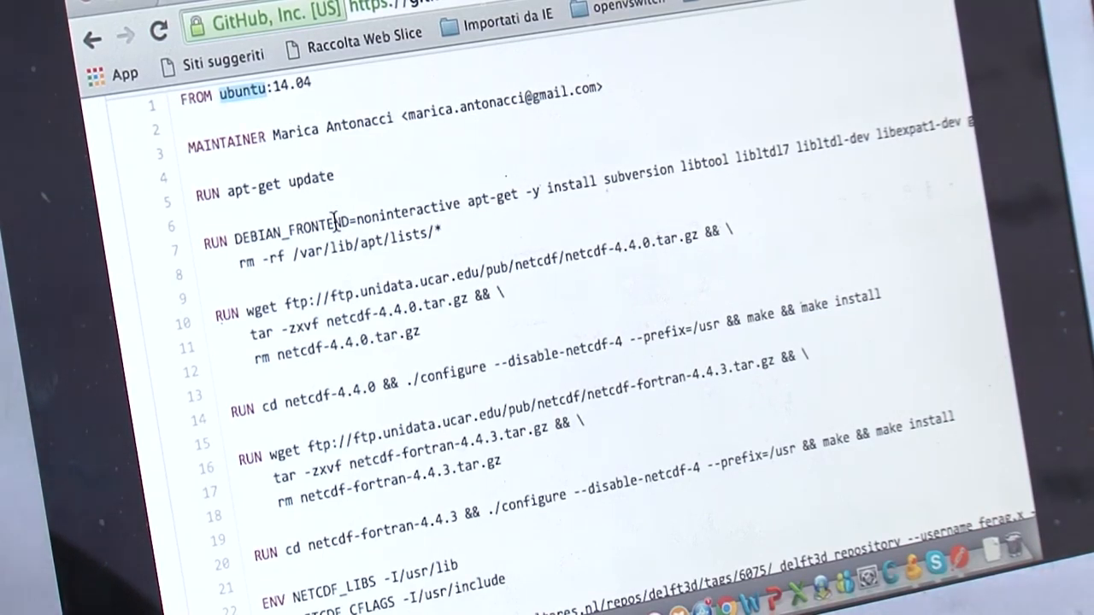
{"action": "scroll", "scroll_direction": "down", "scroll_amount": 3}
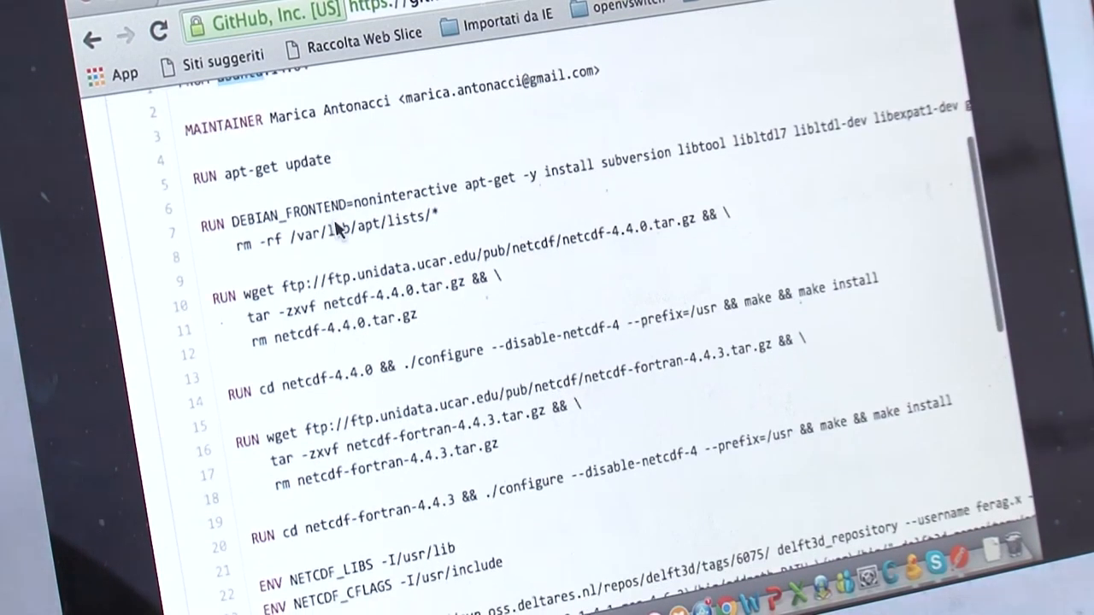
{"action": "scroll", "scroll_direction": "down", "scroll_amount": 3}
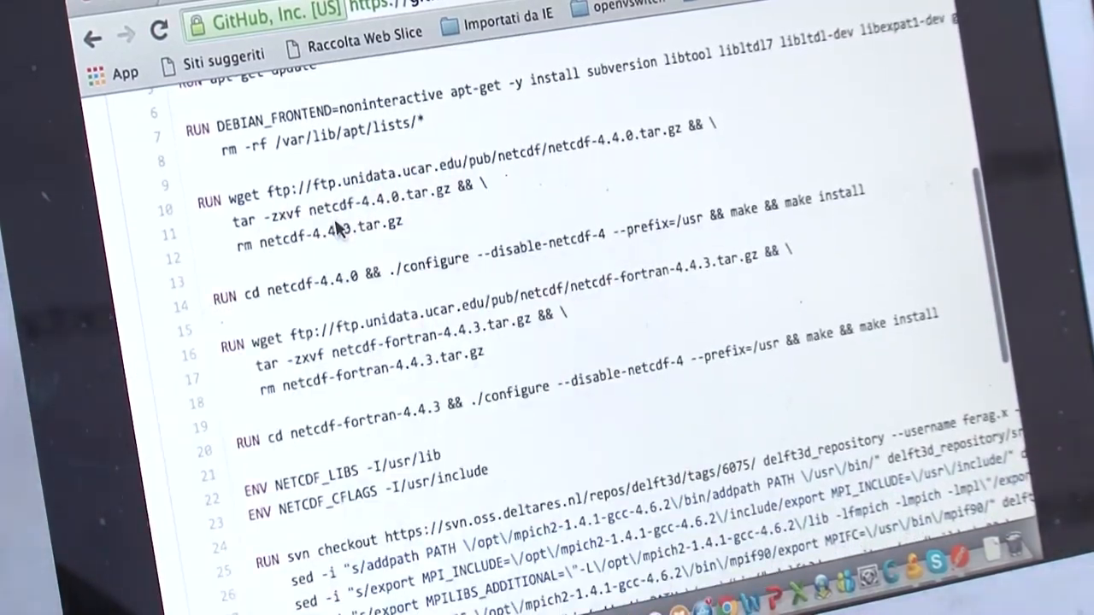
{"action": "scroll", "scroll_direction": "down", "scroll_amount": 3}
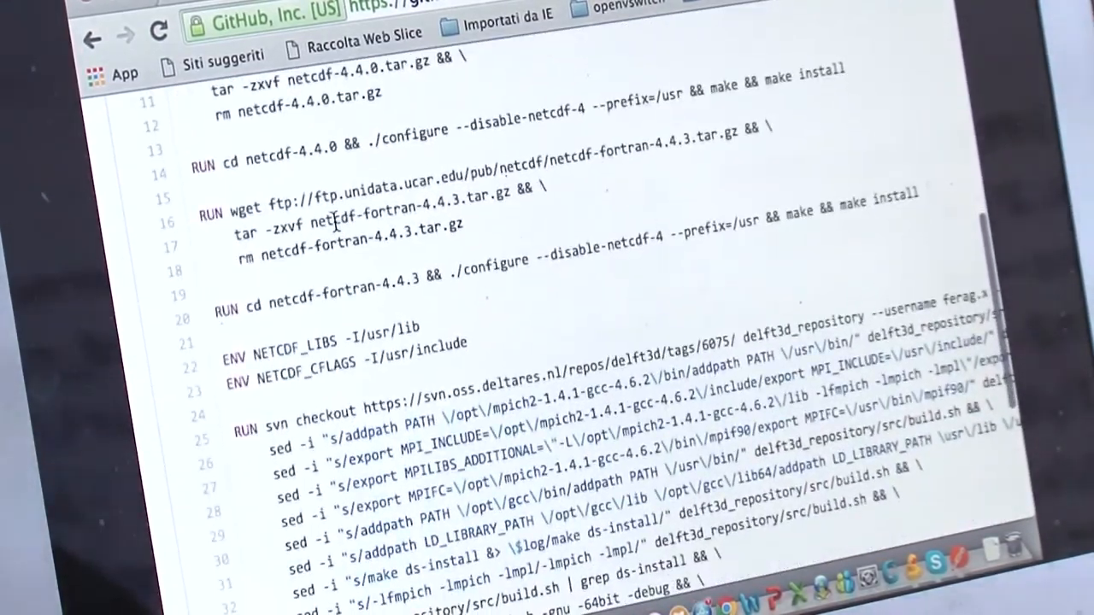
{"action": "scroll", "scroll_direction": "down", "scroll_amount": 3}
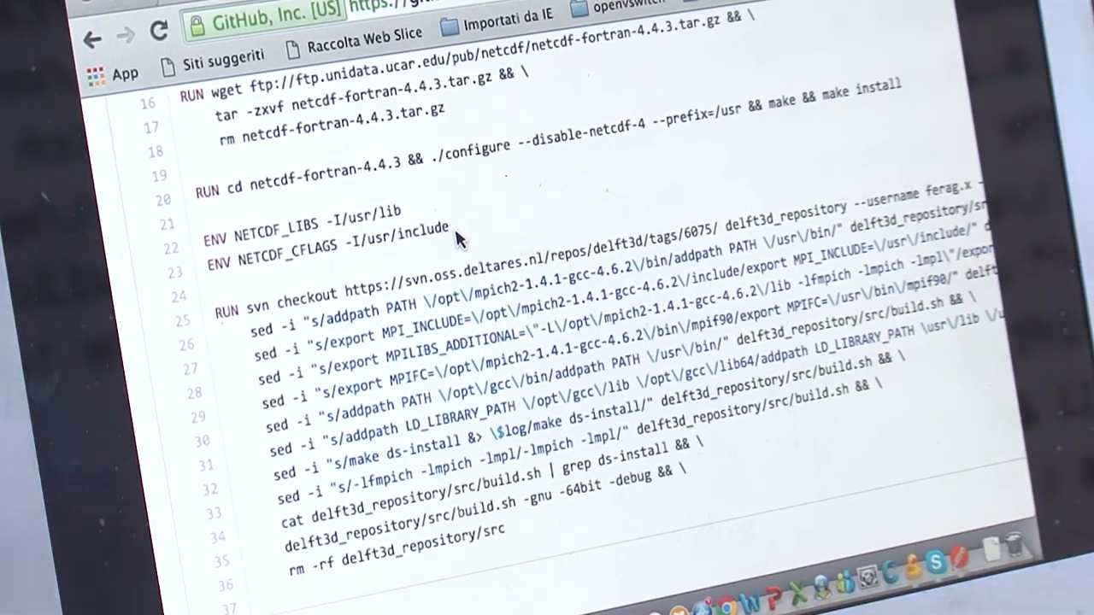
{"action": "scroll", "scroll_direction": "up", "scroll_amount": 3}
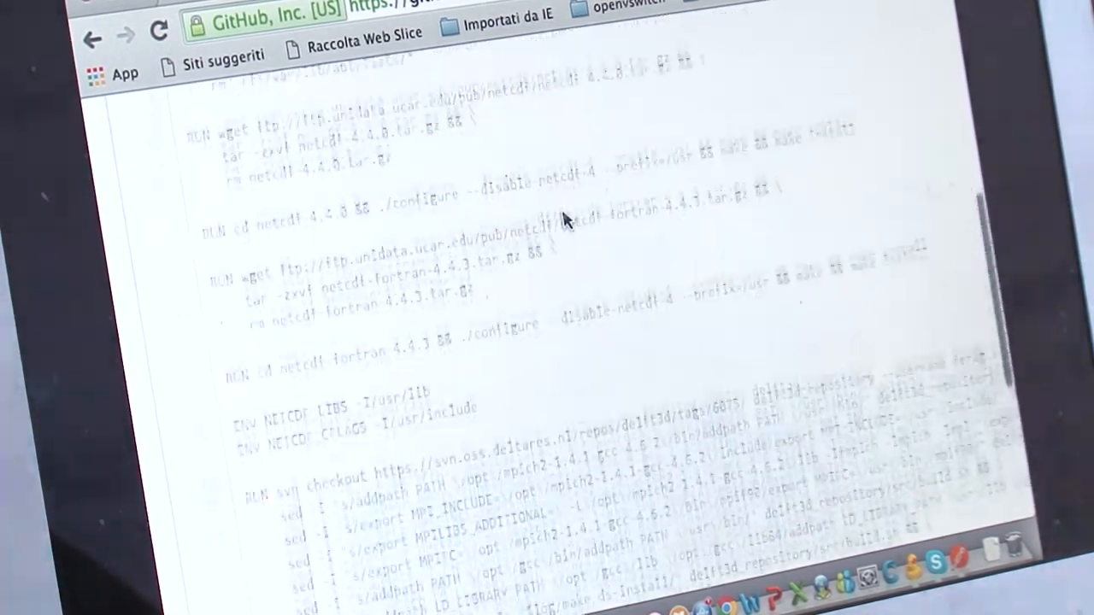
Step: Go from the e-RSH repository to scripts > Lifewatch and view lifewatch_run.sh
{"action": "scroll", "scroll_direction": "up", "scroll_amount": 3}
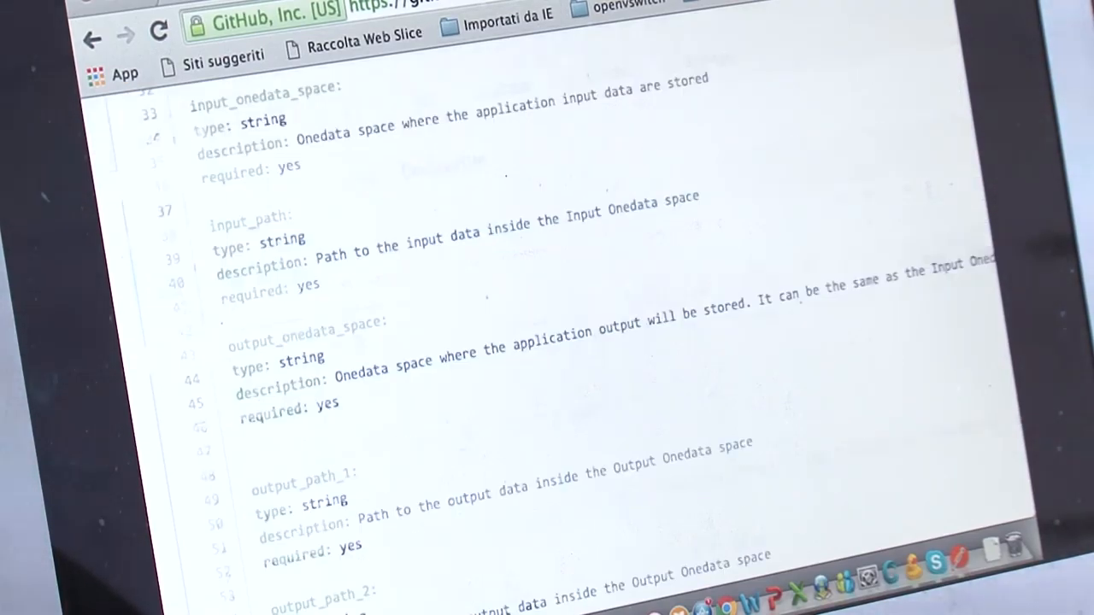
{"action": "scroll", "scroll_direction": "up", "scroll_amount": 3}
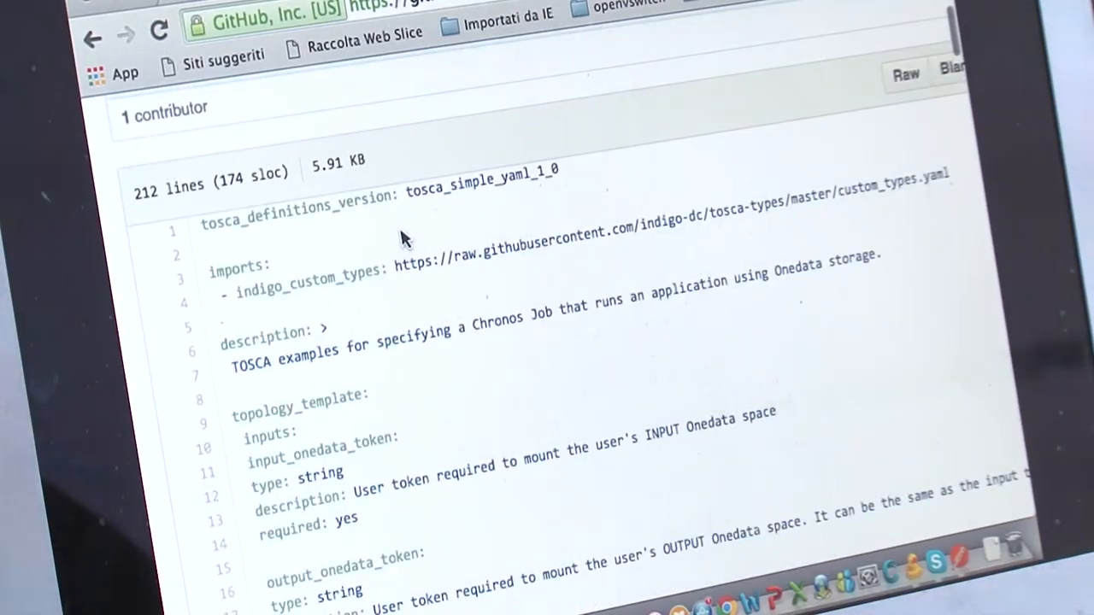
{"action": "scroll", "scroll_direction": "up", "scroll_amount": 3}
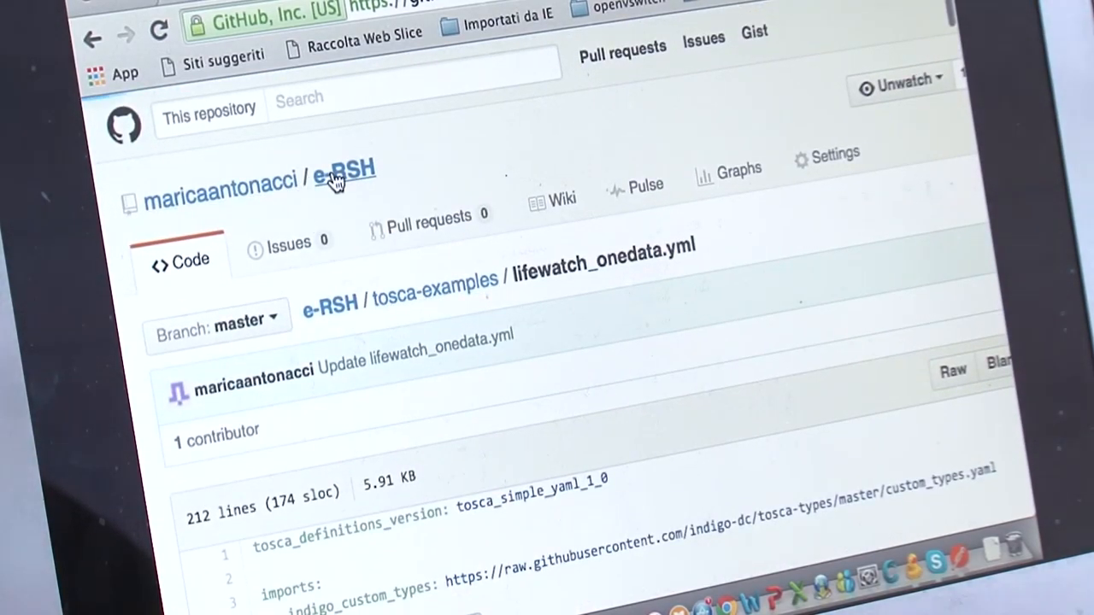
{"action": "left_click", "coordinate": [342, 169]}
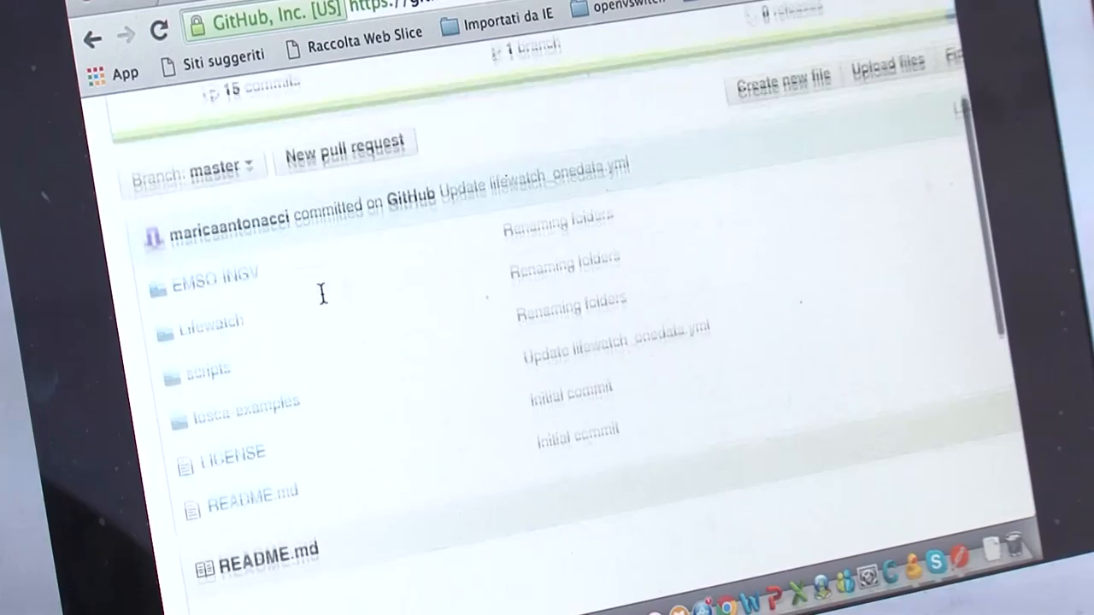
{"action": "left_click", "coordinate": [209, 369]}
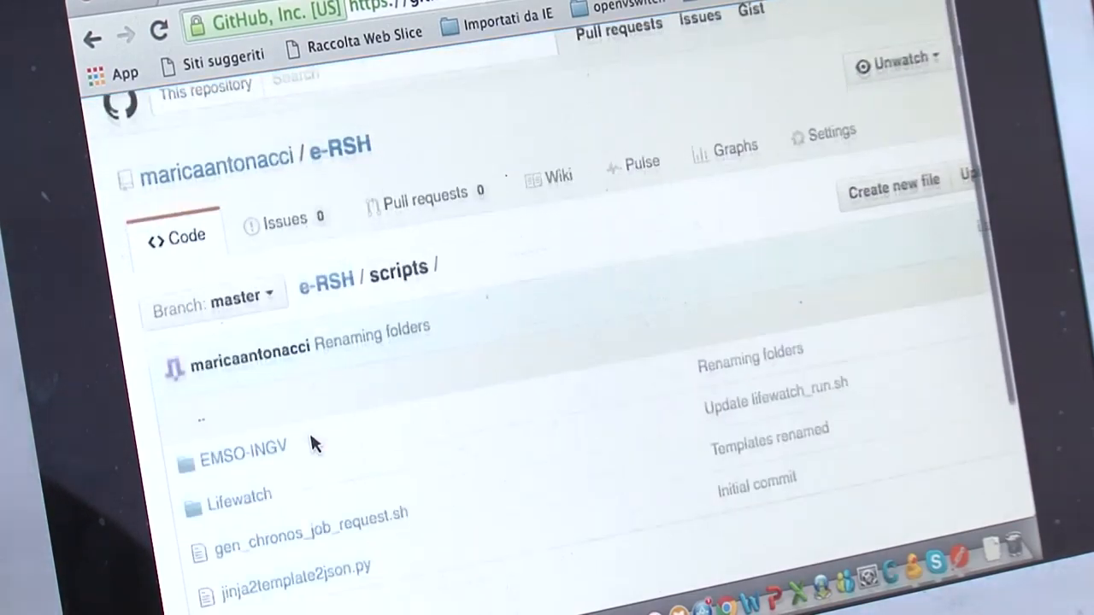
{"action": "scroll", "scroll_direction": "down", "scroll_amount": 3}
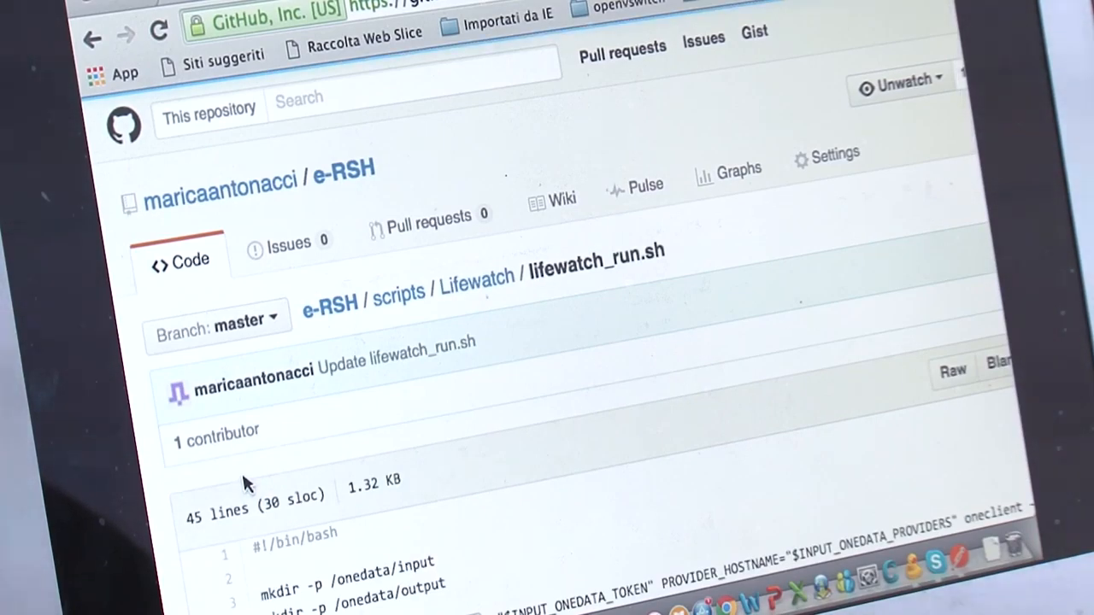
Step: Scroll through lifewatch_run.sh to the delwaq run and output collection
{"action": "scroll", "scroll_direction": "down", "scroll_amount": 3}
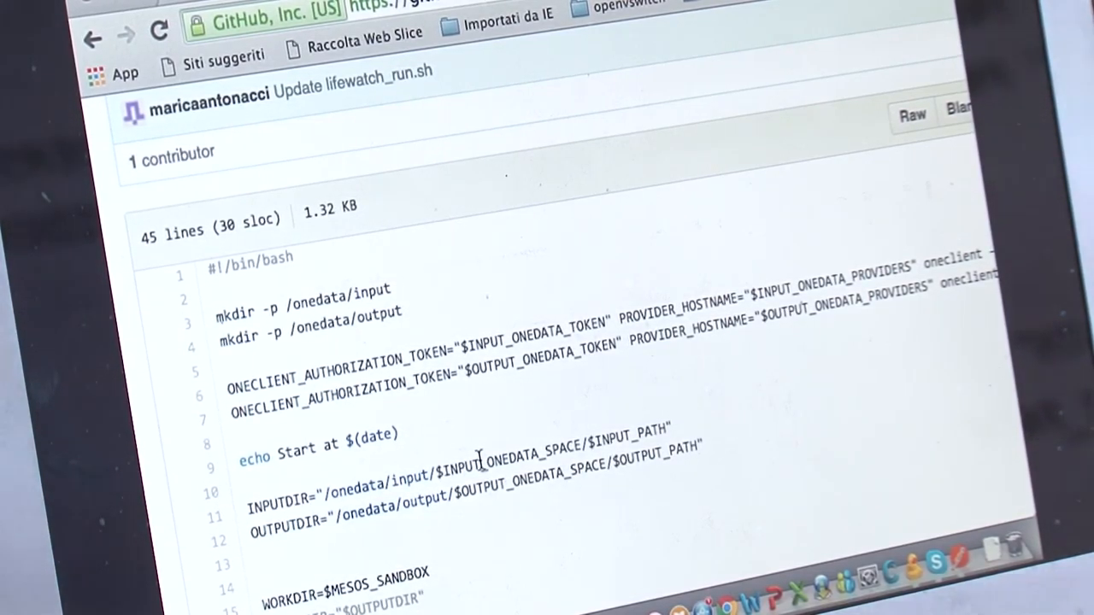
{"action": "scroll", "scroll_direction": "down", "scroll_amount": 3}
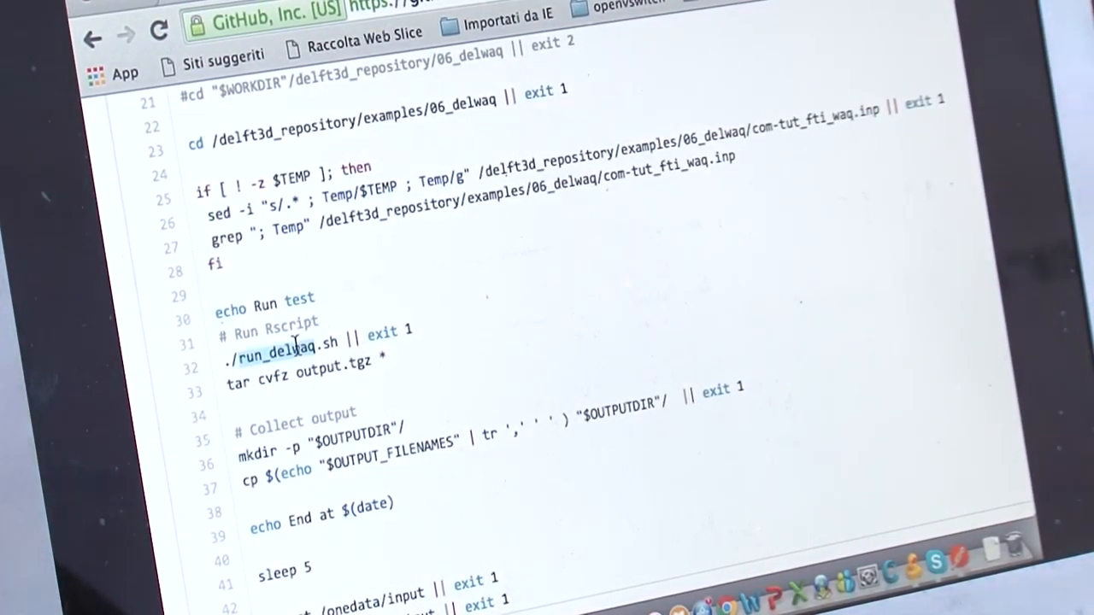
{"action": "scroll", "scroll_direction": "down", "scroll_amount": 3}
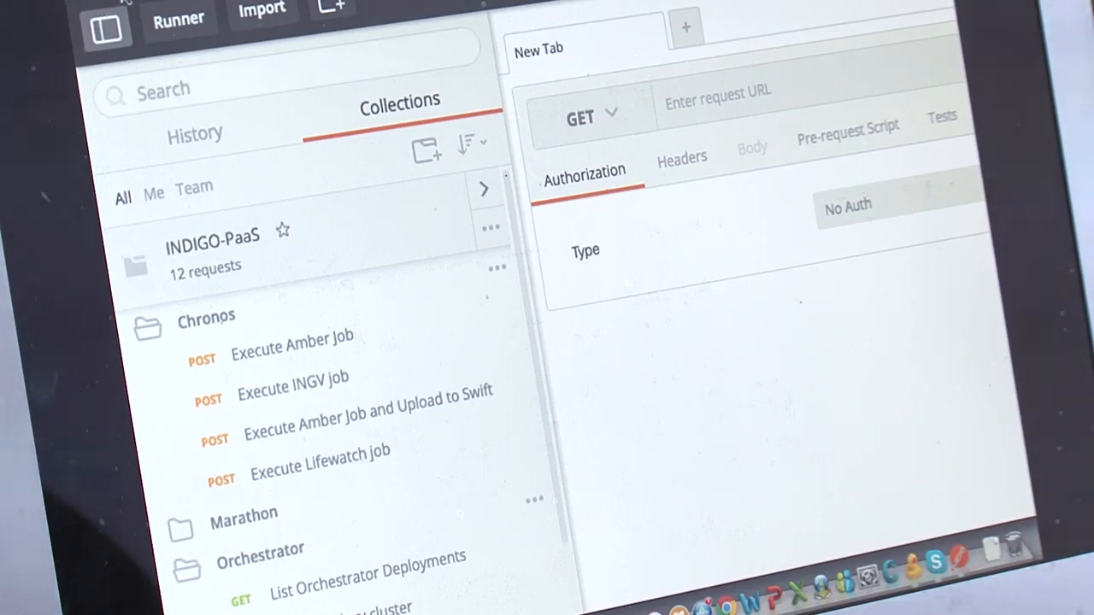
Step: Open INDIGO-PaaS > Chronos > Execute Lifewatch job from the collections sidebar, then hide the sidebar
{"action": "left_click", "coordinate": [104, 27]}
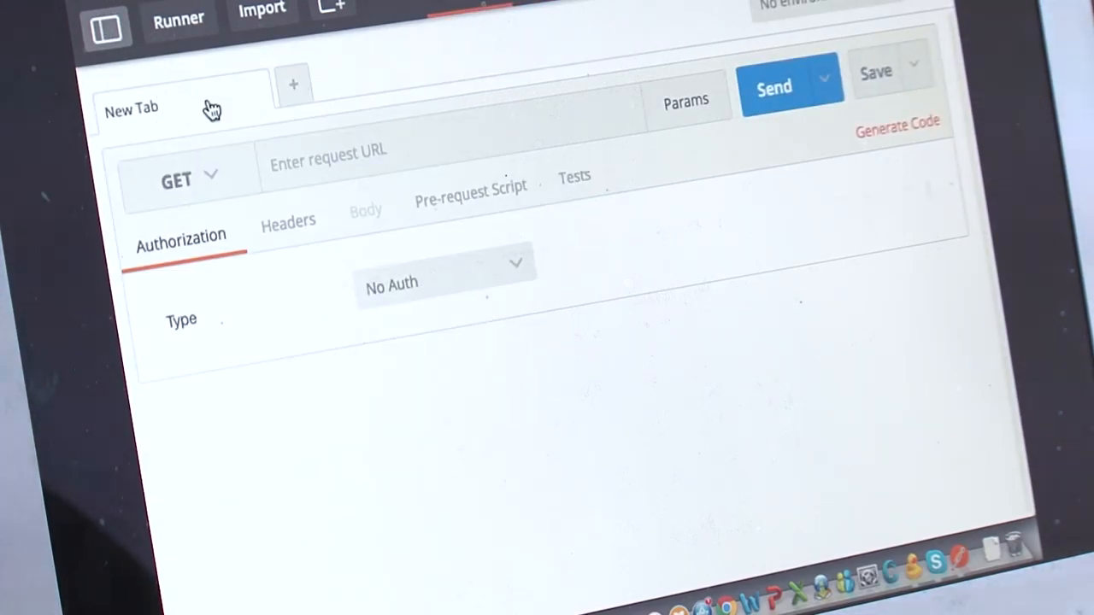
{"action": "left_click", "coordinate": [105, 28]}
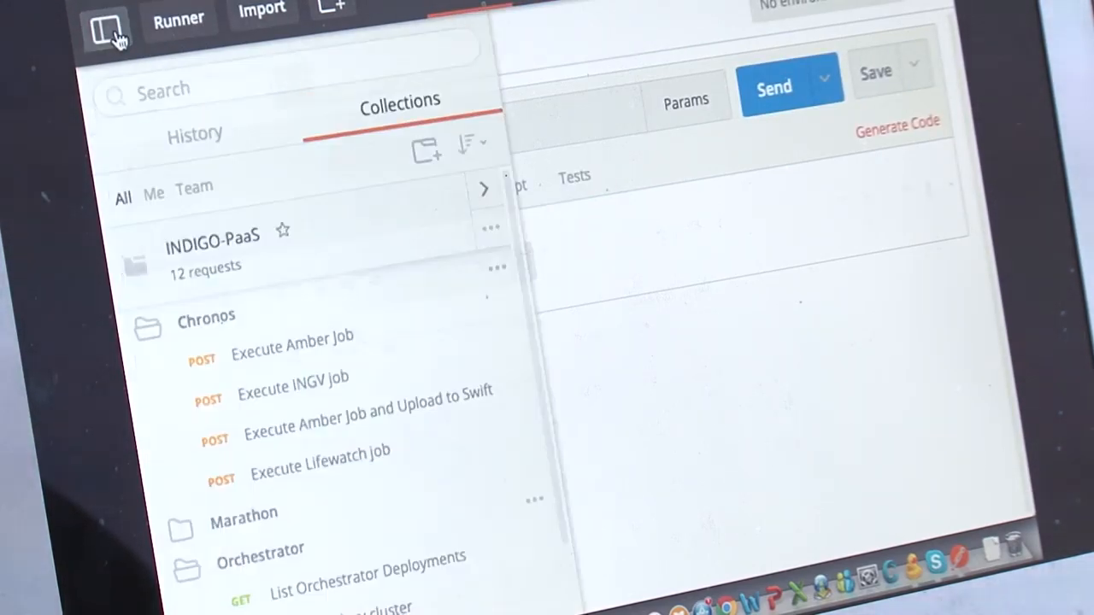
{"action": "scroll", "scroll_direction": "down", "scroll_amount": 3}
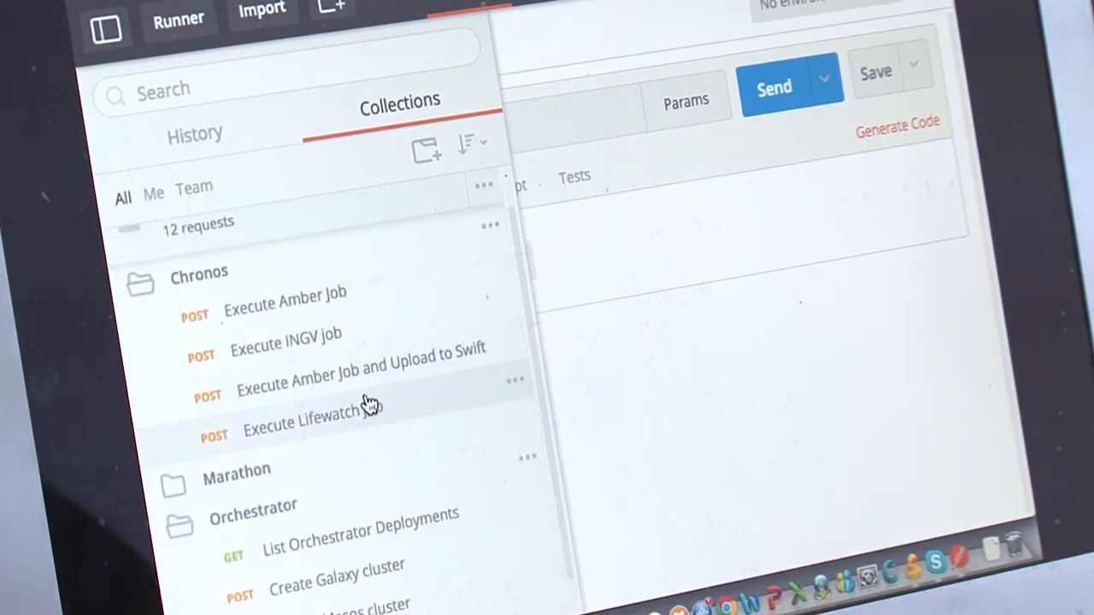
{"action": "left_click", "coordinate": [312, 425]}
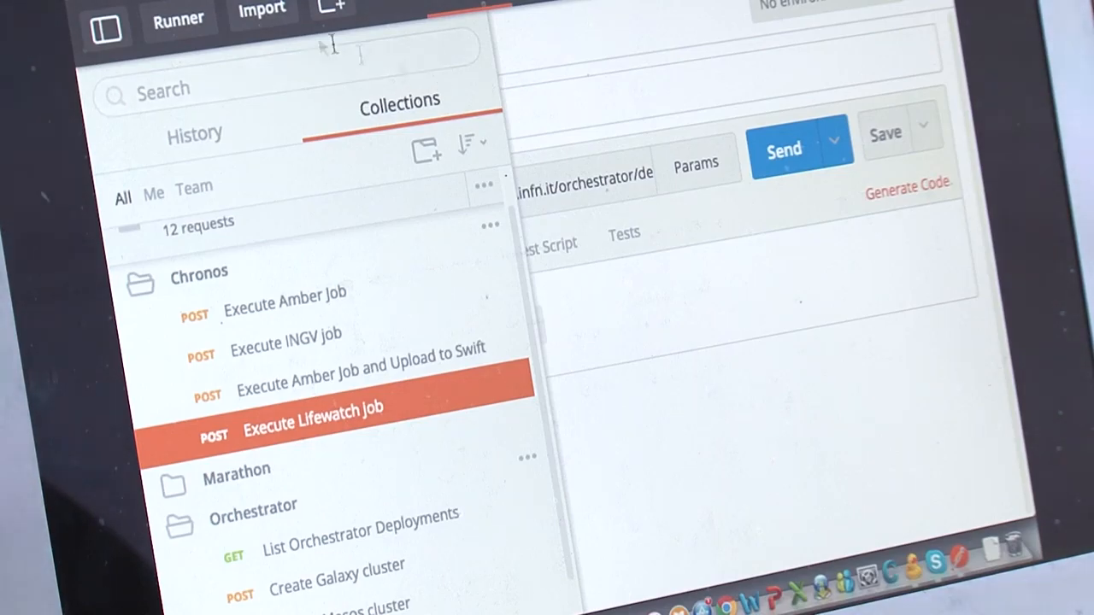
{"action": "left_click", "coordinate": [312, 424]}
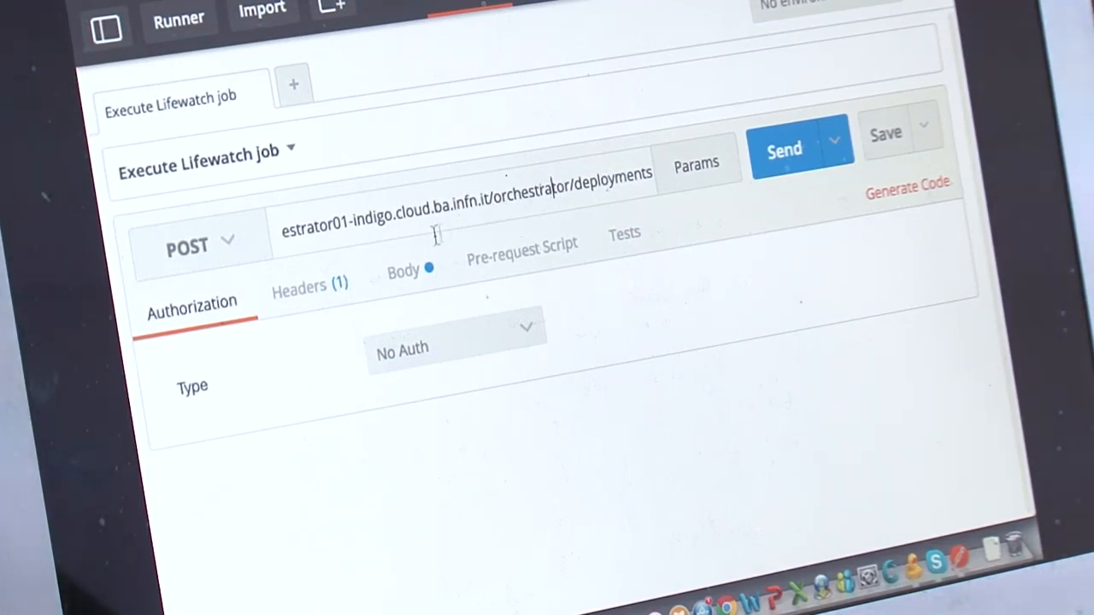
Step: View the request's raw JSON body with Onedata token, provider, space and path parameters
{"action": "left_click", "coordinate": [403, 271]}
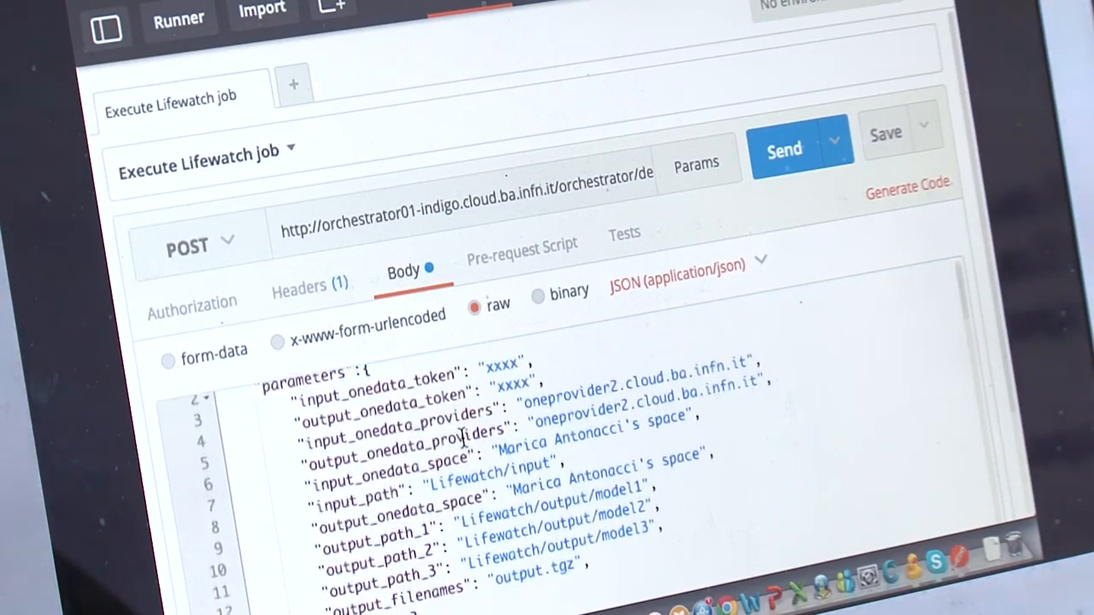
{"action": "scroll", "scroll_direction": "up", "scroll_amount": 3}
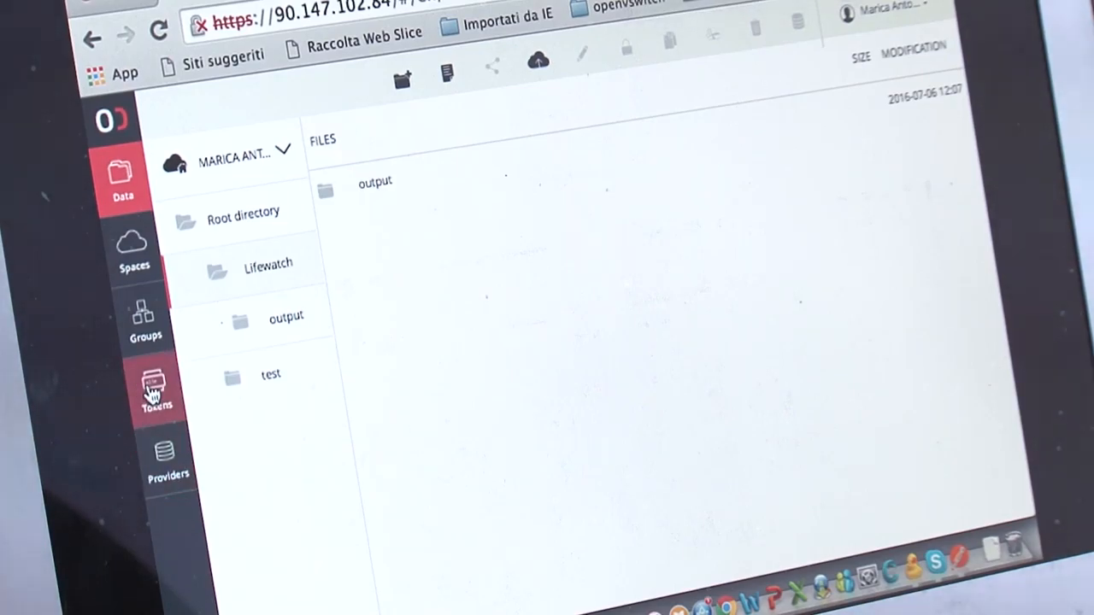
Step: Open Tokens in Onedata's sidebar and scroll the Client Tokens list
{"action": "left_click", "coordinate": [158, 389]}
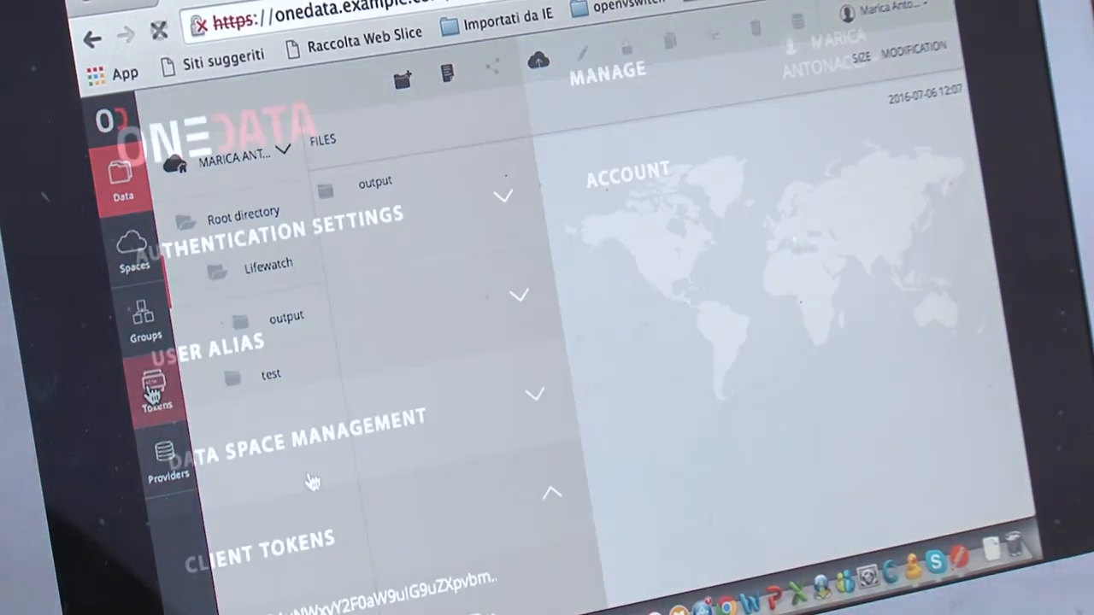
{"action": "scroll", "scroll_direction": "down", "scroll_amount": 3}
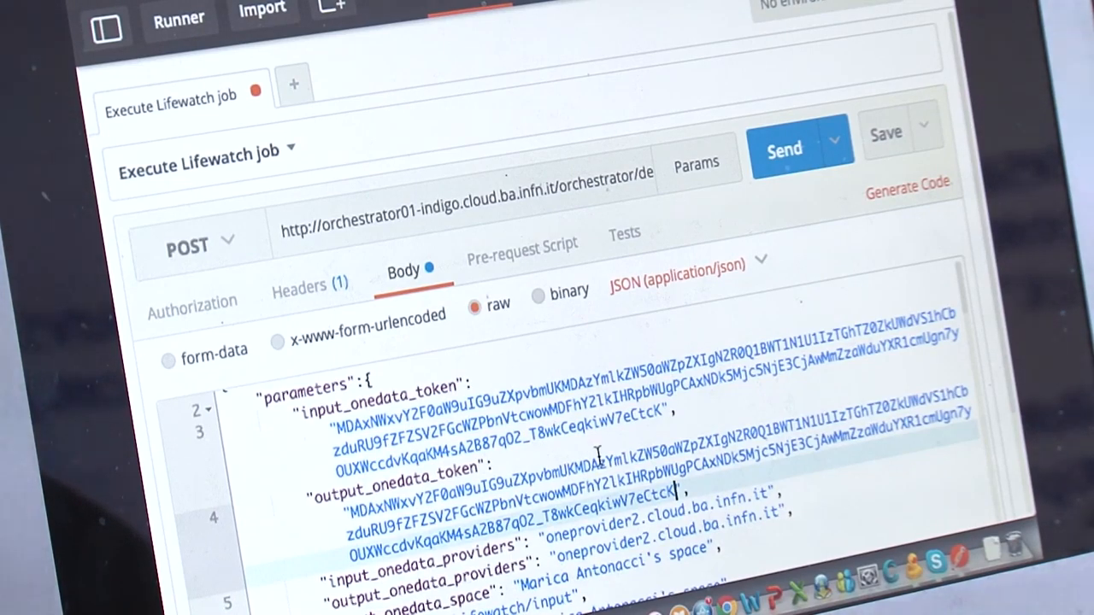
Step: Scroll the raw JSON body down to the input_onedata_token and output_onedata_token fields
{"action": "scroll", "scroll_direction": "down", "scroll_amount": 3}
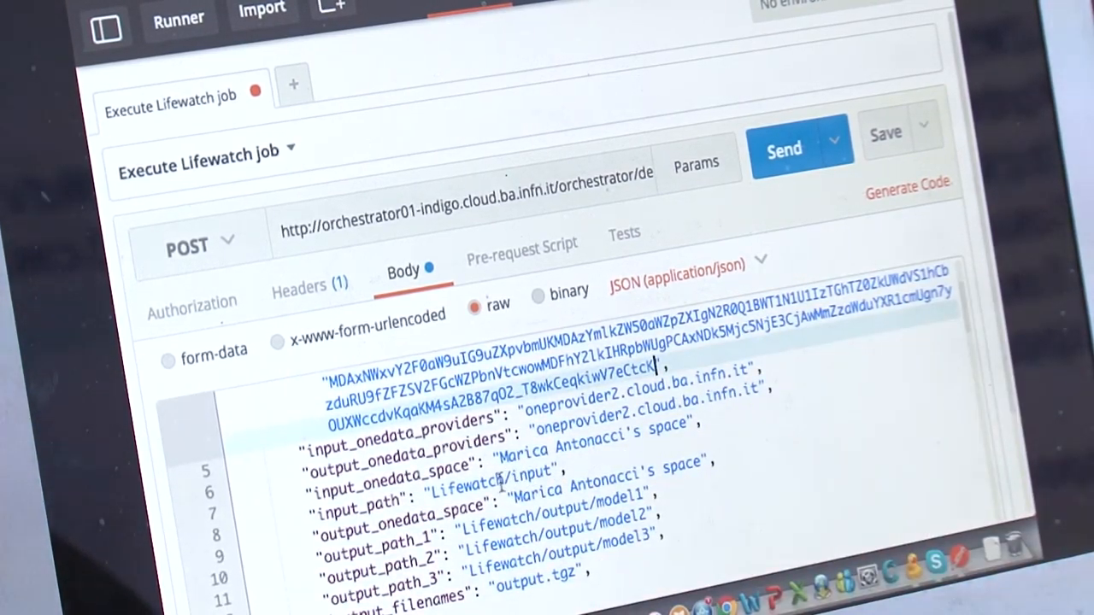
{"action": "scroll", "scroll_direction": "down", "scroll_amount": 3}
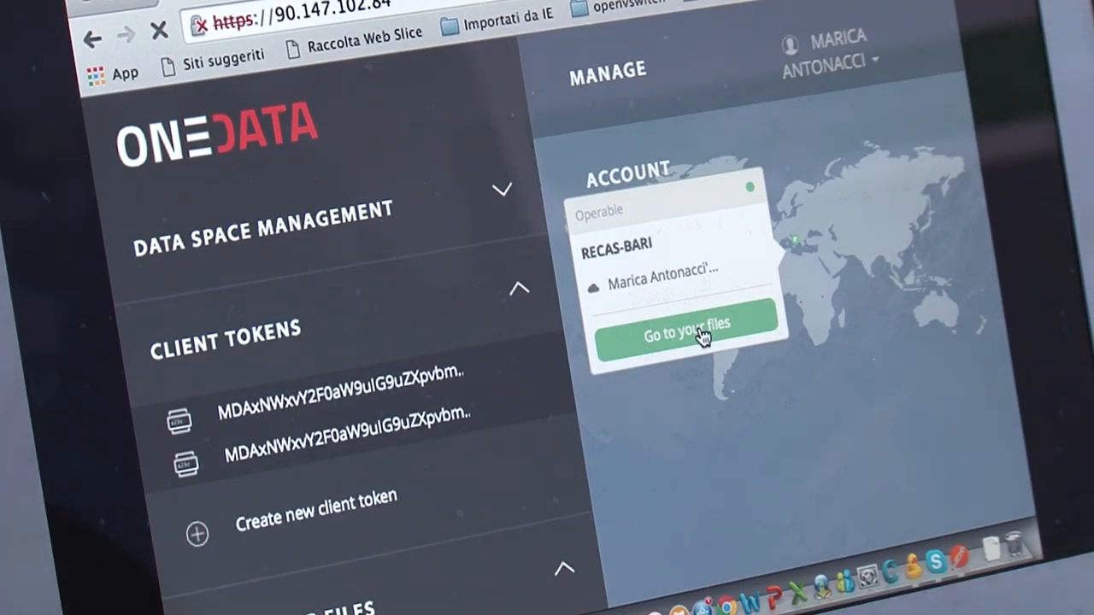
Step: Open the space's root directory, enter the Lifewatch folder and select its output folder
{"action": "left_click", "coordinate": [686, 336]}
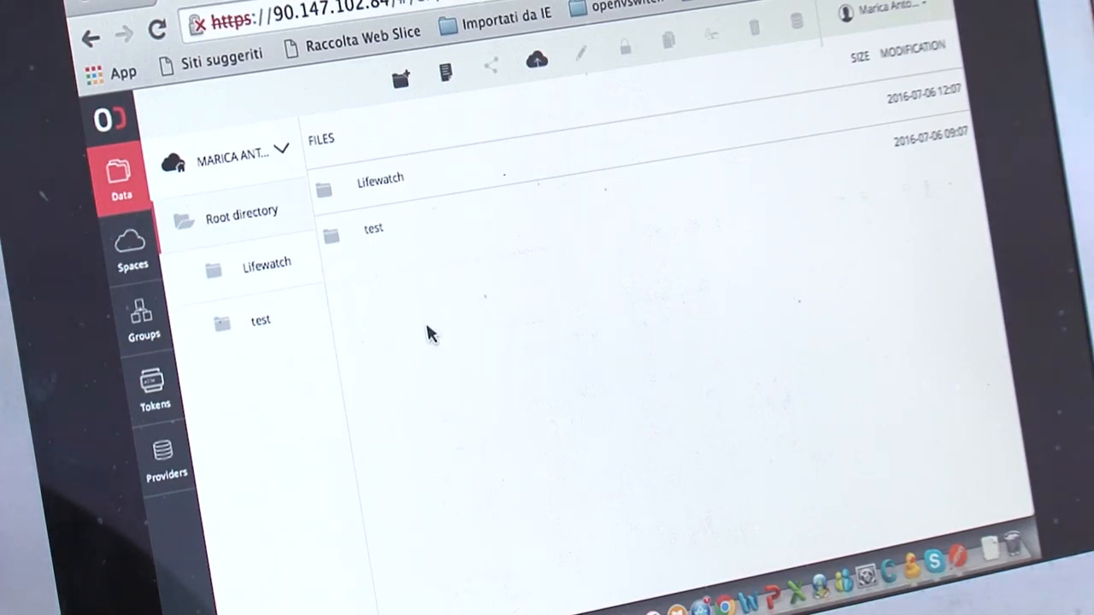
{"action": "mouse_move", "coordinate": [265, 213]}
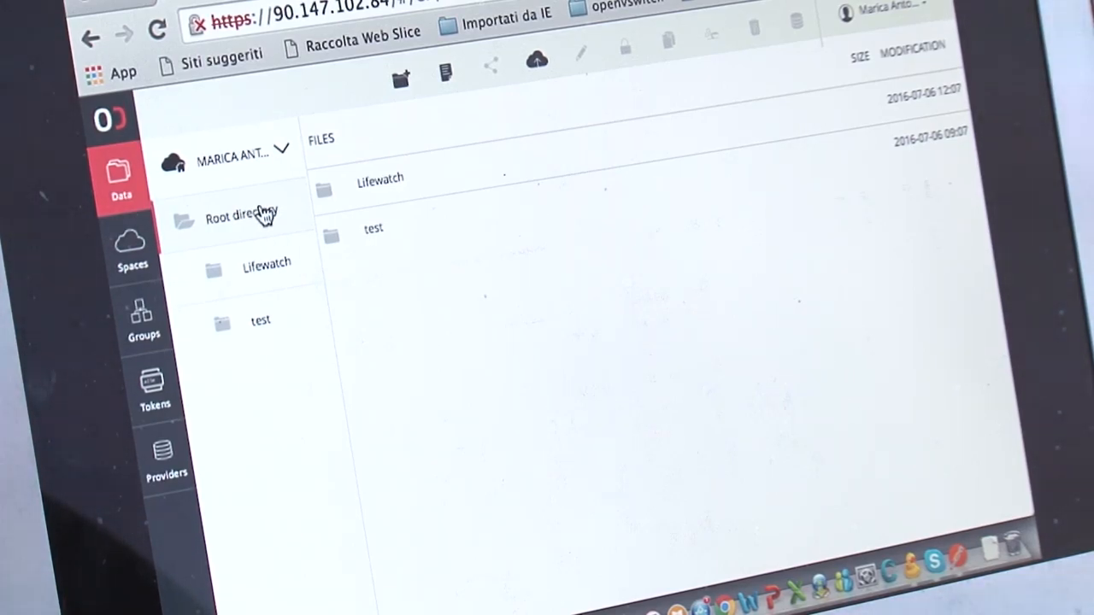
{"action": "left_click", "coordinate": [266, 261]}
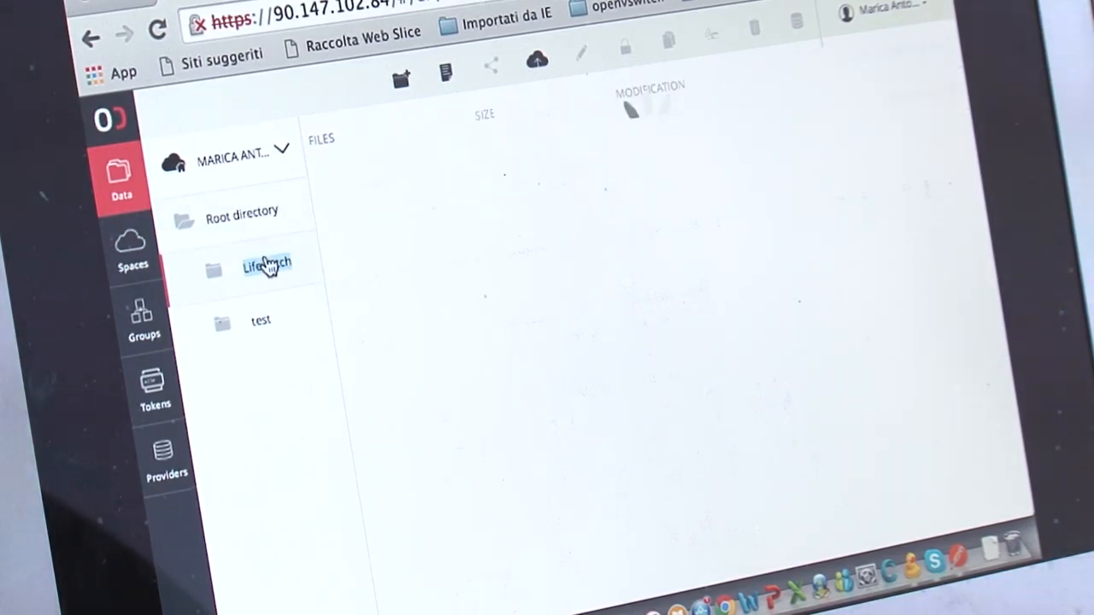
{"action": "left_click", "coordinate": [266, 265]}
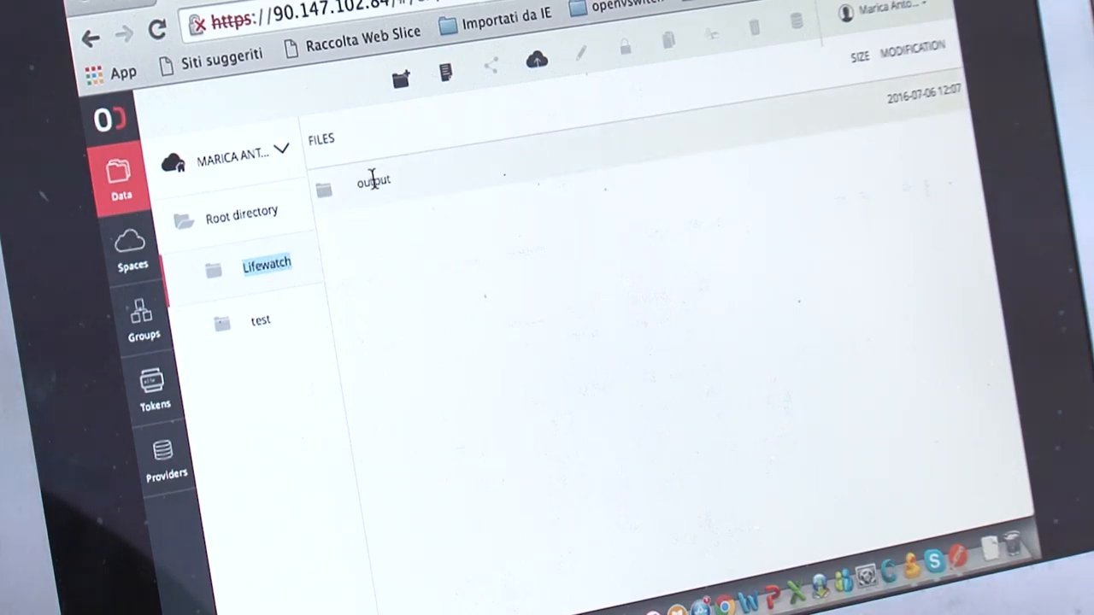
{"action": "left_click", "coordinate": [373, 180]}
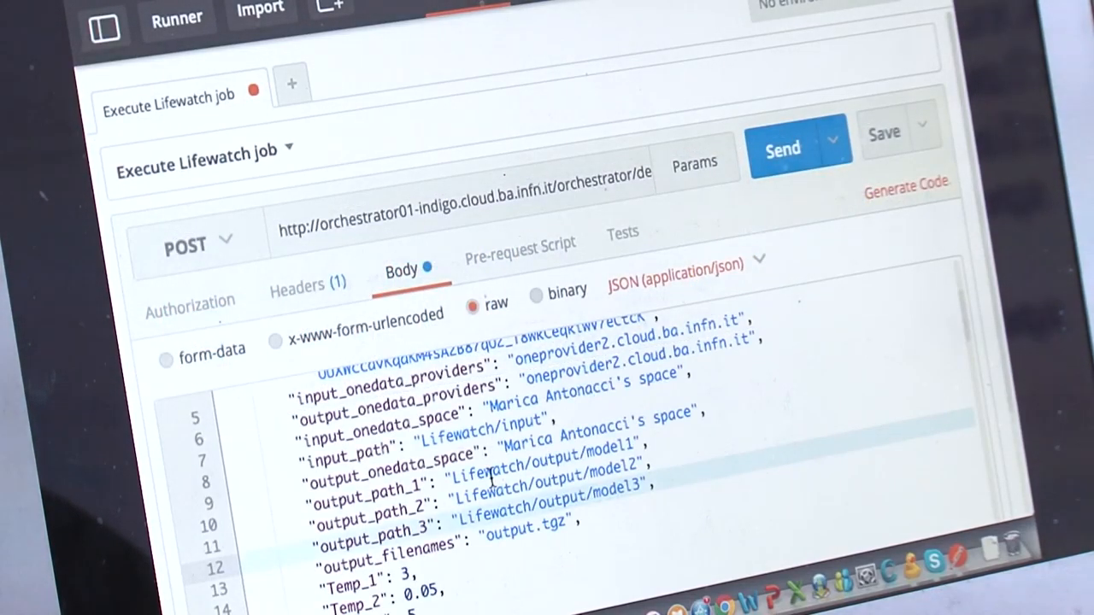
Step: Review the job body and send the Lifewatch request, getting 201 Created with CREATE_IN_PROGRESS
{"action": "scroll", "scroll_direction": "down", "scroll_amount": 3}
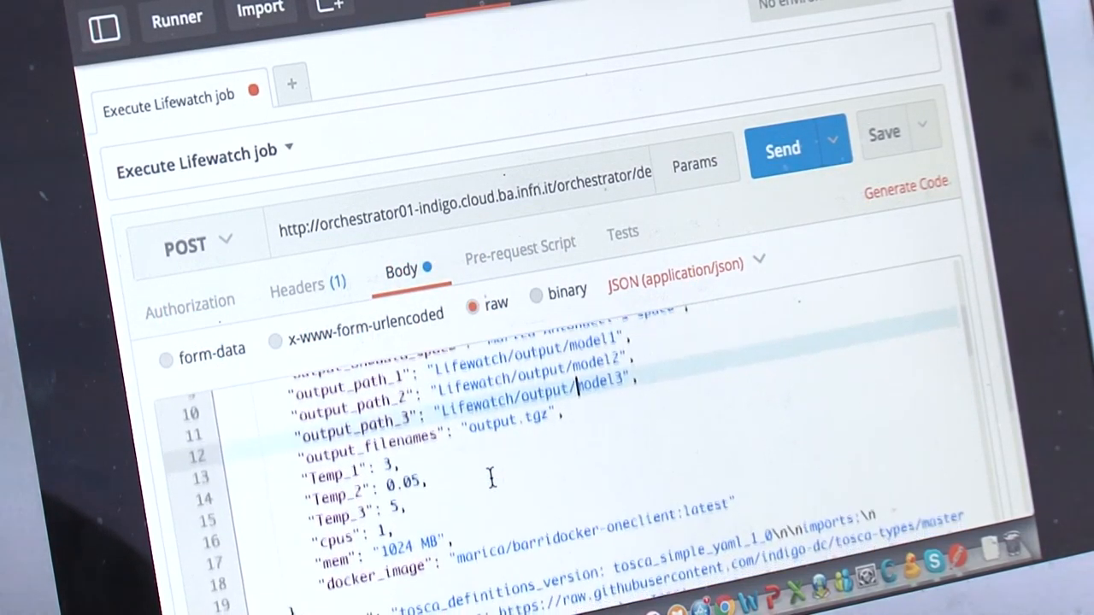
{"action": "scroll", "scroll_direction": "down", "scroll_amount": 3}
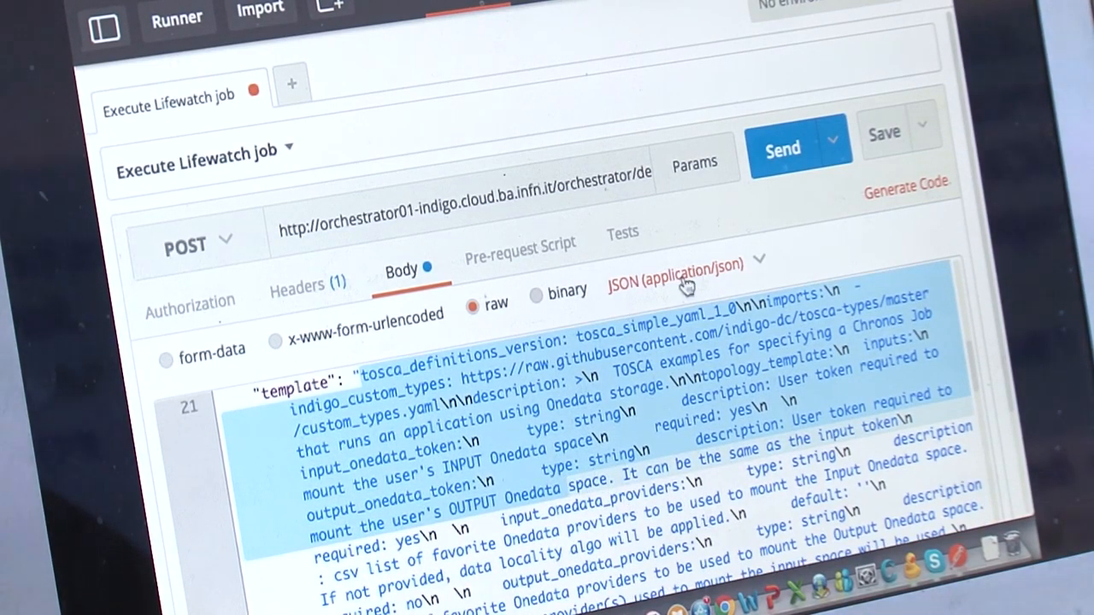
{"action": "left_click", "coordinate": [782, 148]}
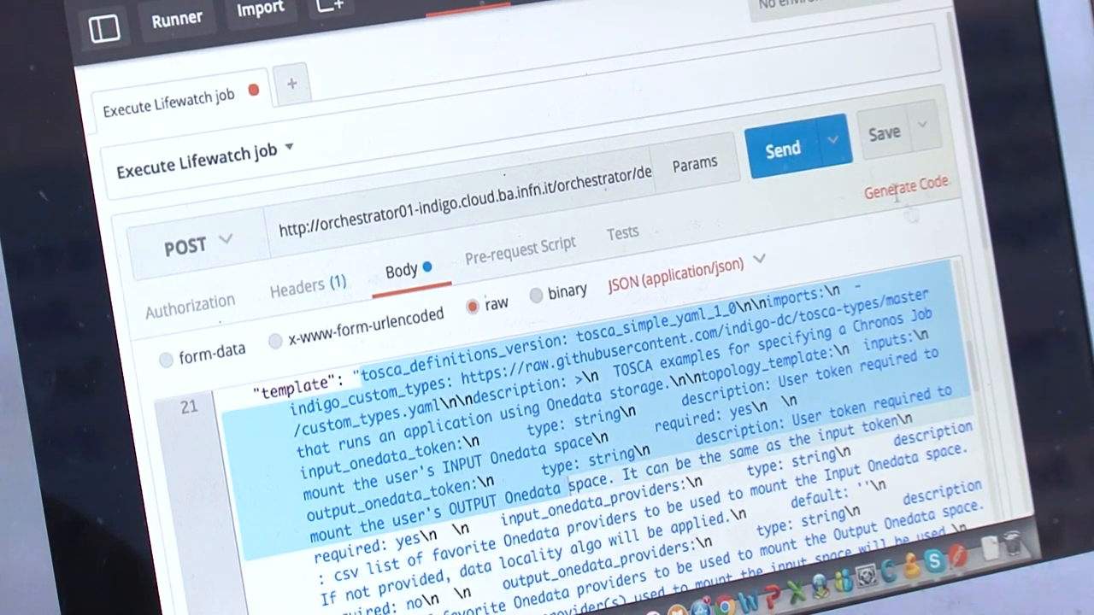
{"action": "scroll", "scroll_direction": "down", "scroll_amount": 3}
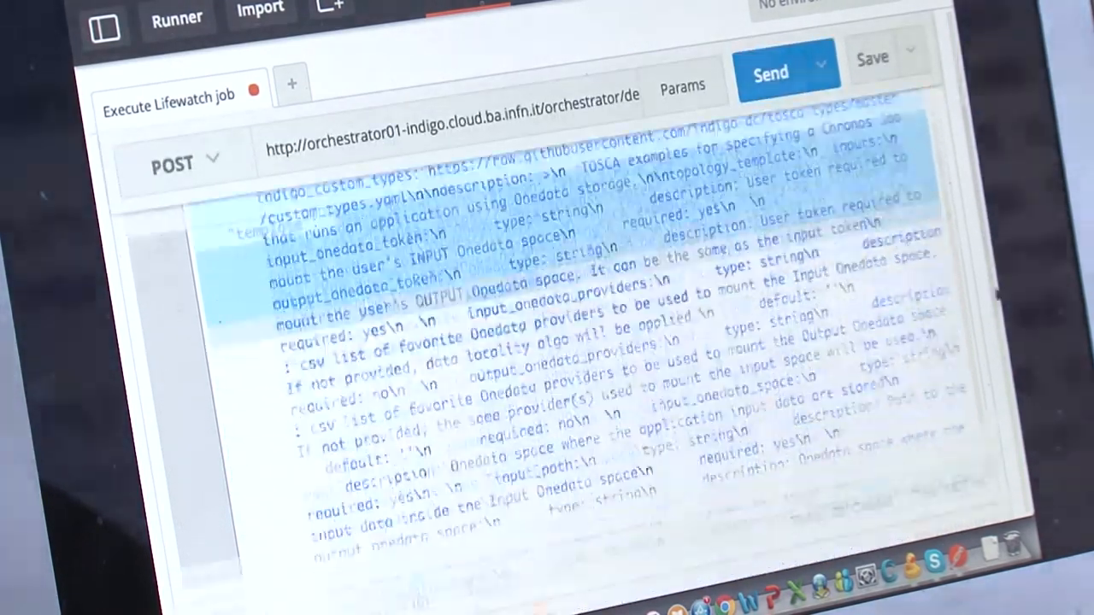
{"action": "left_click", "coordinate": [771, 73]}
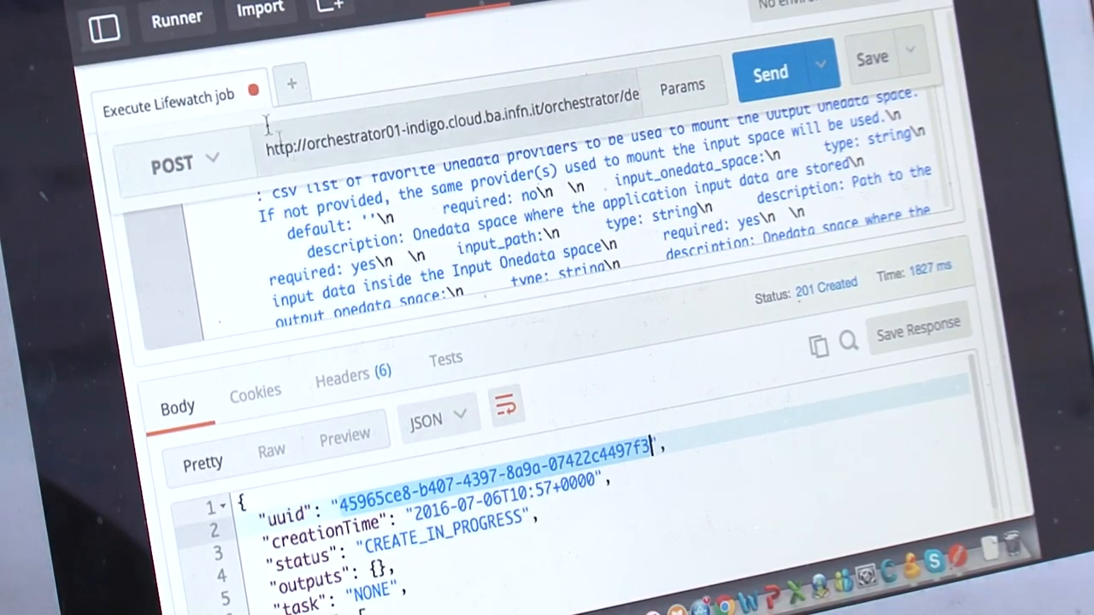
Step: Query List Orchestrator Deployments for uuid 45965ce8-b407-4397-8a9a-07422c4497f3
{"action": "left_click", "coordinate": [102, 26]}
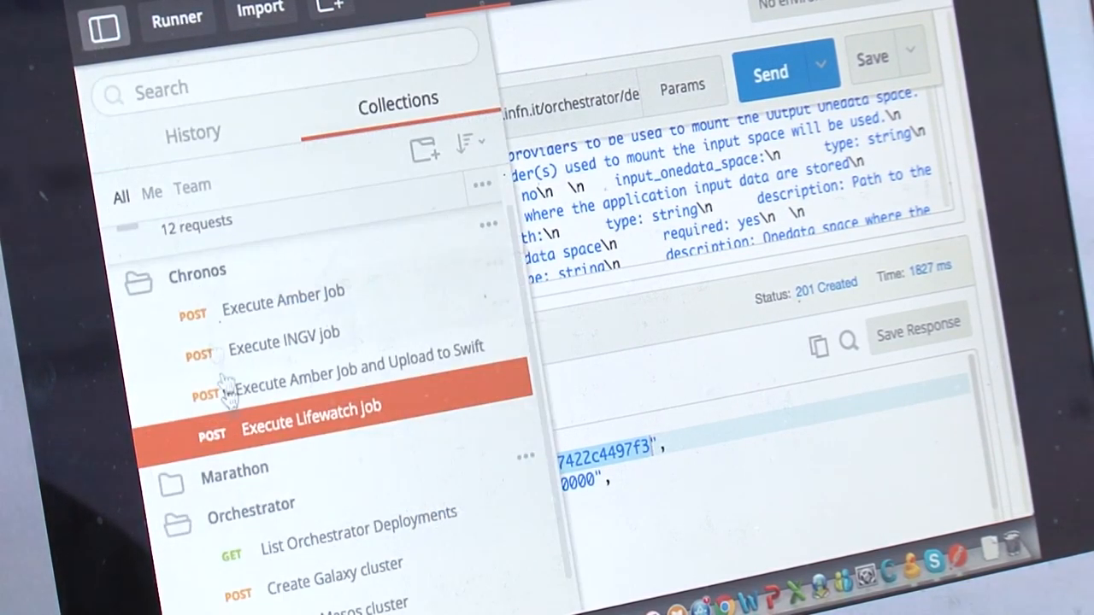
{"action": "left_click", "coordinate": [358, 544]}
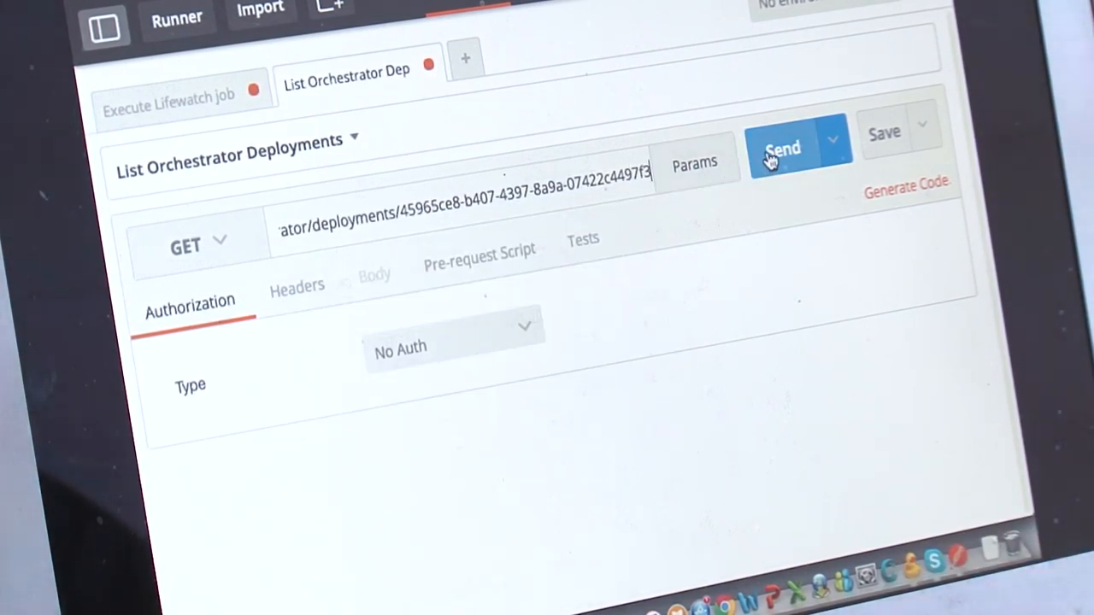
{"action": "left_click", "coordinate": [782, 148]}
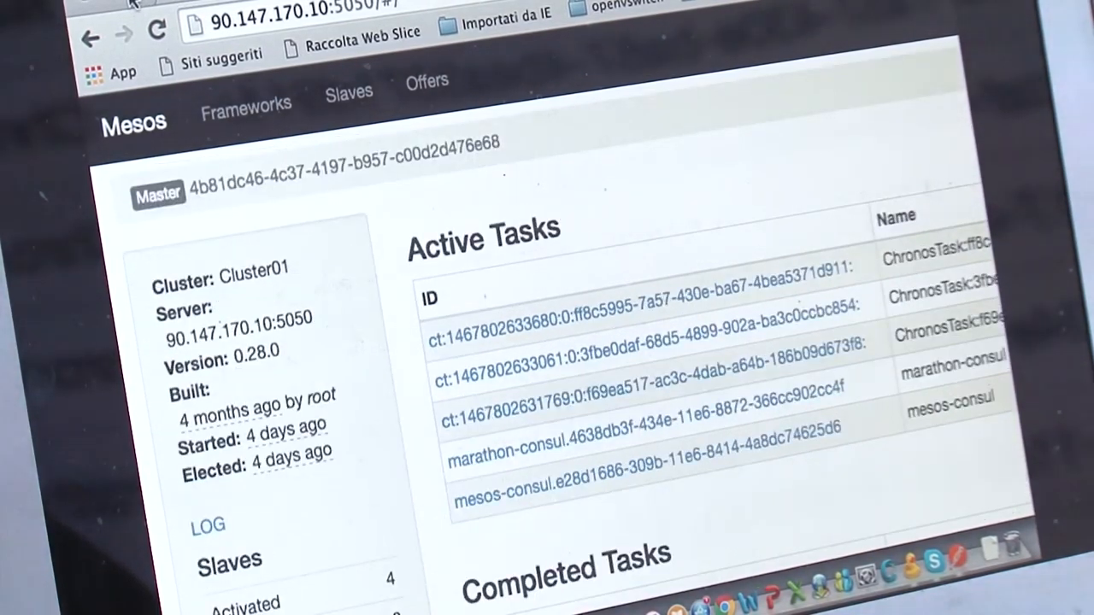
{"action": "mouse_move", "coordinate": [742, 195]}
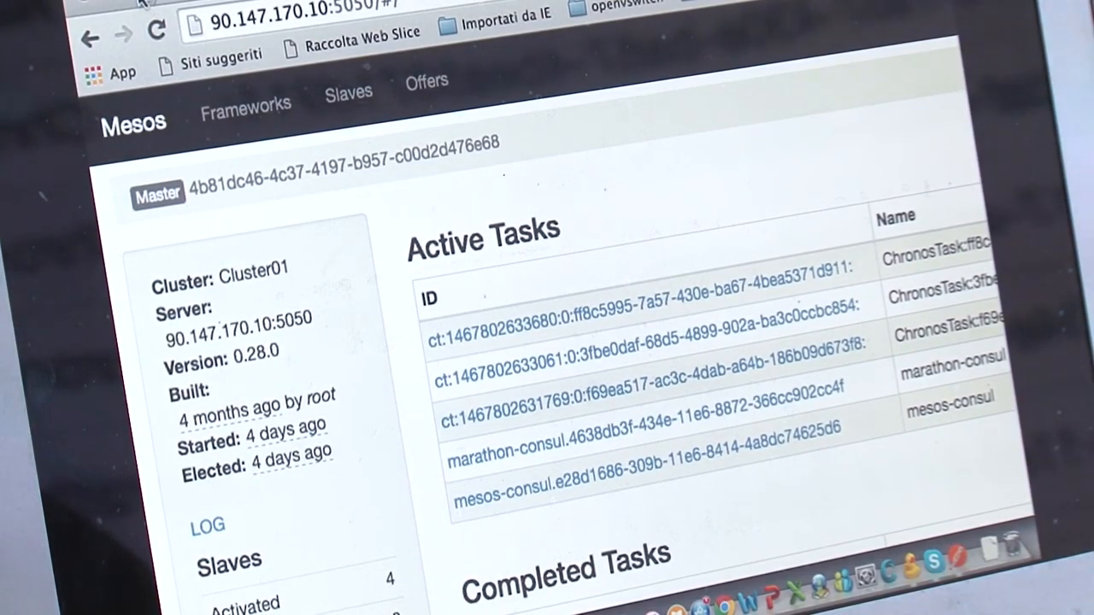
Step: Open the chronos framework from the Mesos Frameworks list and scroll through its task lists
{"action": "scroll", "scroll_direction": "down", "scroll_amount": 3}
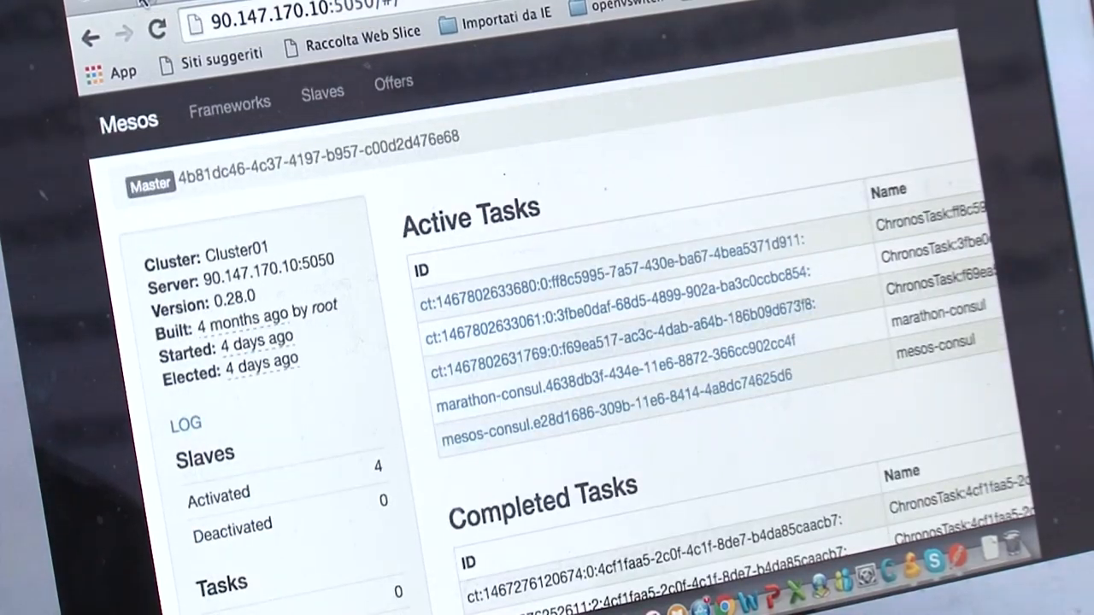
{"action": "scroll", "scroll_direction": "down", "scroll_amount": 3}
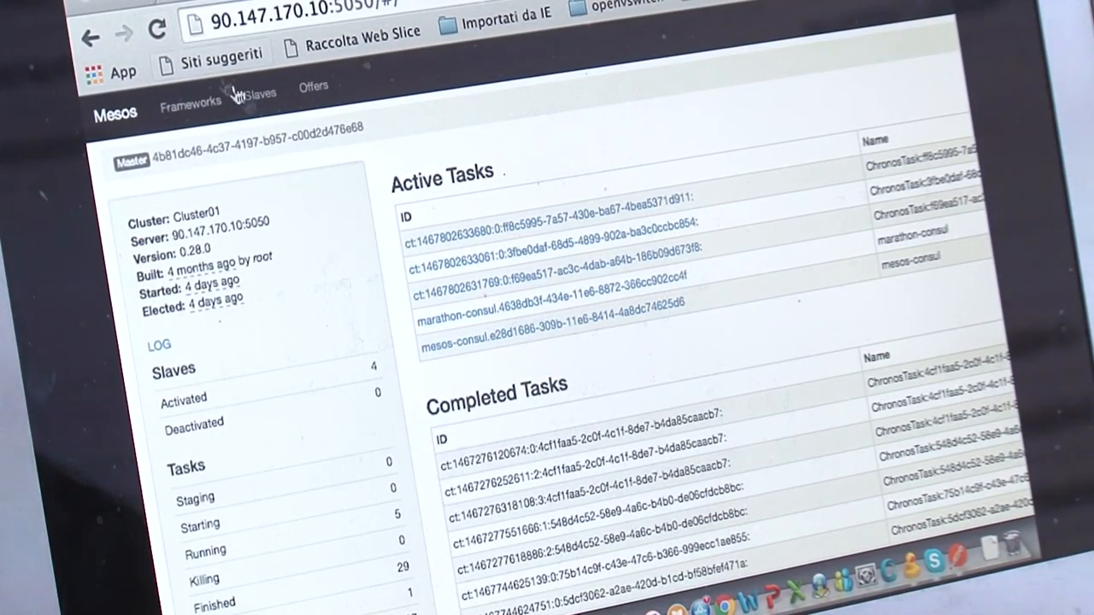
{"action": "left_click", "coordinate": [191, 104]}
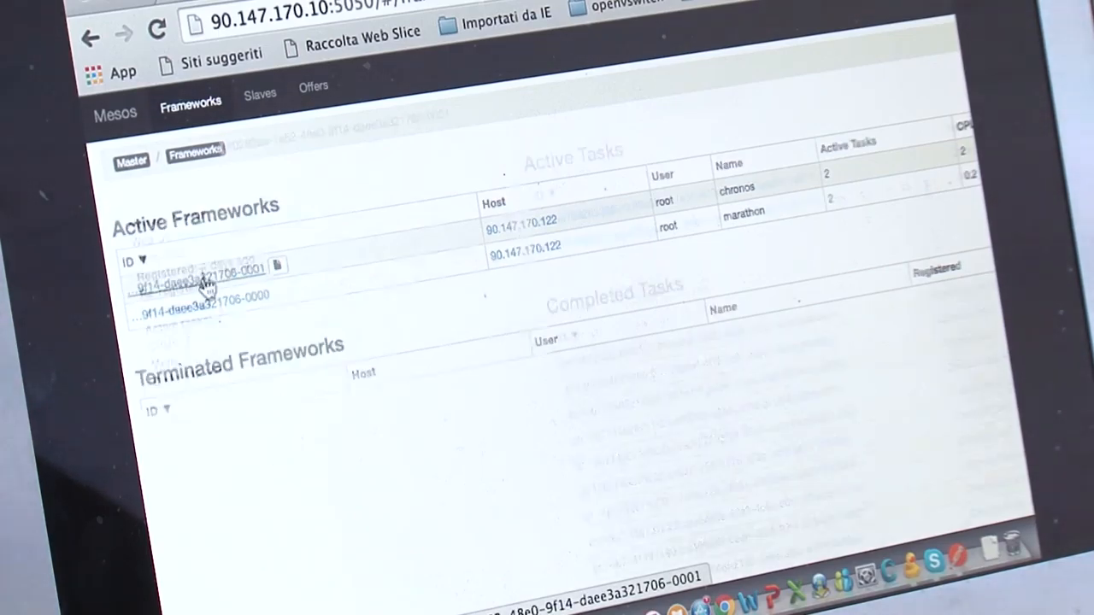
{"action": "left_click", "coordinate": [197, 274]}
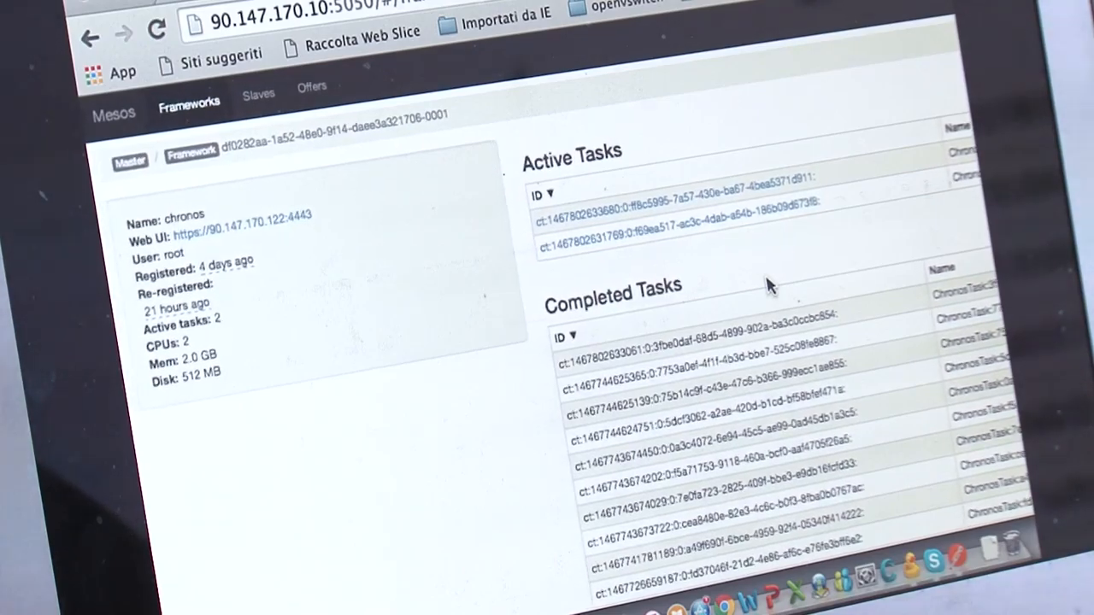
{"action": "mouse_move", "coordinate": [855, 282]}
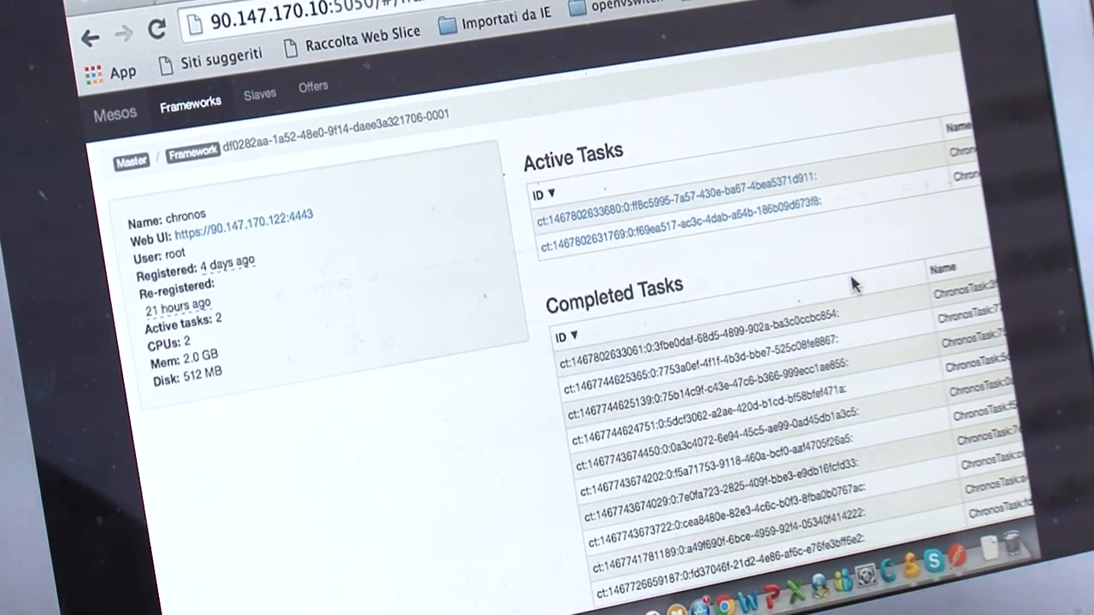
{"action": "scroll", "scroll_direction": "down", "scroll_amount": 3}
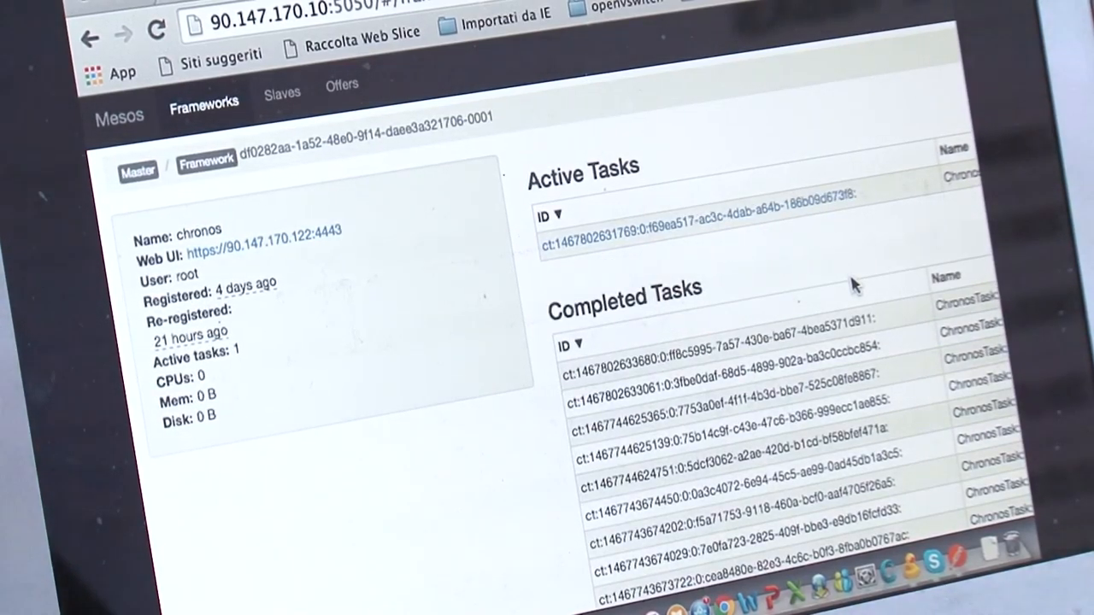
{"action": "mouse_move", "coordinate": [338, 372]}
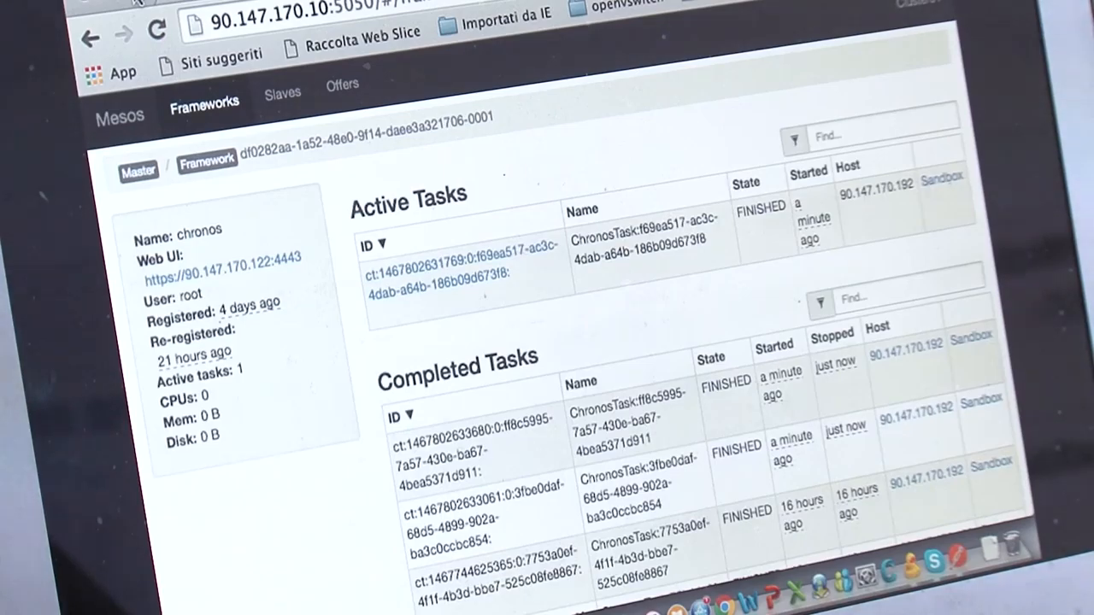
{"action": "mouse_move", "coordinate": [467, 158]}
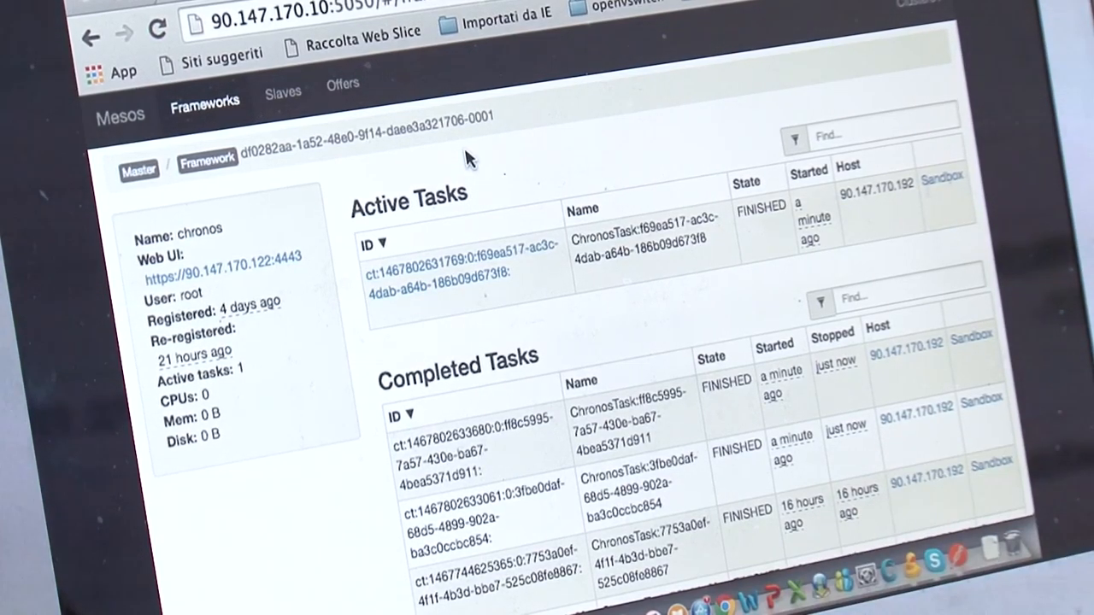
{"action": "scroll", "scroll_direction": "down", "scroll_amount": 3}
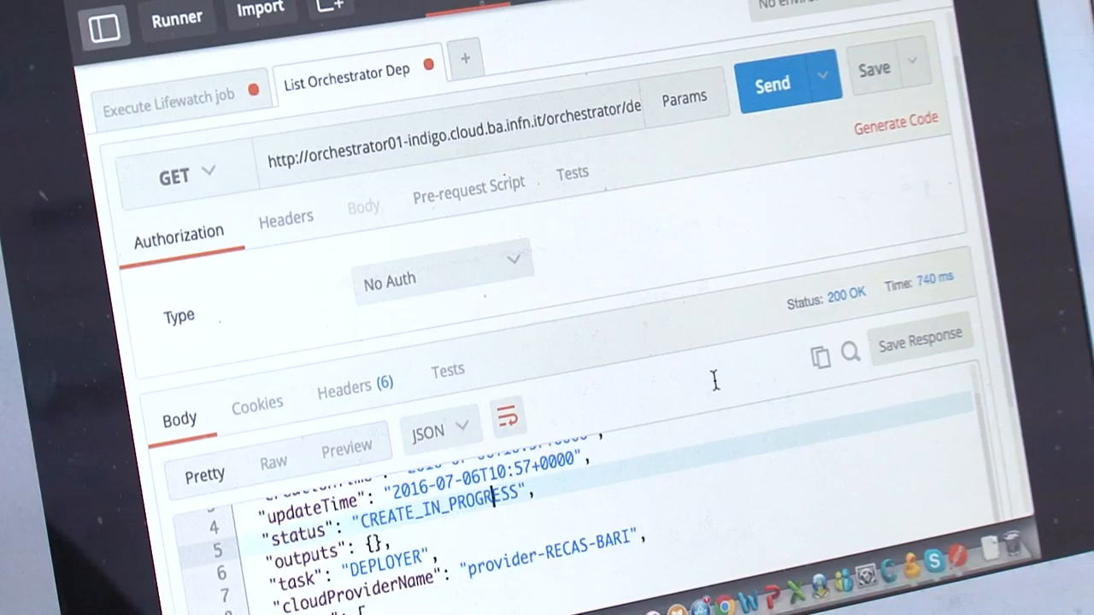
{"action": "mouse_move", "coordinate": [772, 85]}
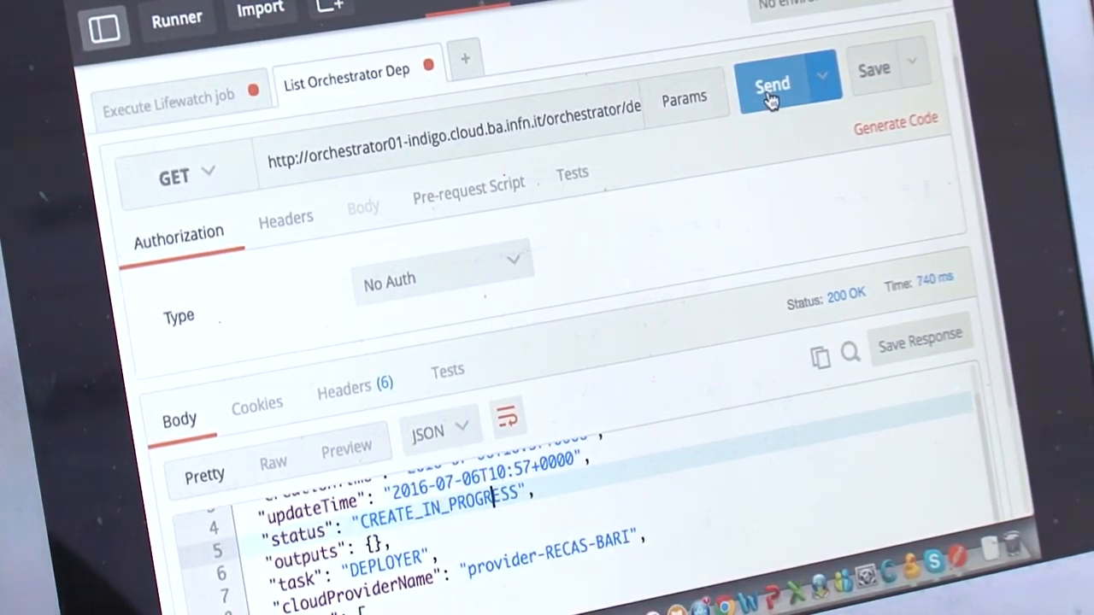
Step: Re-send the deployment status query twice and check the response for CREATE_COMPLETE
{"action": "left_click", "coordinate": [772, 85]}
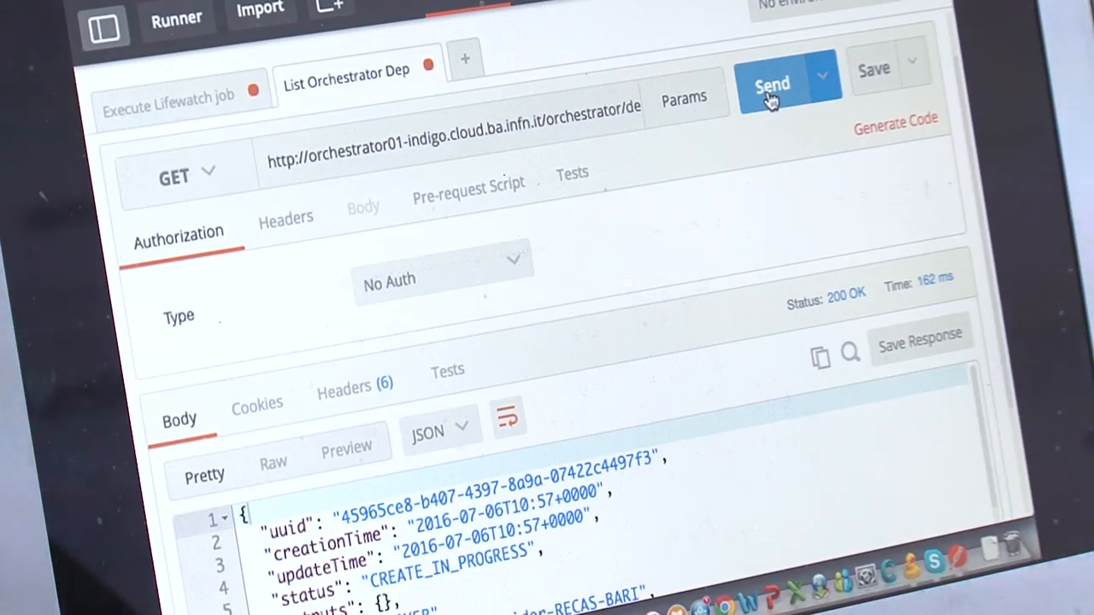
{"action": "left_click", "coordinate": [772, 86]}
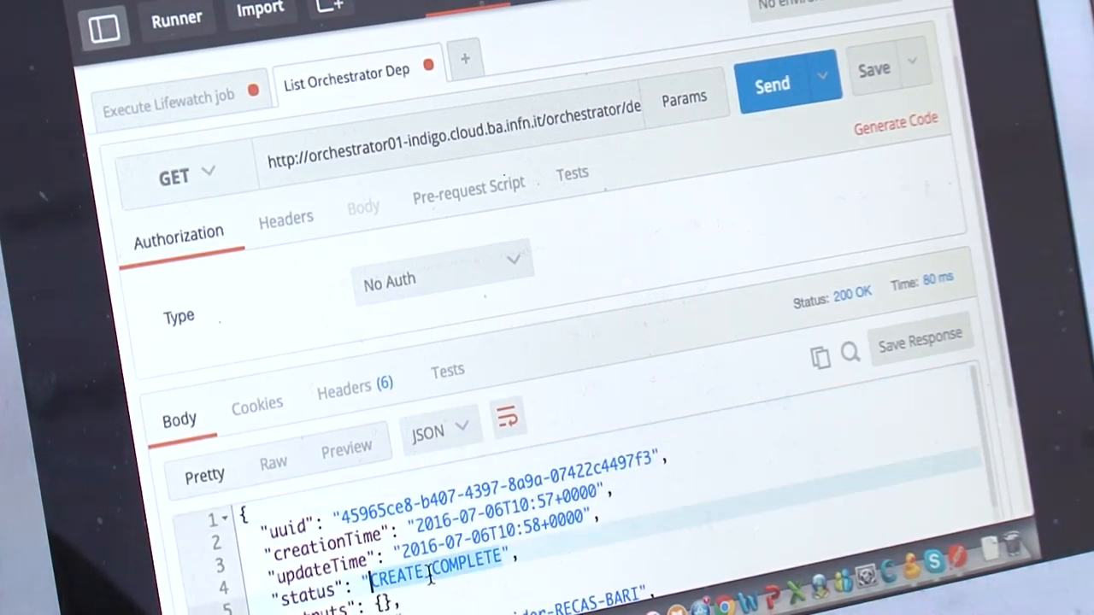
{"action": "scroll", "scroll_direction": "down", "scroll_amount": 3}
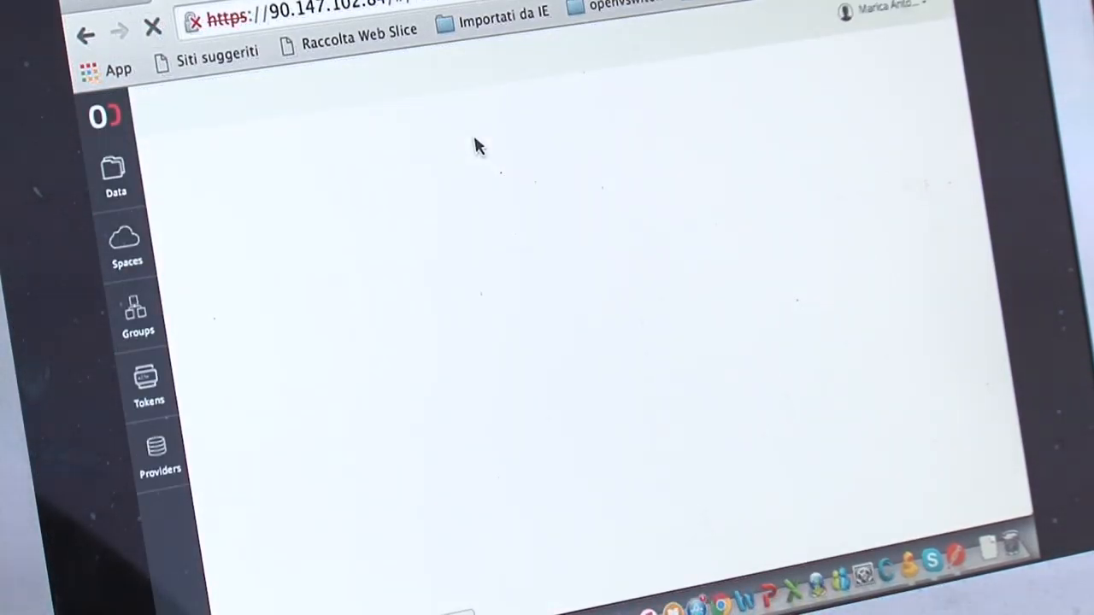
Step: Browse Lifewatch output into the model1 folder to reach its output.tgz file
{"action": "left_click", "coordinate": [114, 171]}
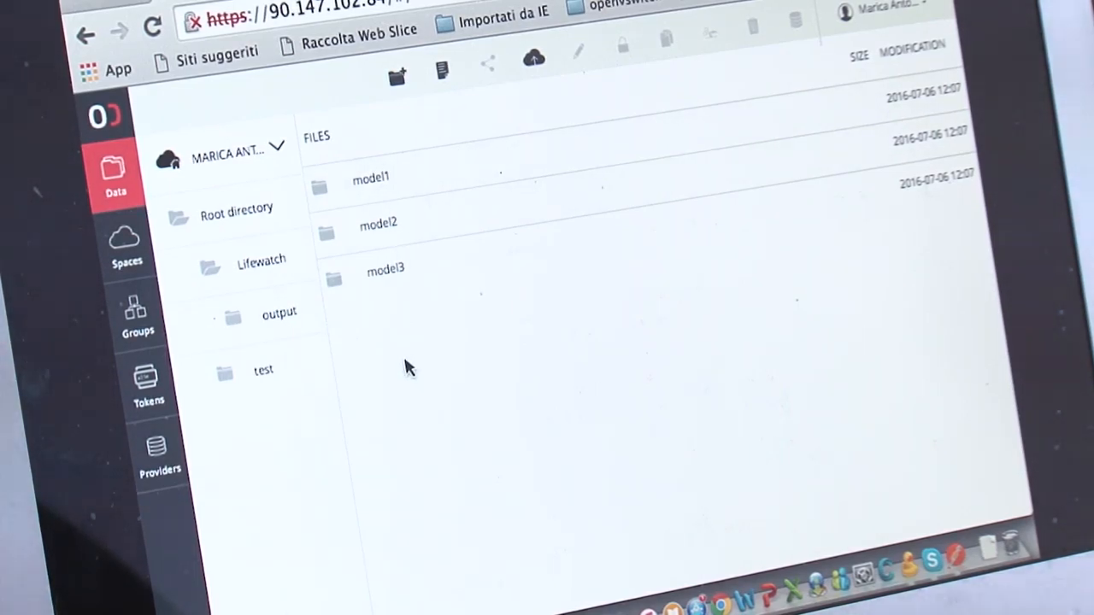
{"action": "left_click", "coordinate": [278, 312]}
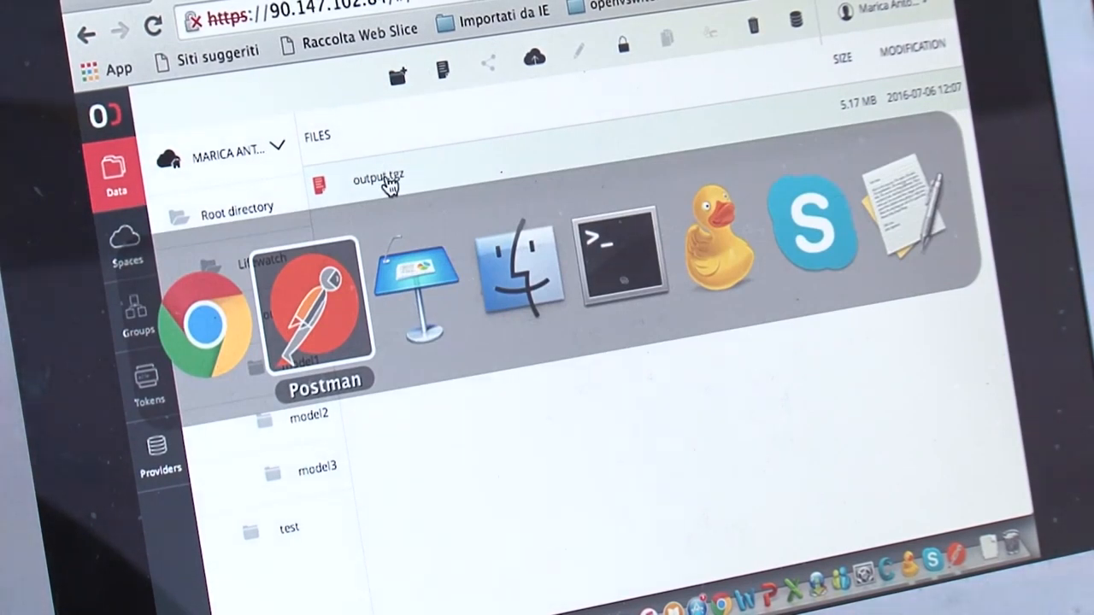
{"action": "left_click", "coordinate": [316, 308]}
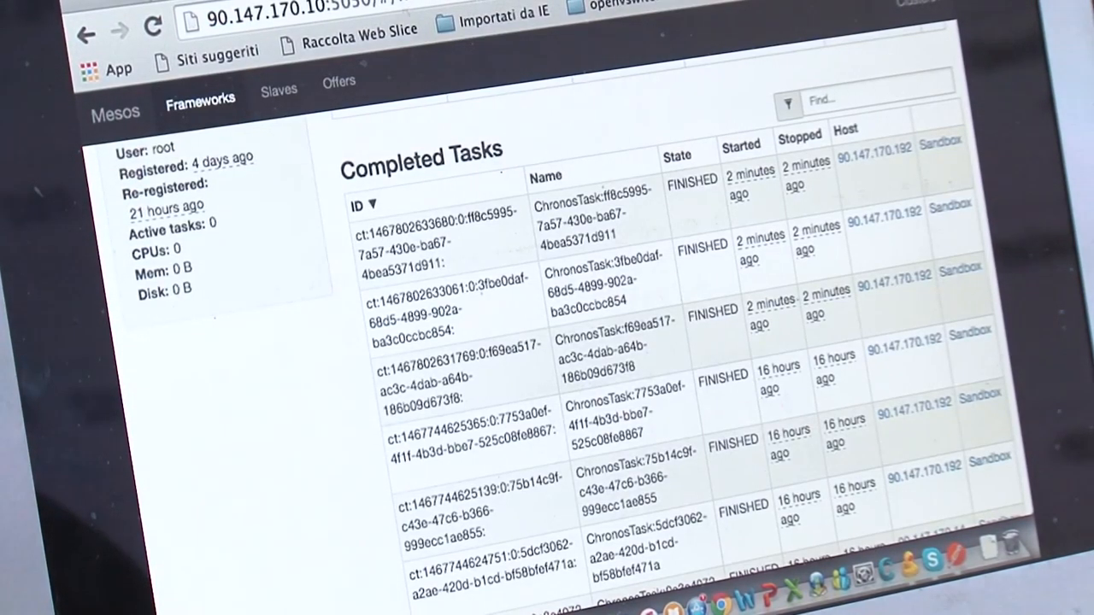
Step: Scroll up to the finished Chronos task's sandbox with lifewatch_run.sh, stderr and stdout
{"action": "scroll", "scroll_direction": "up", "scroll_amount": 3}
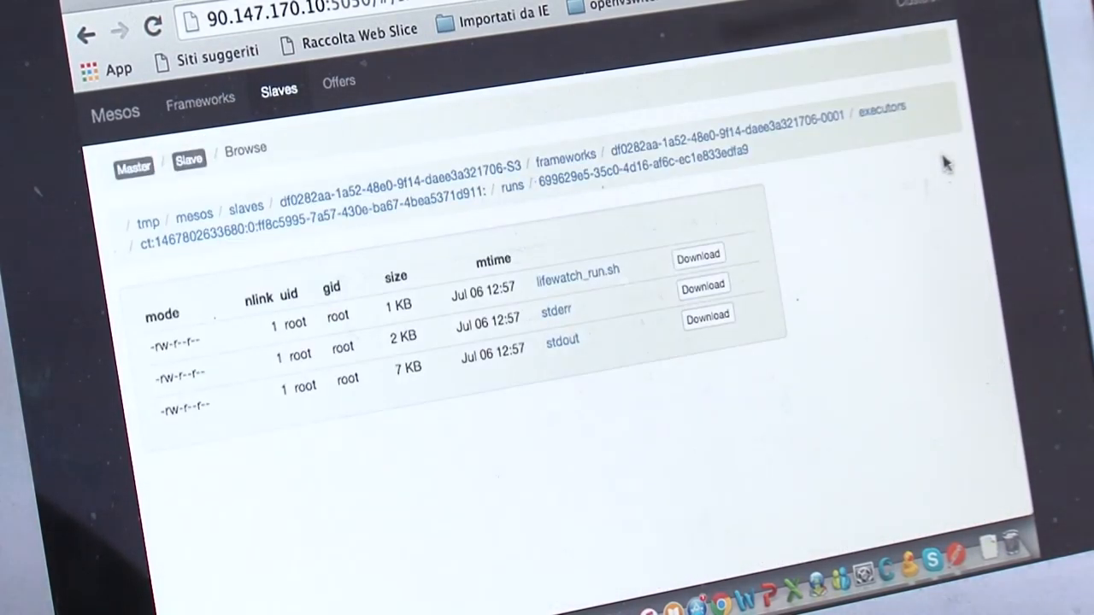
{"action": "mouse_move", "coordinate": [699, 519]}
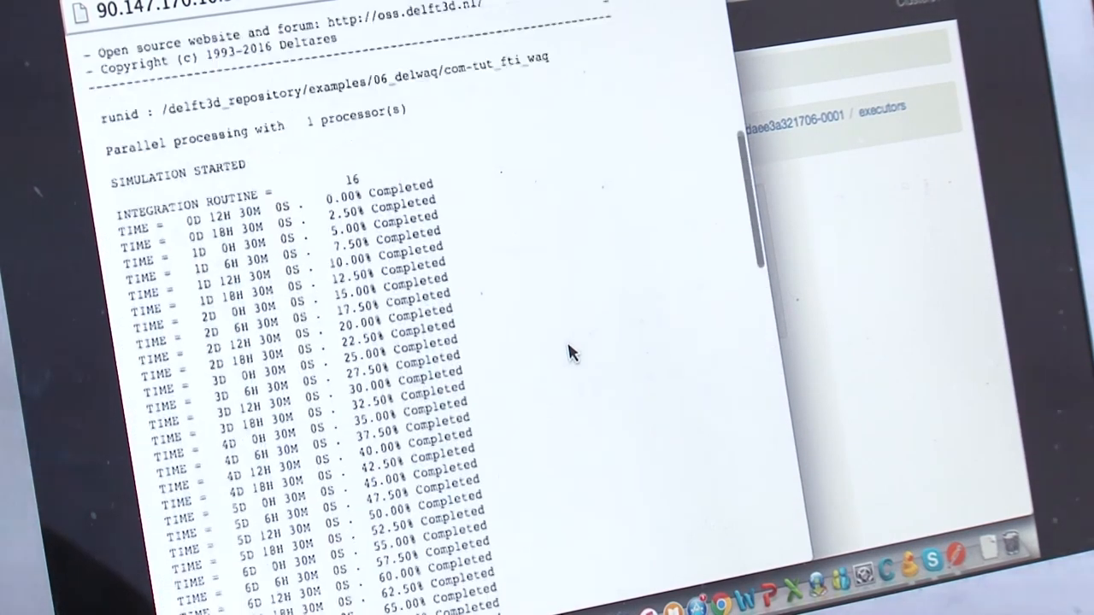
Step: Scroll the stdout log through the Delwaq run and select the Temp entry
{"action": "scroll", "scroll_direction": "up", "scroll_amount": 3}
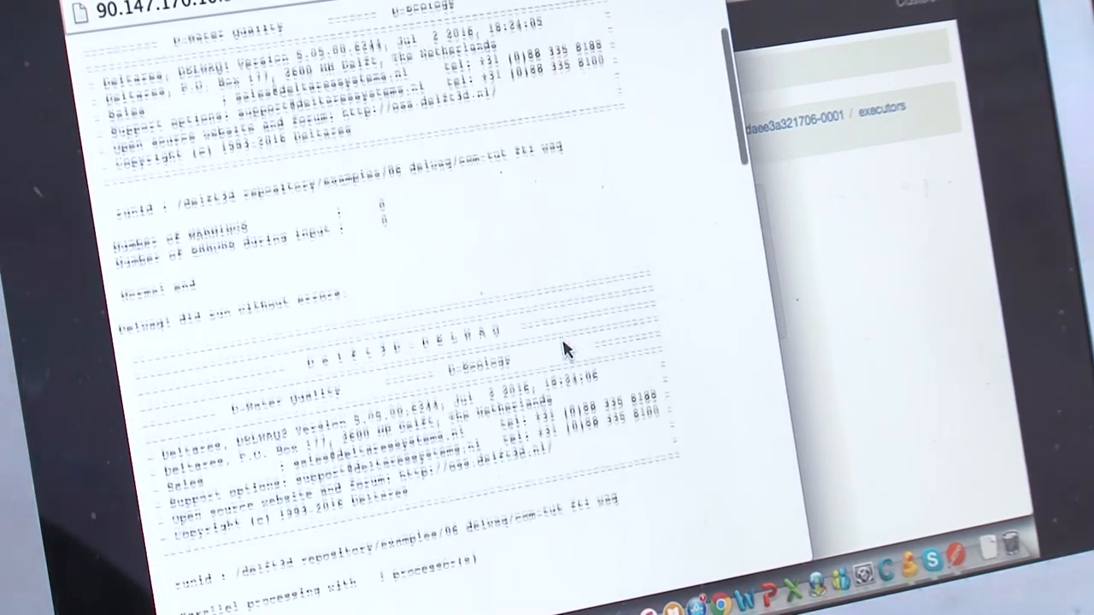
{"action": "scroll", "scroll_direction": "up", "scroll_amount": 3}
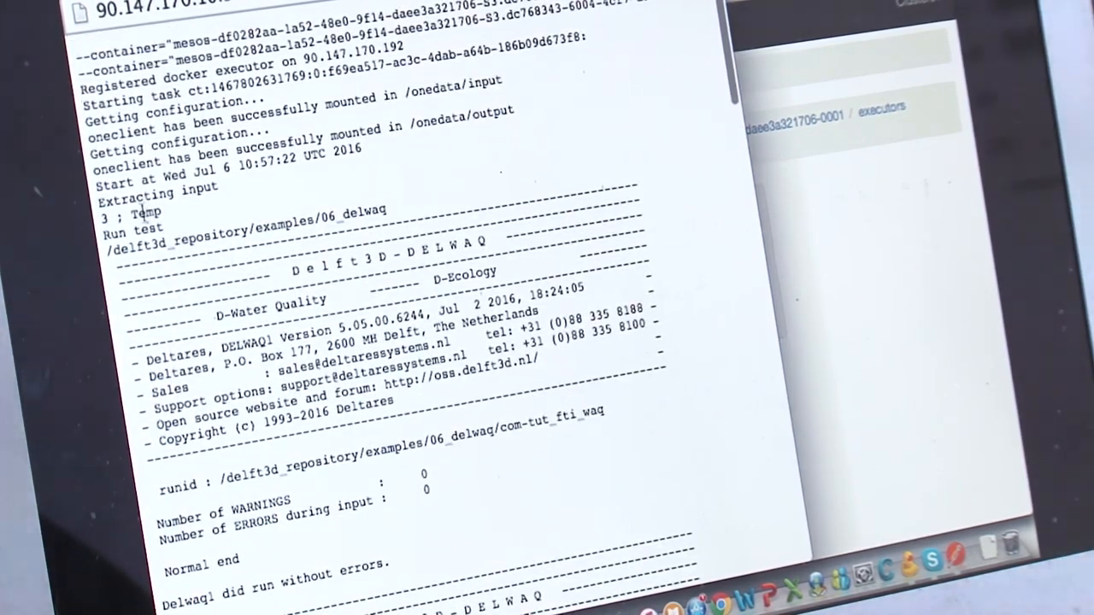
{"action": "double_click", "coordinate": [147, 212]}
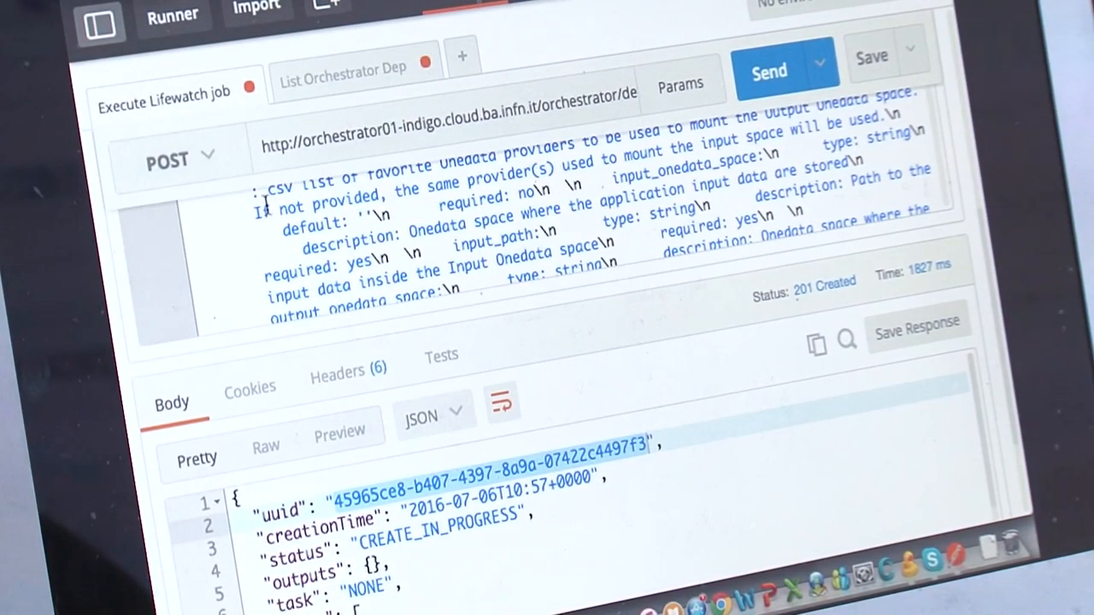
Step: Scroll the Execute Lifewatch job body to its job parameters, such as Temp_1 = 3
{"action": "scroll", "scroll_direction": "down", "scroll_amount": 3}
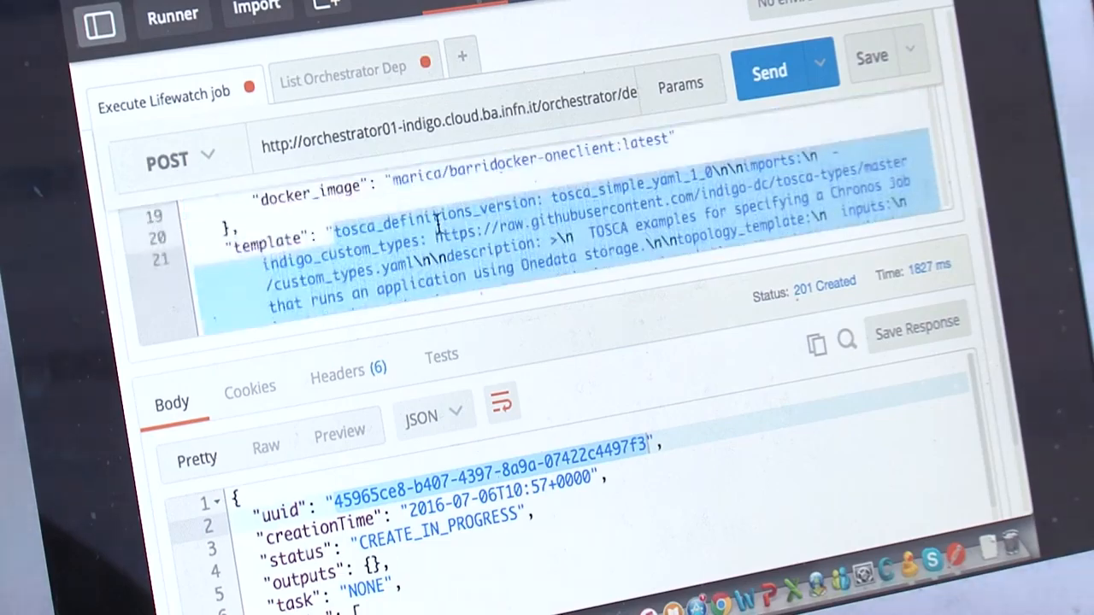
{"action": "scroll", "scroll_direction": "up", "scroll_amount": 3}
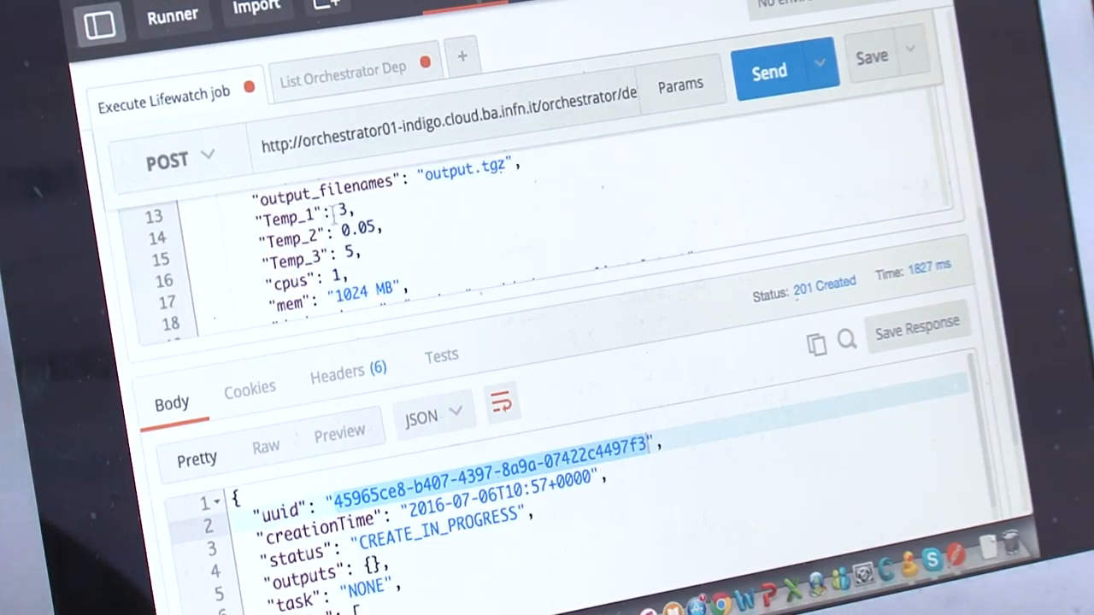